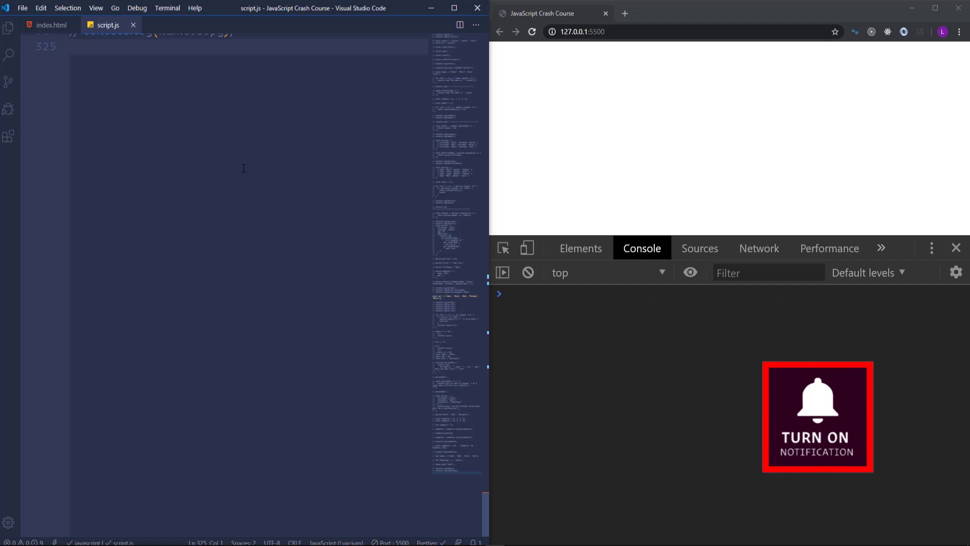
Step: Define const a = function(x, y) that logs x + y at line 325
{"action": "left_click", "coordinate": [818, 416]}
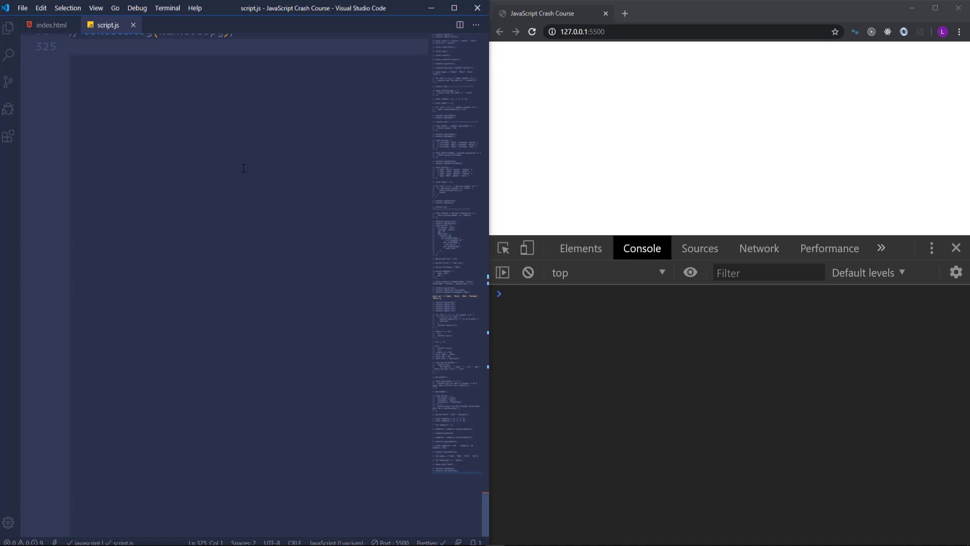
{"action": "type", "text": "const a"}
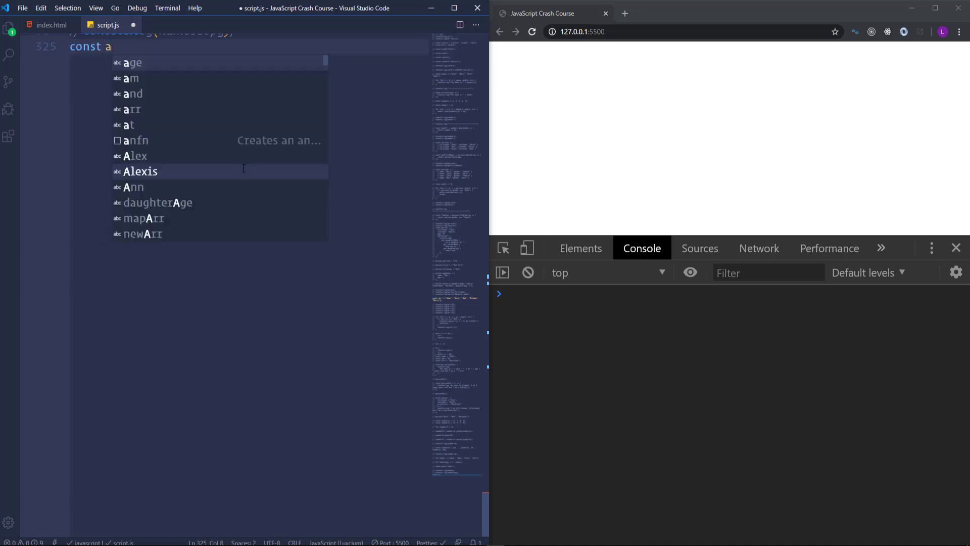
{"action": "type", "text": "= function(x"}
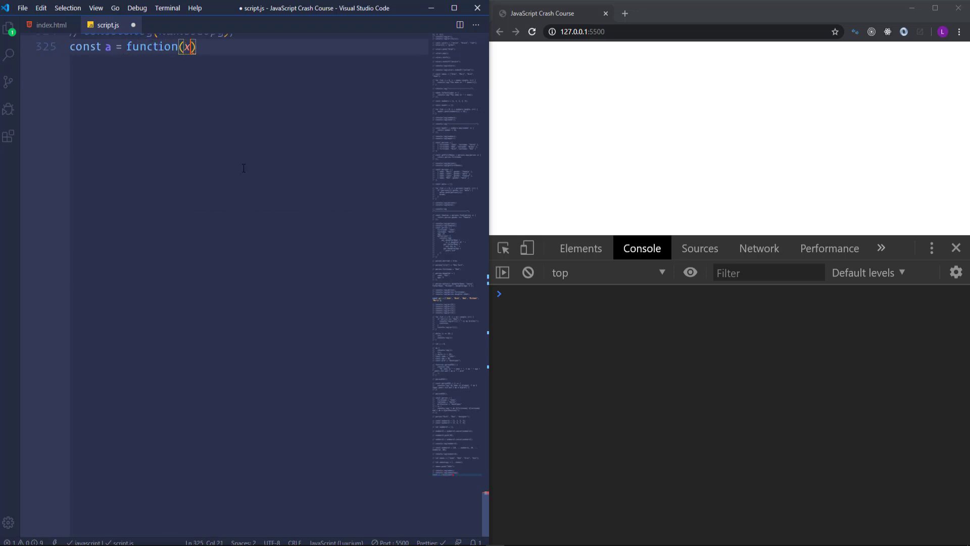
{"action": "type", "text": ", y"}
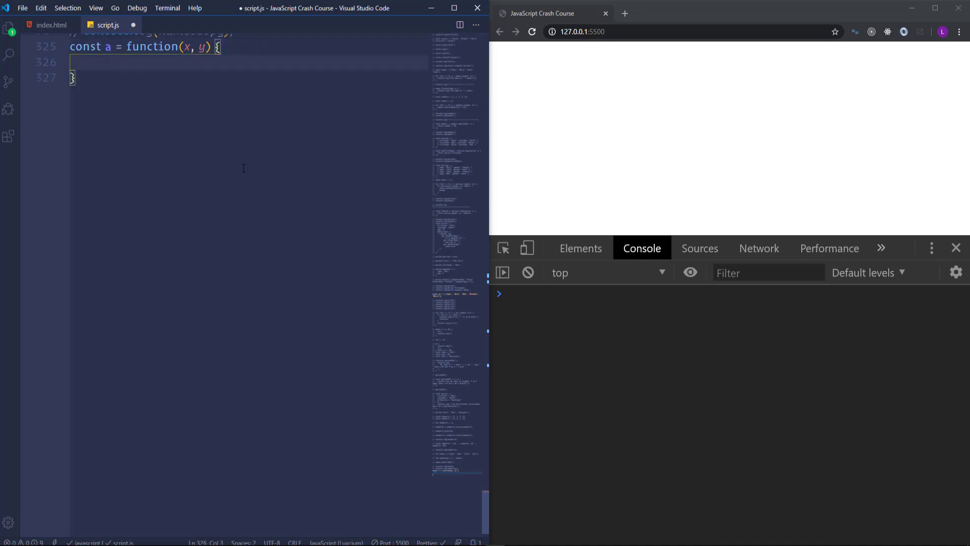
{"action": "type", "text": "console.log(x +"}
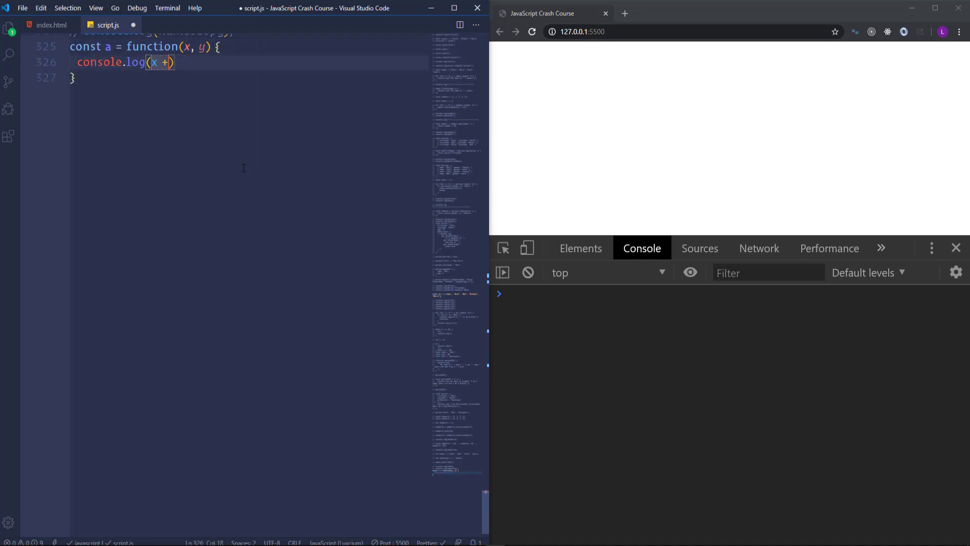
{"action": "type", "text": "y);"}
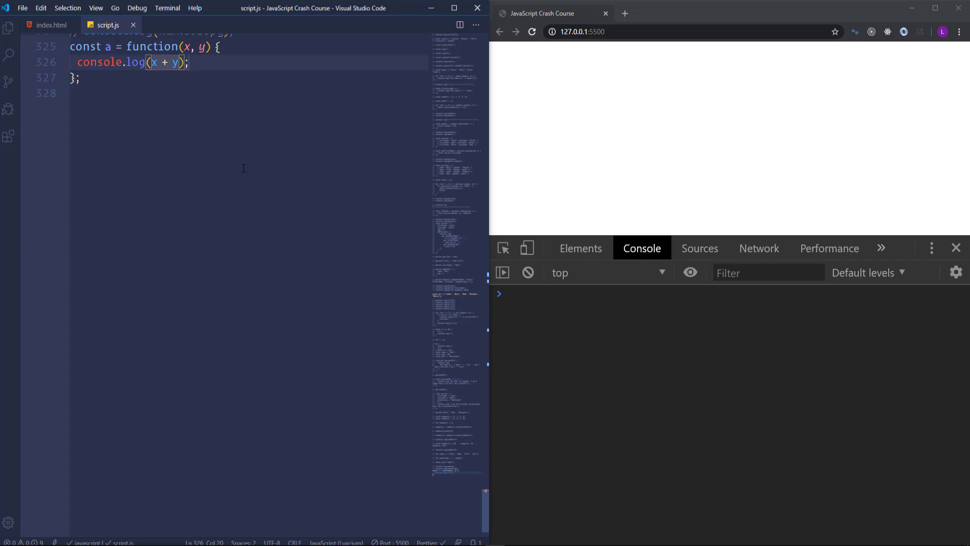
Step: Add the call a(10, 20, 30, 40); below the function
{"action": "key", "text": "enter"}
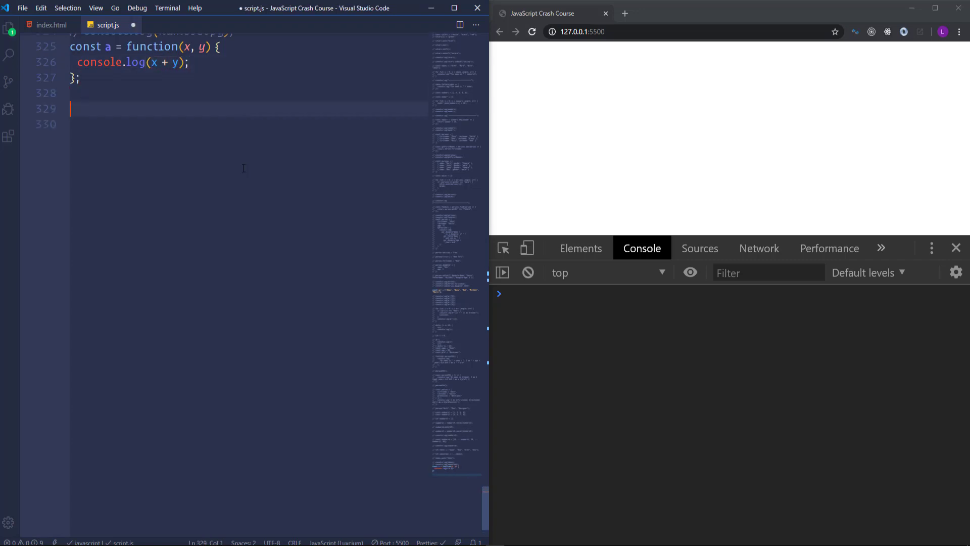
{"action": "type", "text": "a()"}
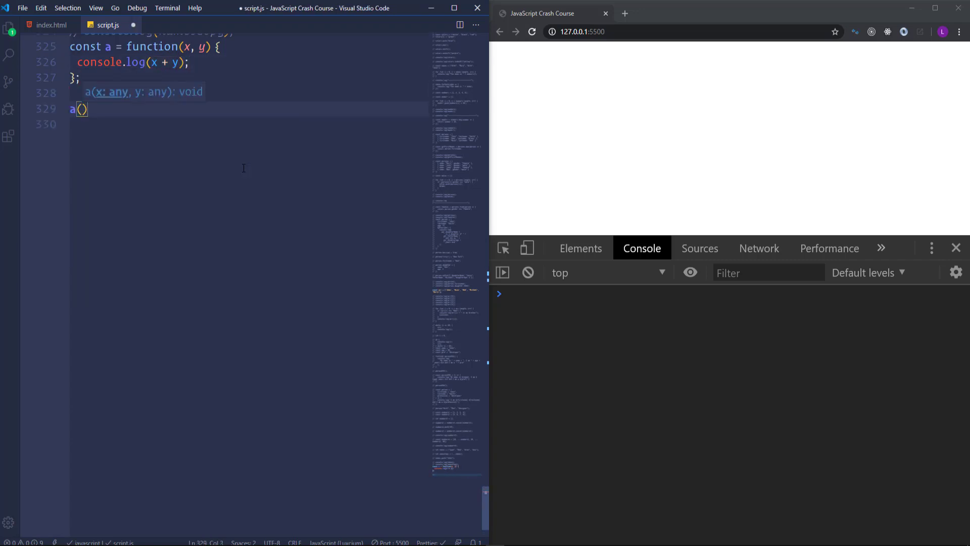
{"action": "type", "text": "10,"}
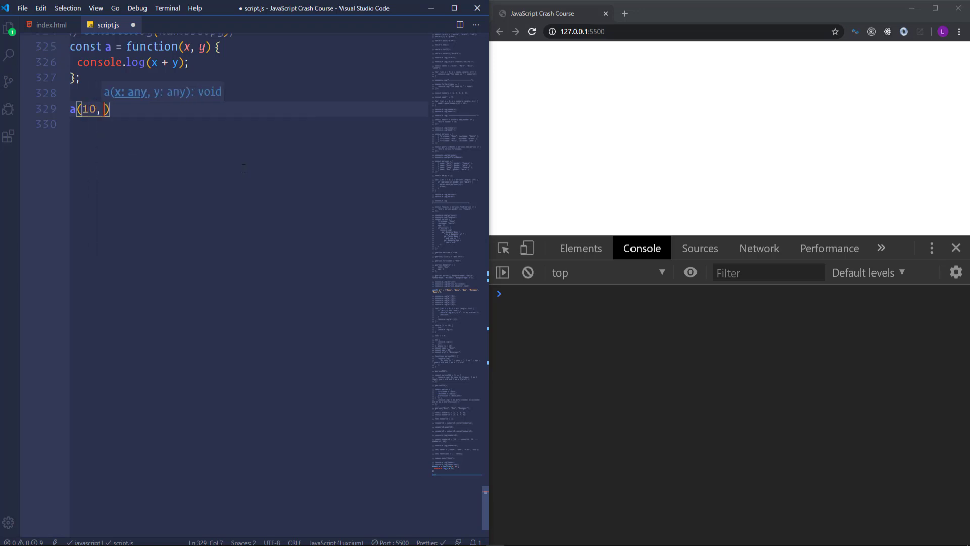
{"action": "type", "text": "20, 30,"}
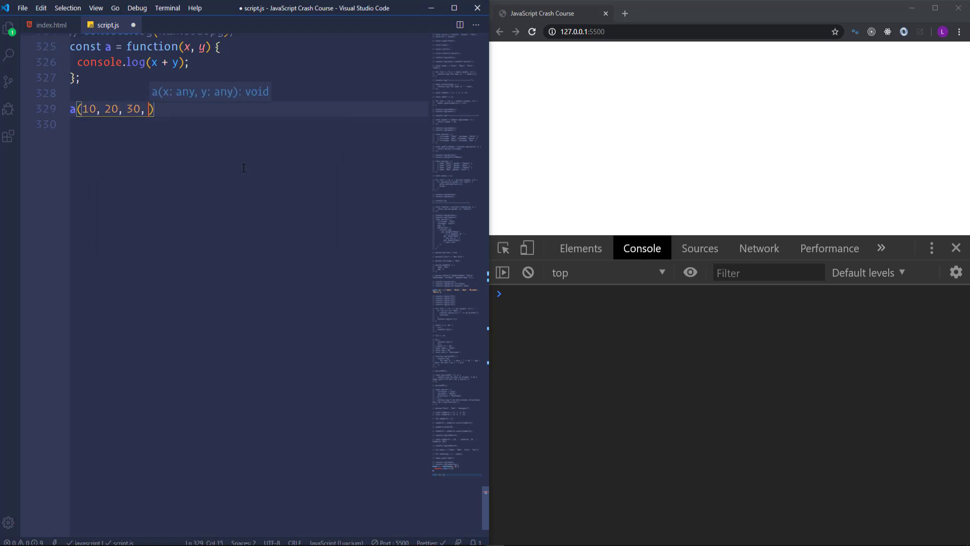
{"action": "type", "text": "40);"}
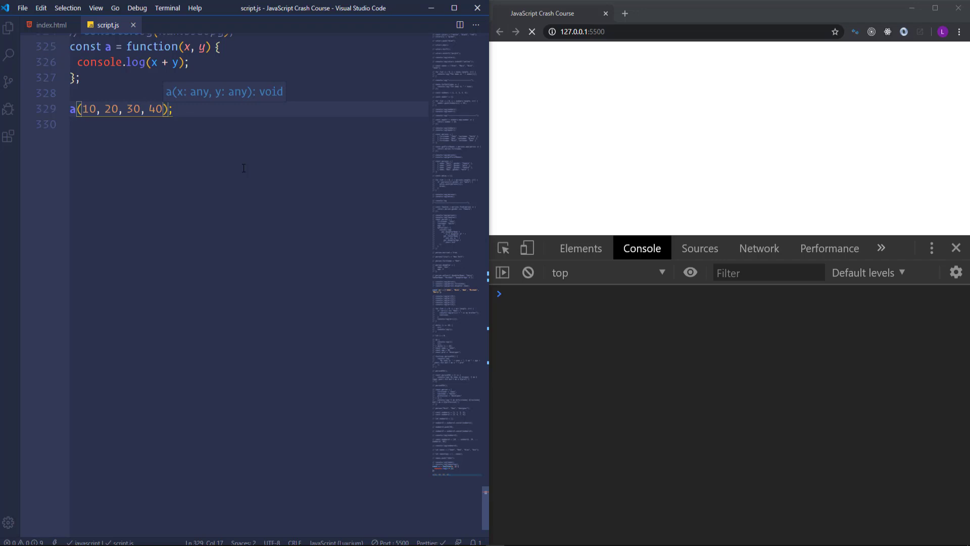
Step: Save so the live server reloads and the console shows 30
{"action": "left_click", "coordinate": [531, 32]}
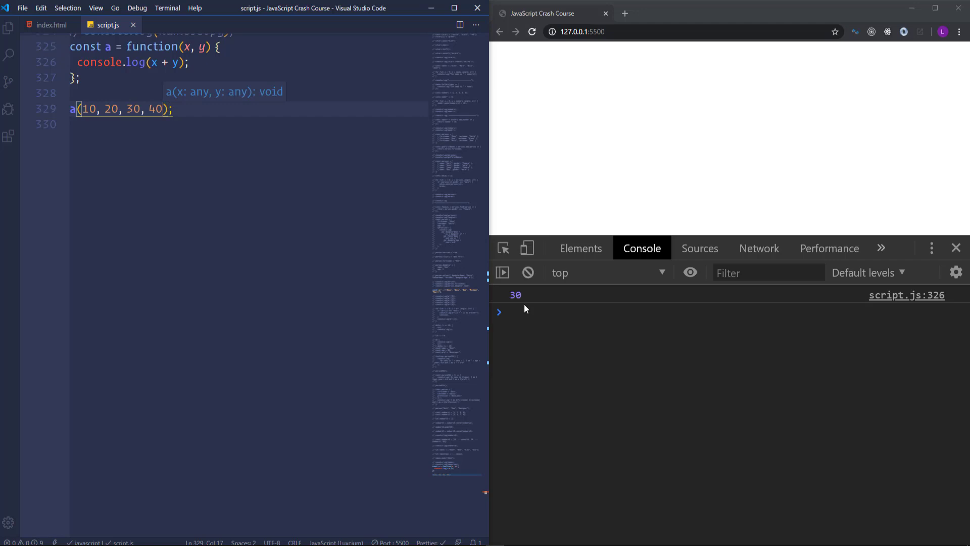
{"action": "mouse_move", "coordinate": [523, 309]}
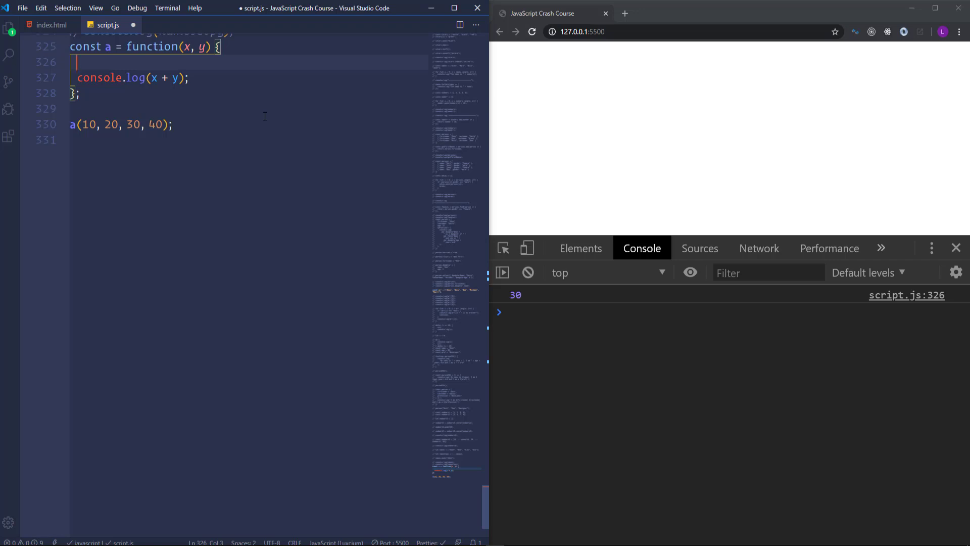
Step: Add console.log(arguments) to function a and expand the logged Arguments 10, 20, 30, 40
{"action": "type", "text": "console.log(object)"}
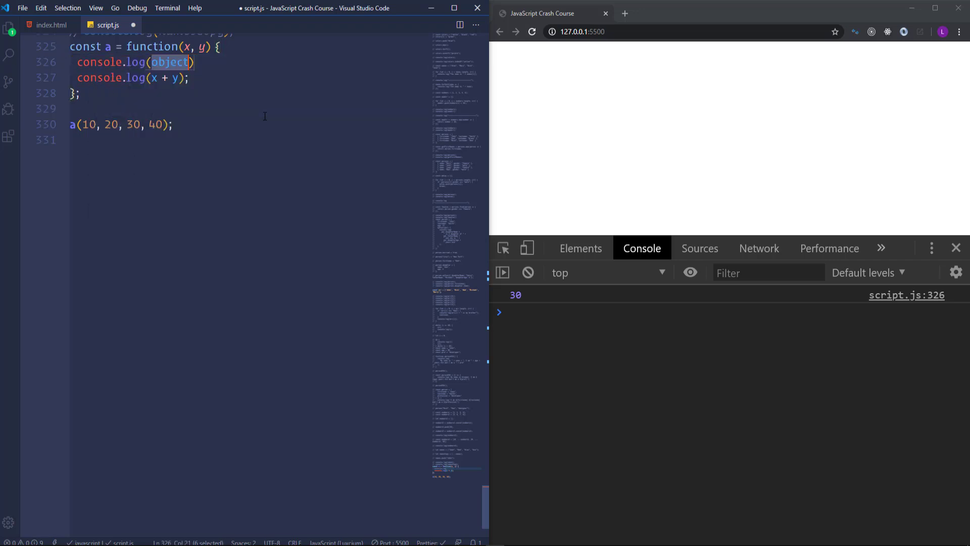
{"action": "type", "text": "arguments"}
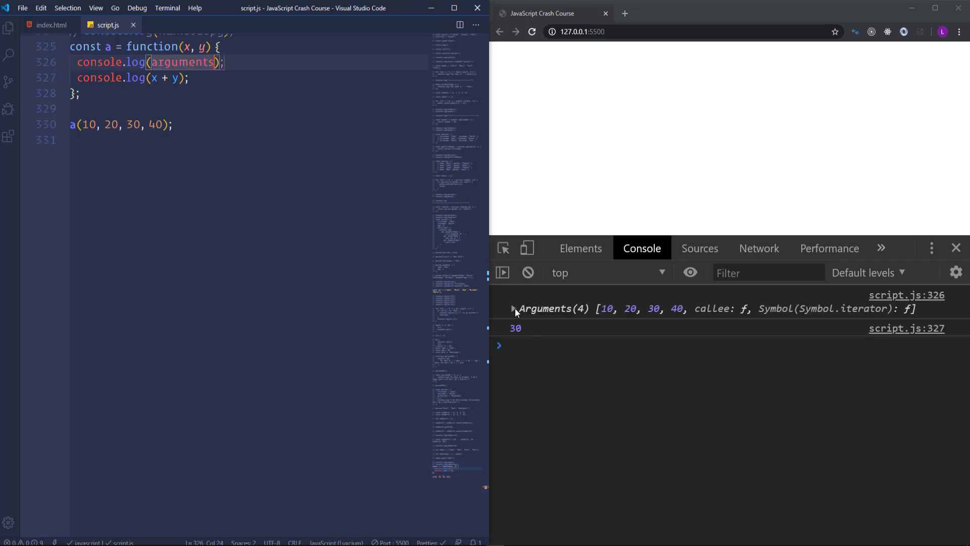
{"action": "left_click", "coordinate": [513, 310]}
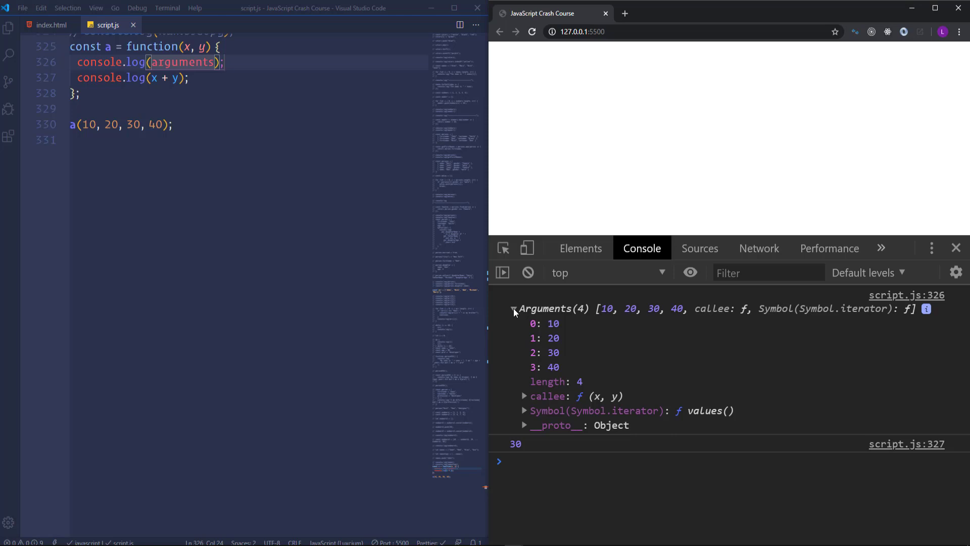
{"action": "mouse_move", "coordinate": [555, 390]}
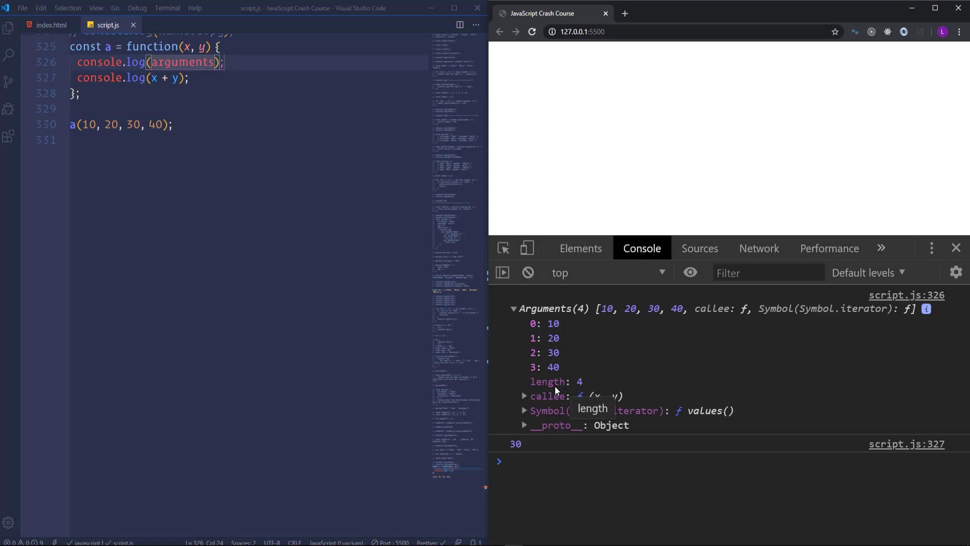
{"action": "mouse_move", "coordinate": [625, 314]}
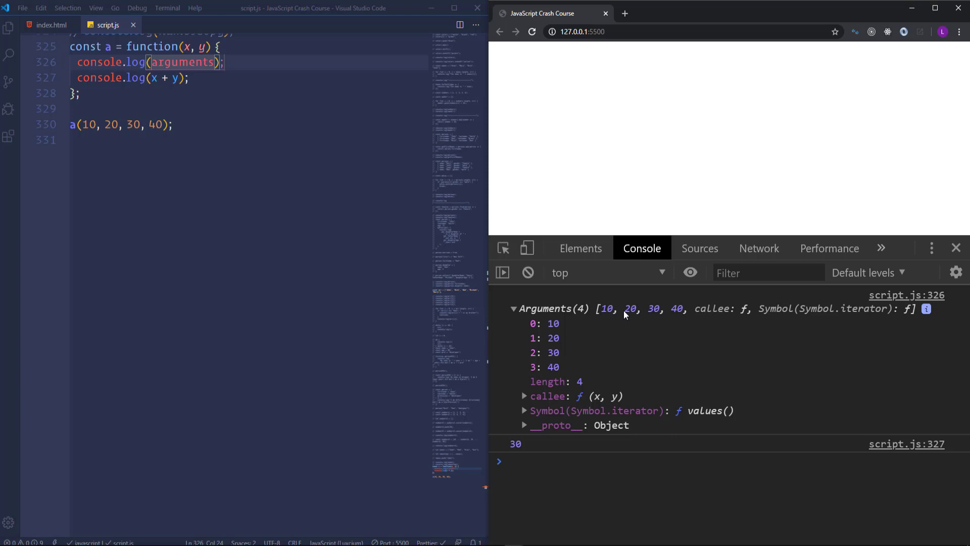
{"action": "mouse_move", "coordinate": [652, 315]}
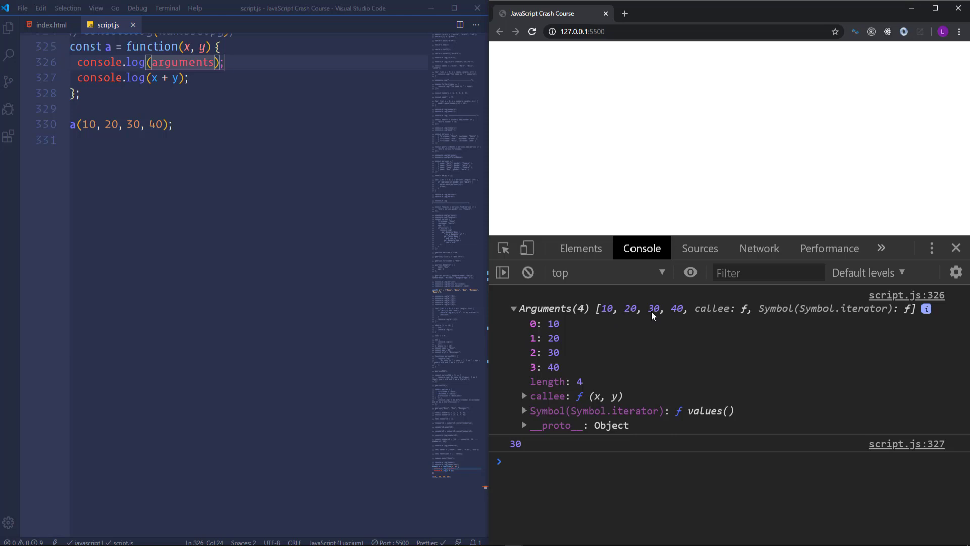
{"action": "mouse_move", "coordinate": [313, 169]}
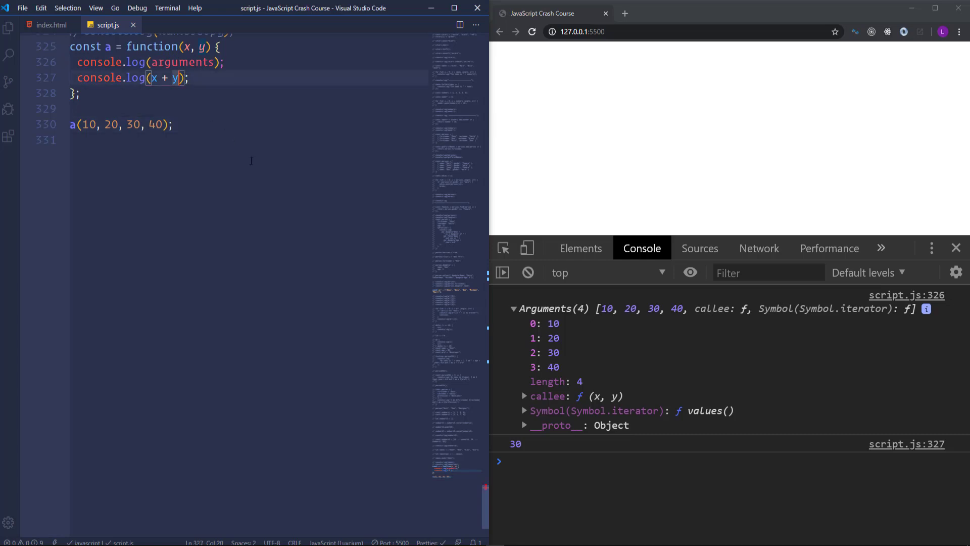
Step: Extend the sum log to x + y + arguments[2] + arguments[3] so the console reads 100
{"action": "type", "text": "+"}
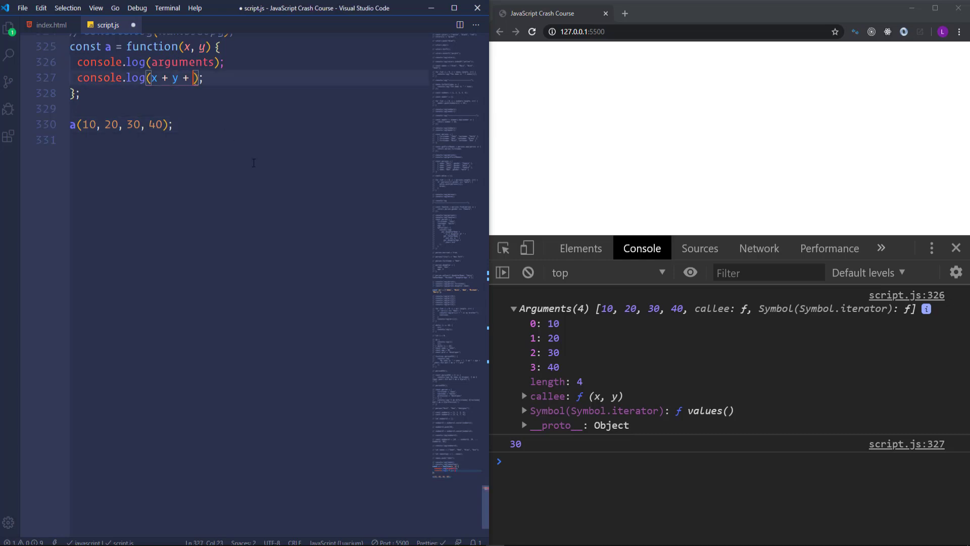
{"action": "type", "text": "arguments"}
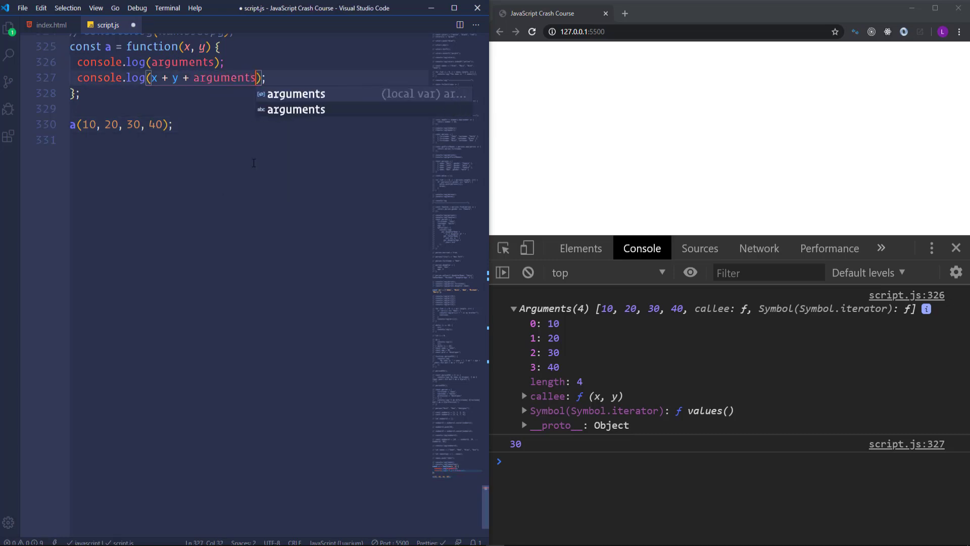
{"action": "type", "text": "[2"}
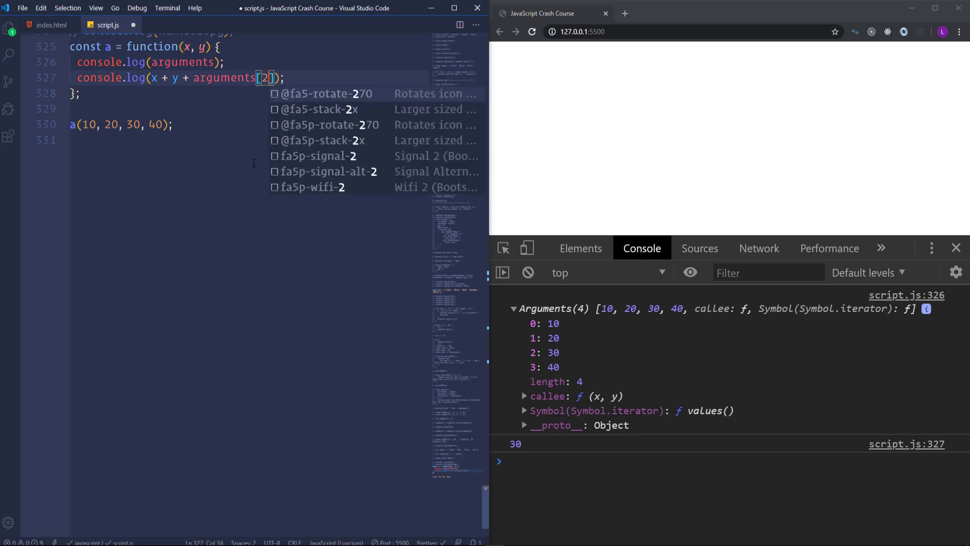
{"action": "type", "text": "+"}
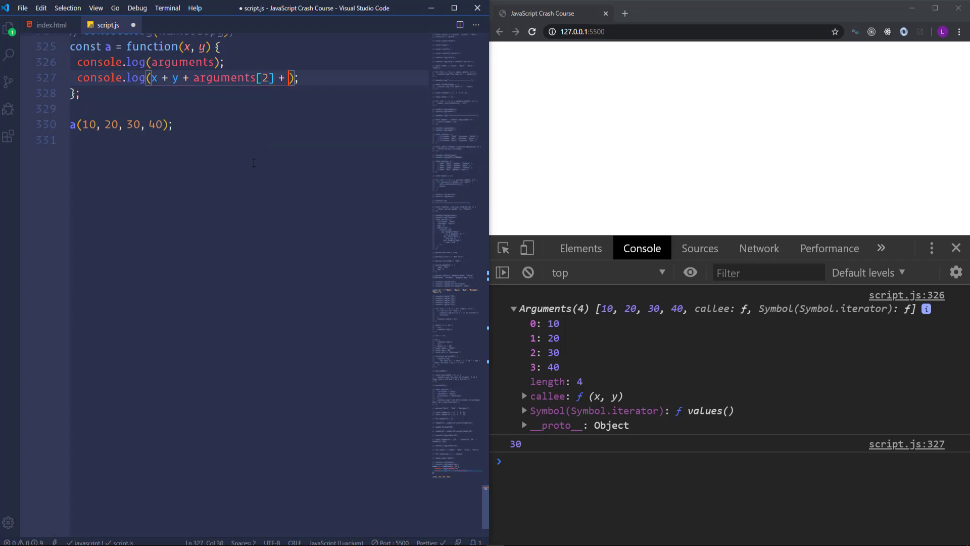
{"action": "type", "text": "arguments"}
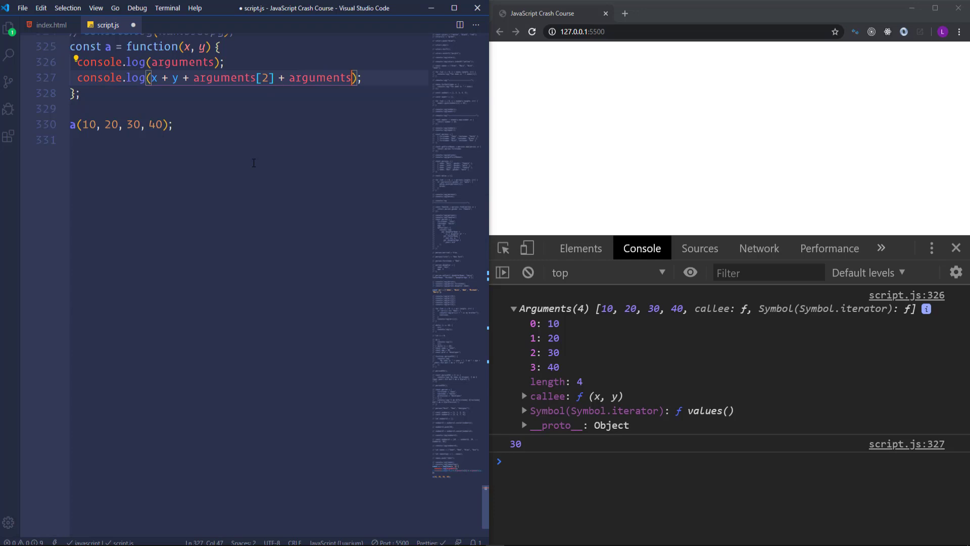
{"action": "type", "text": "[3"}
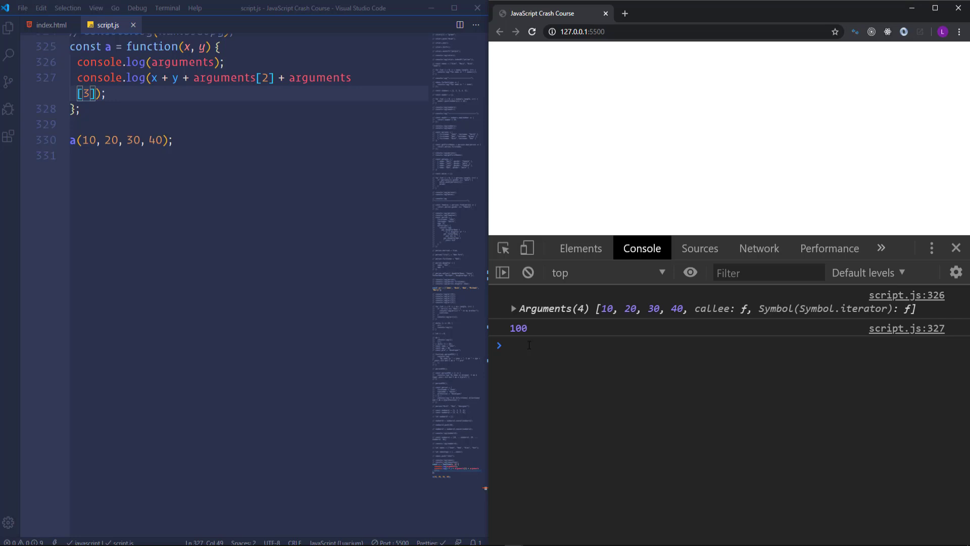
{"action": "left_click", "coordinate": [105, 93]}
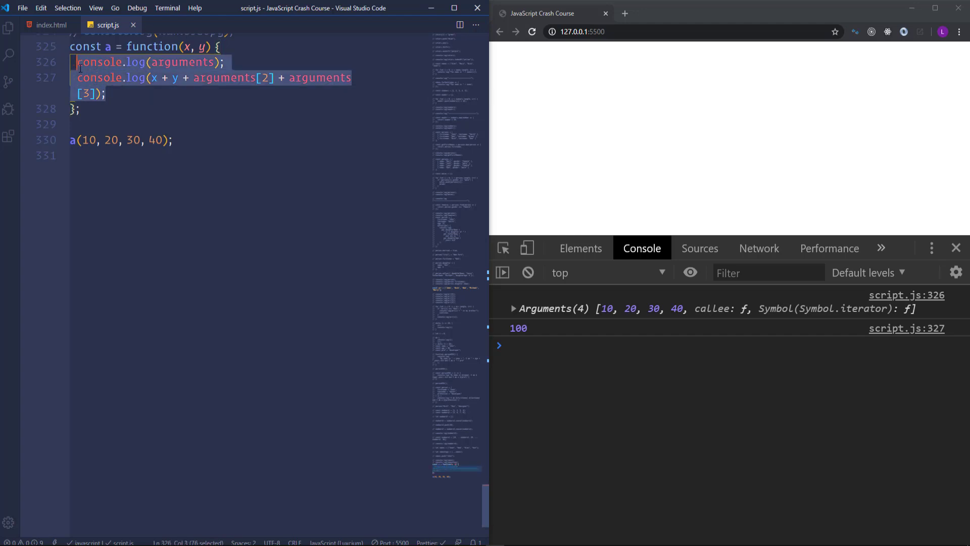
Step: Replace the logging lines with a ...rest parameter and console.log(rest), showing [30, 40]
{"action": "key", "text": "Delete"}
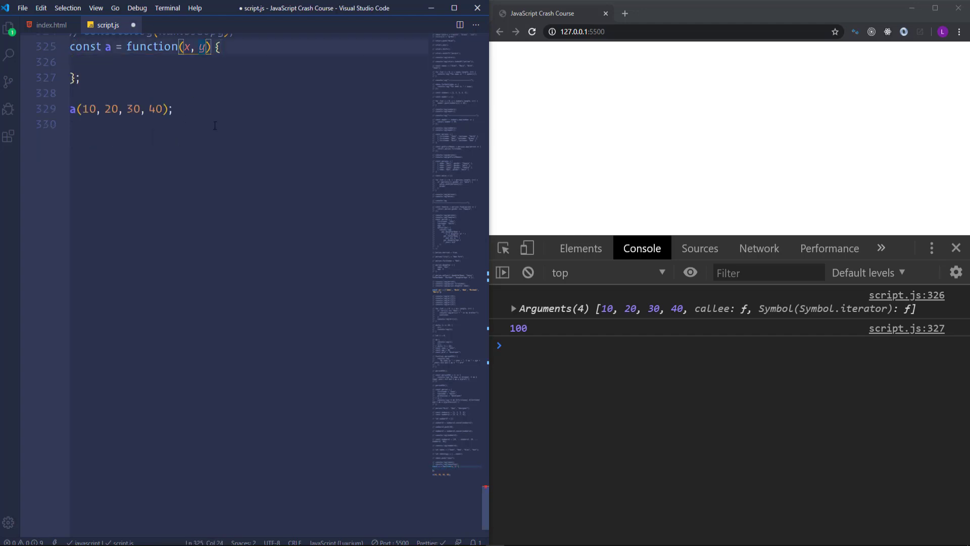
{"action": "type", "text": ", ...re"}
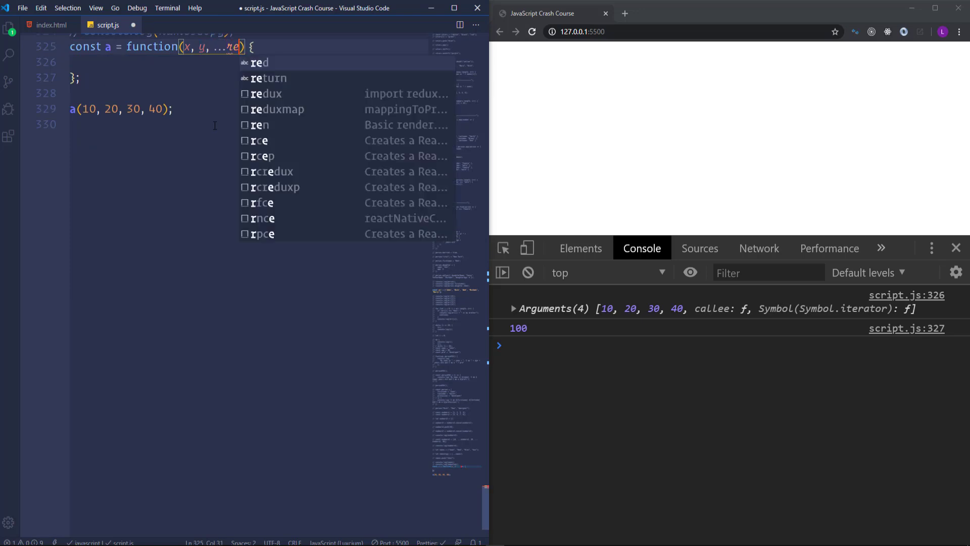
{"action": "type", "text": "st"}
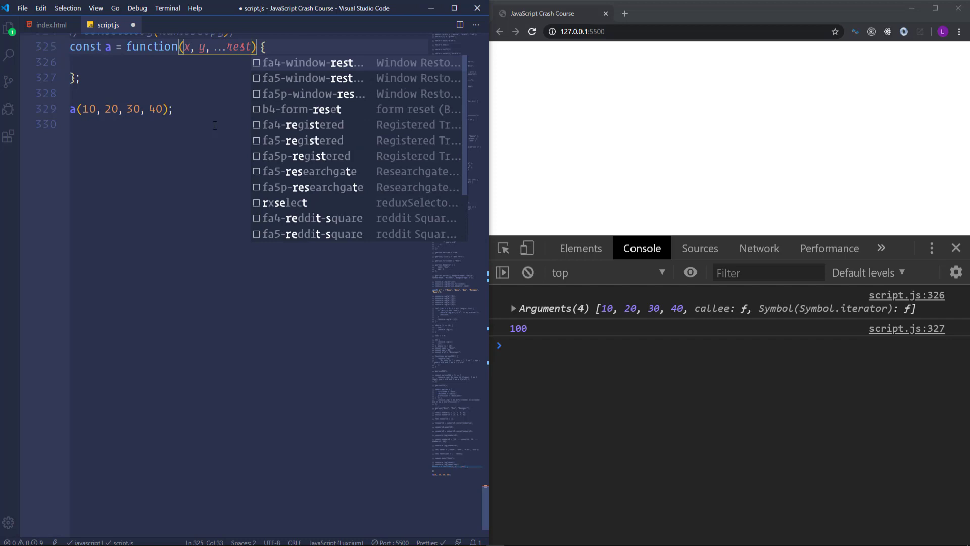
{"action": "key", "text": "Escape"}
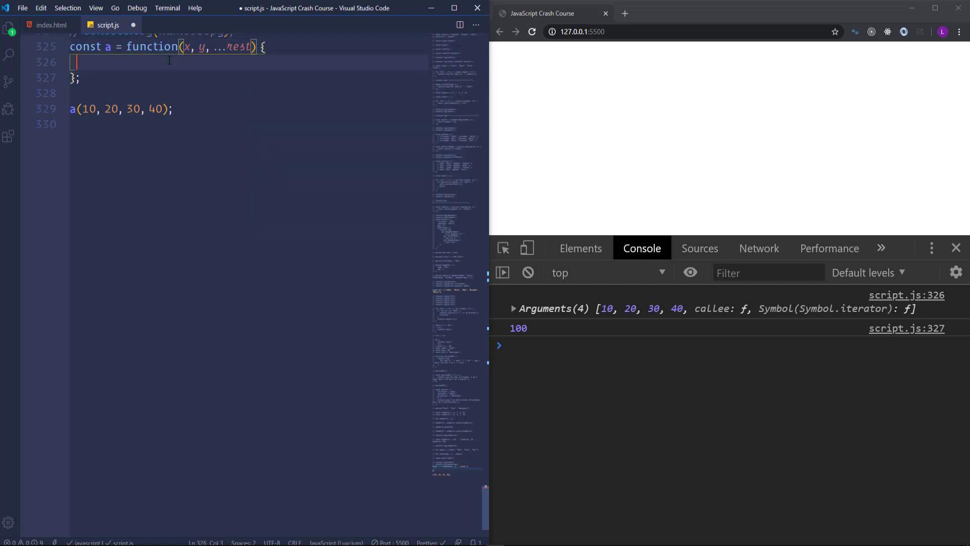
{"action": "mouse_move", "coordinate": [218, 242]}
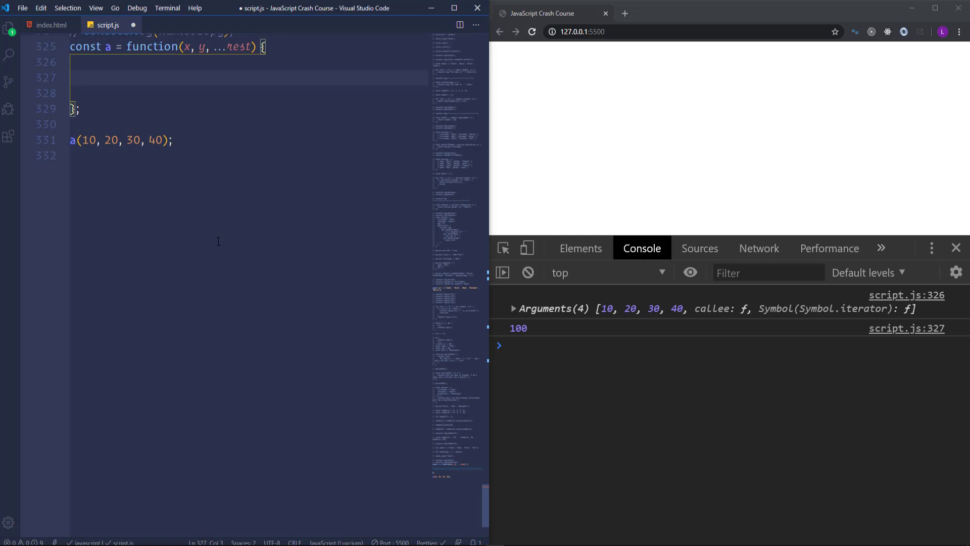
{"action": "type", "text": "clg"}
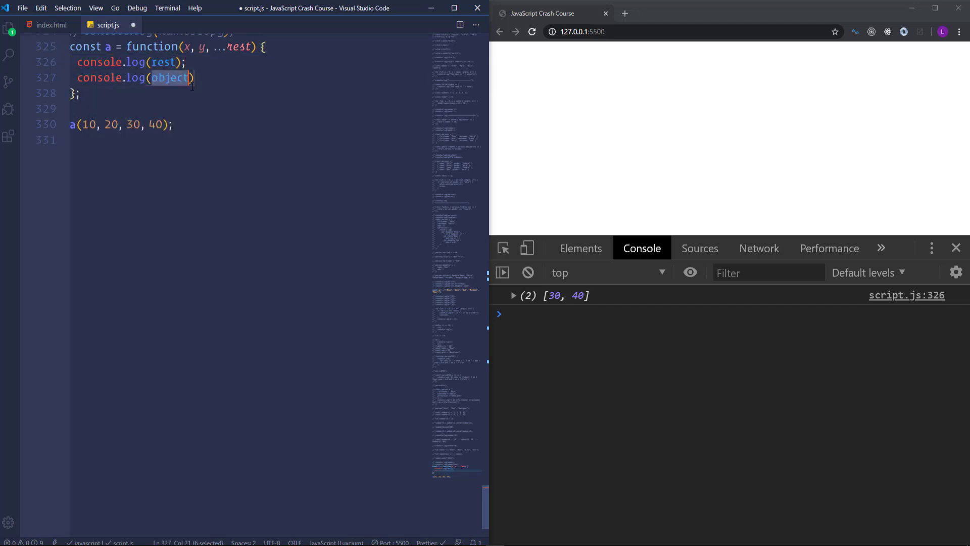
Step: Add console.log(x + y + rest[0] + rest[1]) so the console prints 100
{"action": "type", "text": "x + y"}
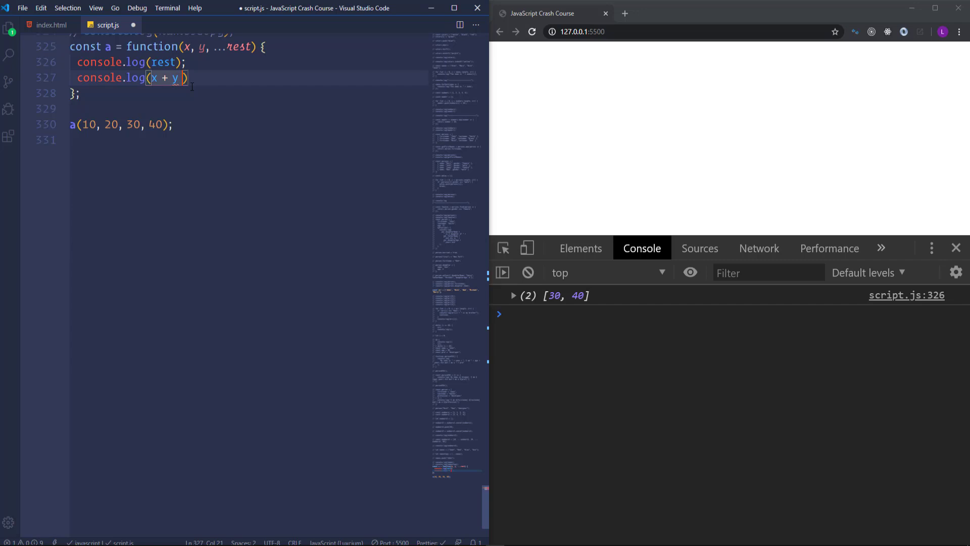
{"action": "type", "text": "+ rest[0]"}
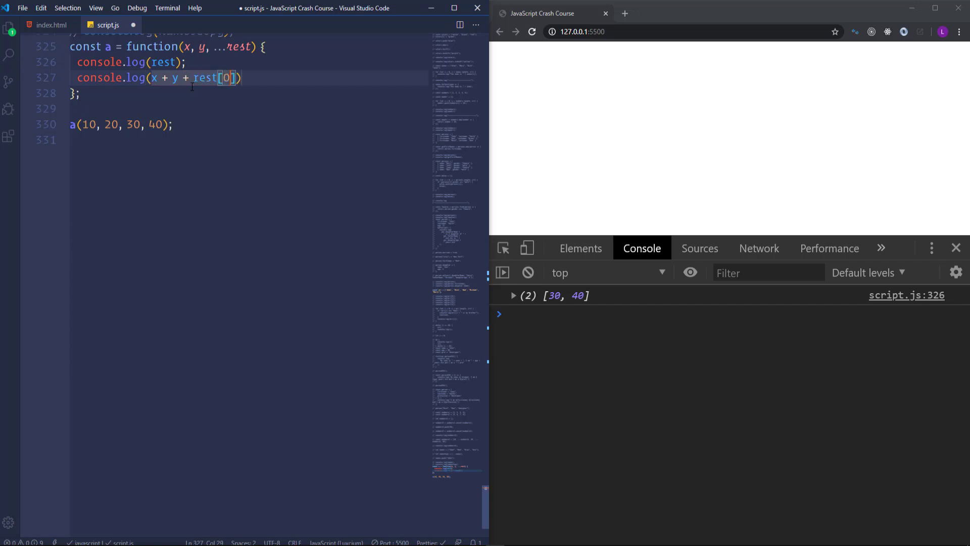
{"action": "type", "text": "+ rest[1"}
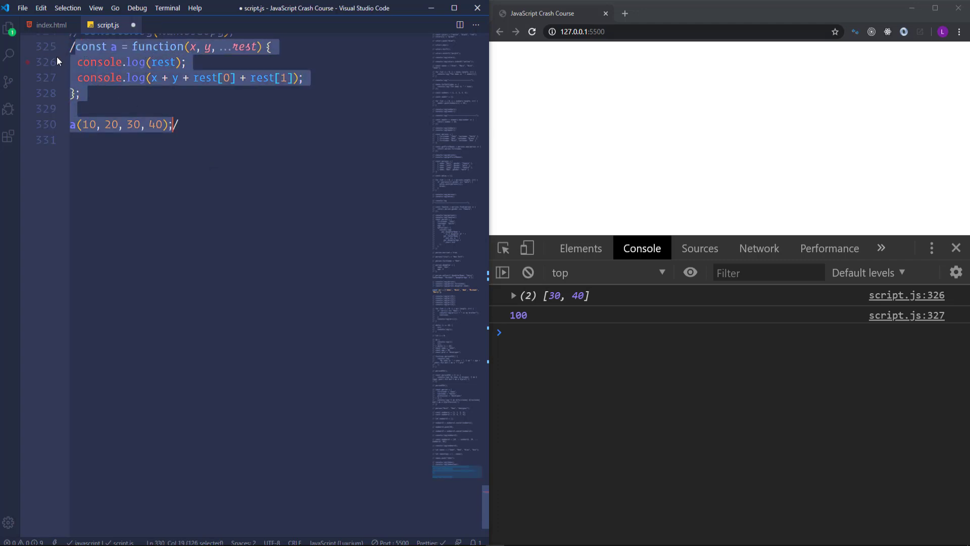
Step: Comment out the rest example and start const family = (lastname, ...names) => { }
{"action": "key", "text": "ctrl+/"}
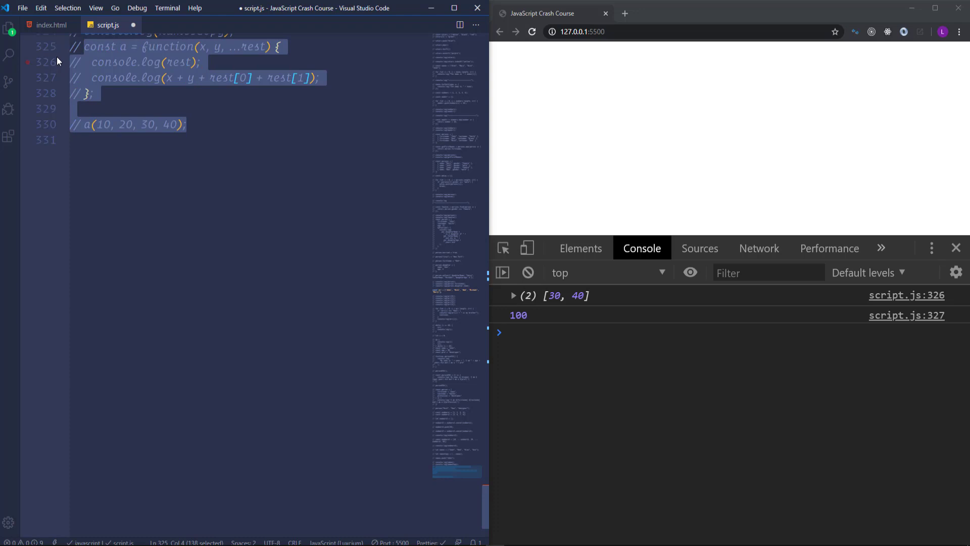
{"action": "type", "text": "const family"}
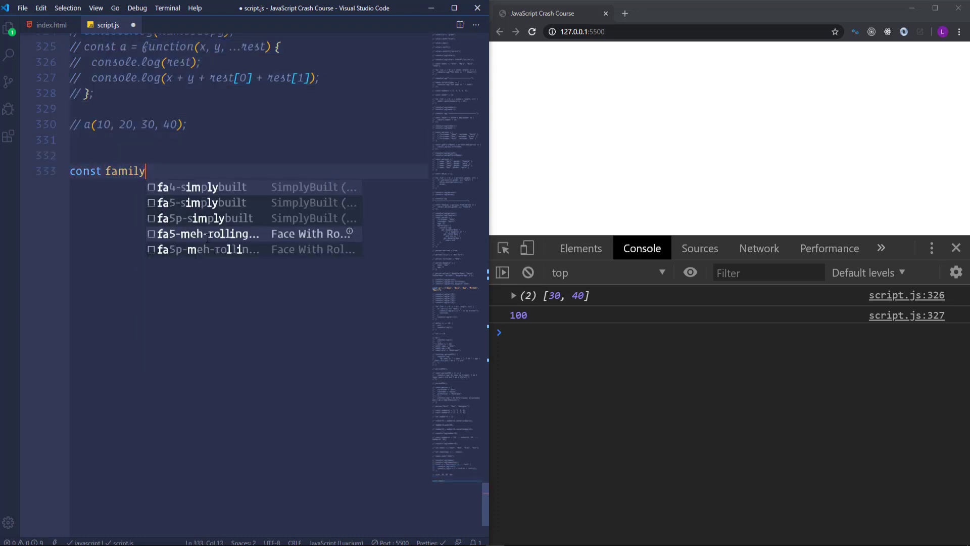
{"action": "type", "text": "="}
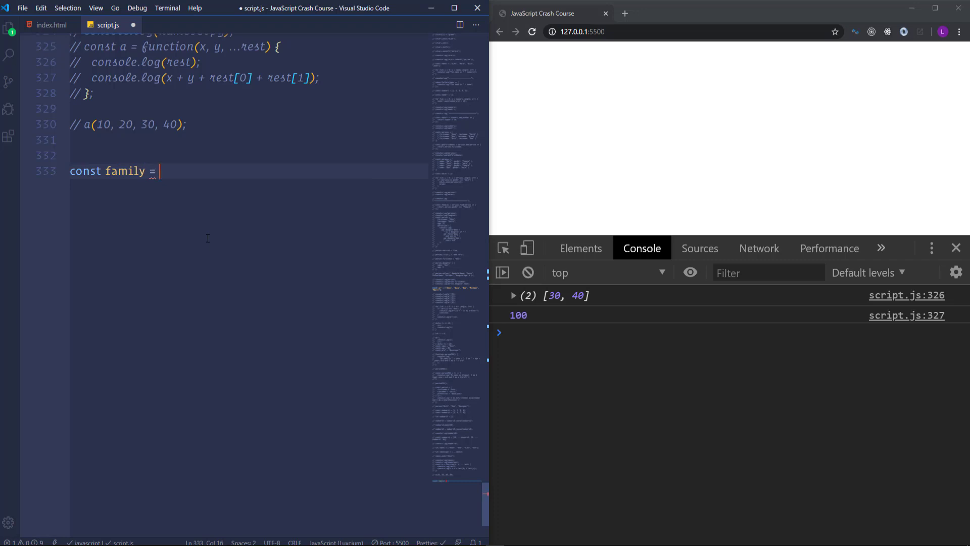
{"action": "type", "text": "() =>"}
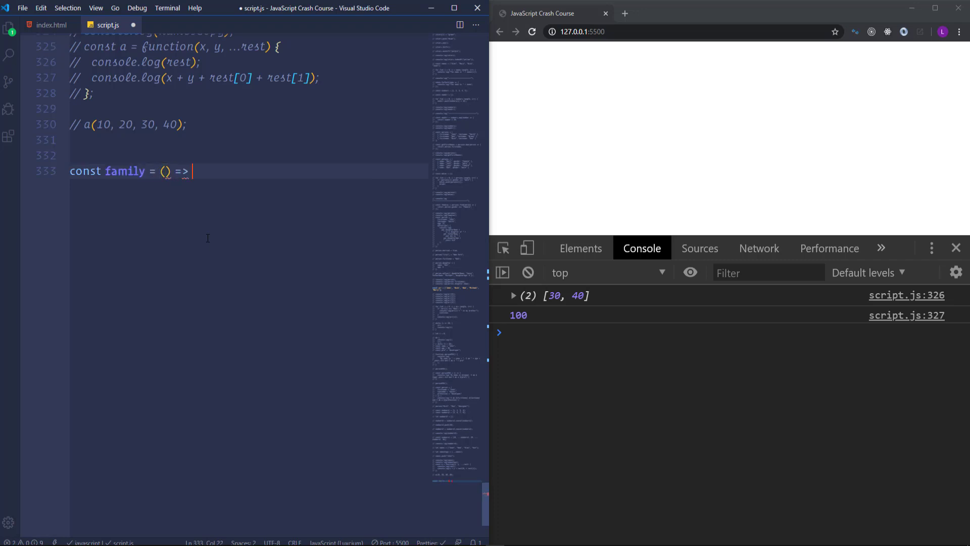
{"action": "type", "text": "{"}
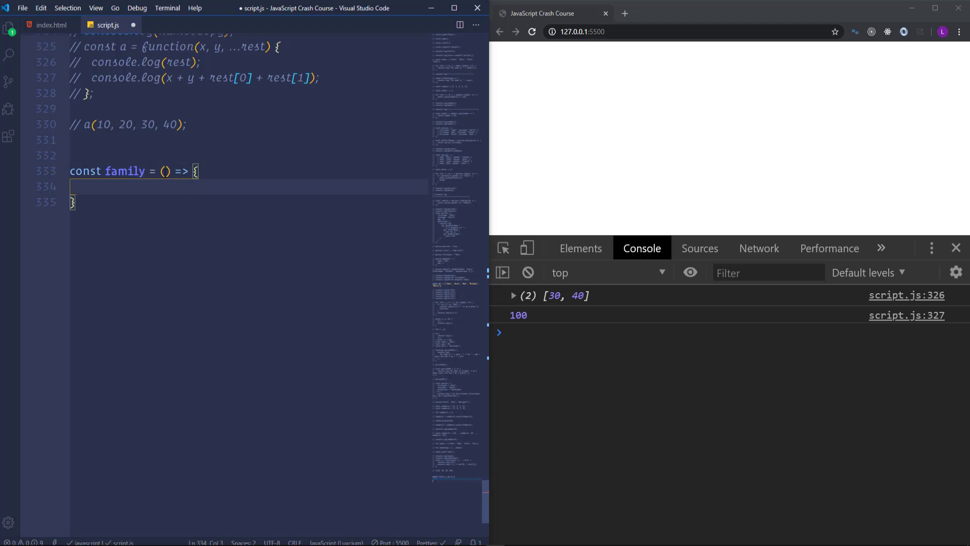
{"action": "type", "text": "lastname,"}
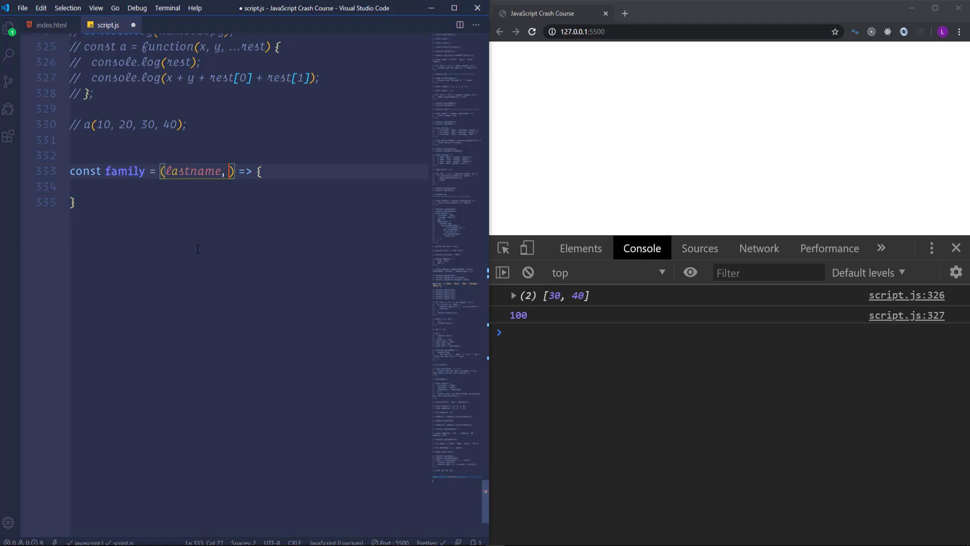
{"action": "type", "text": "...names"}
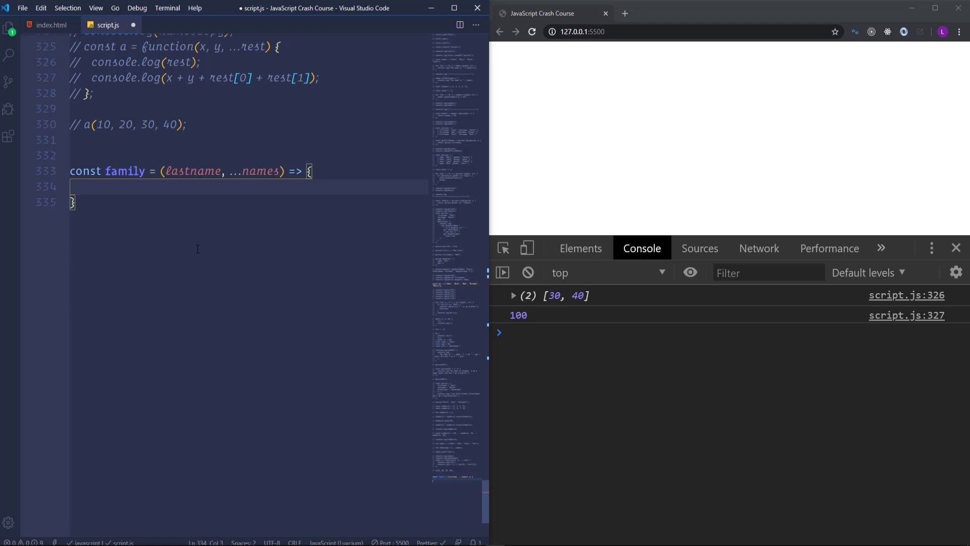
Step: Loop names.forEach logging `${name} ${lastname}` inside family
{"action": "type", "text": "names.forEach("}
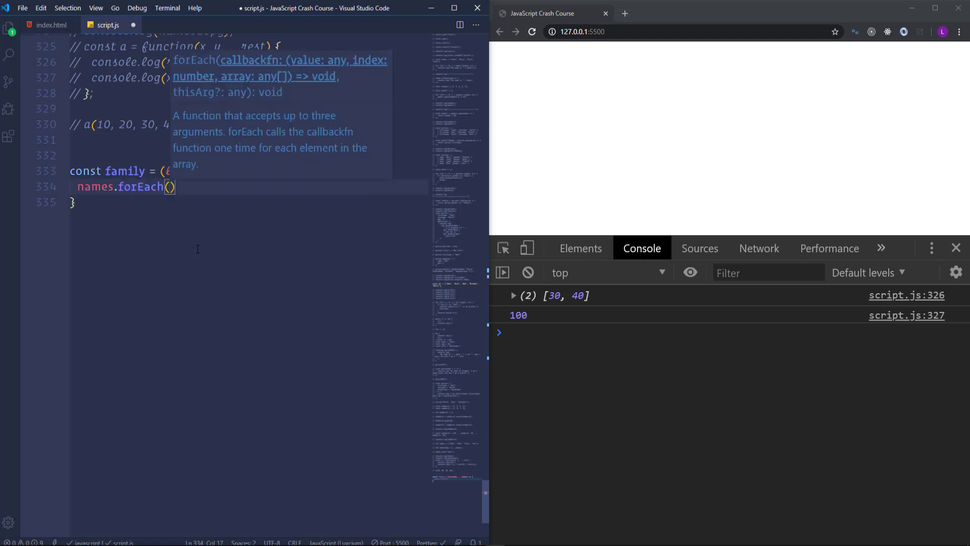
{"action": "type", "text": "name => {"}
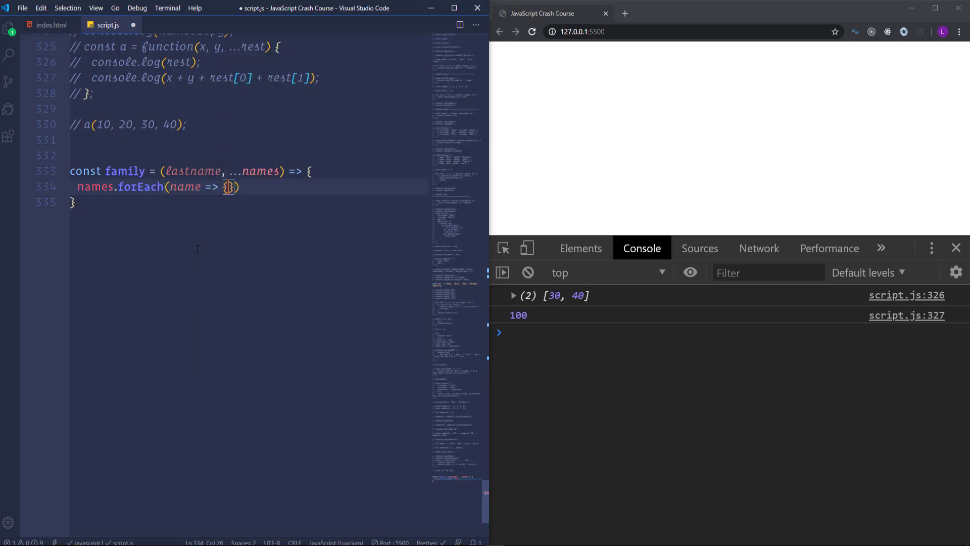
{"action": "key", "text": "enter"}
{"action": "type", "text": "console.log(`${"}
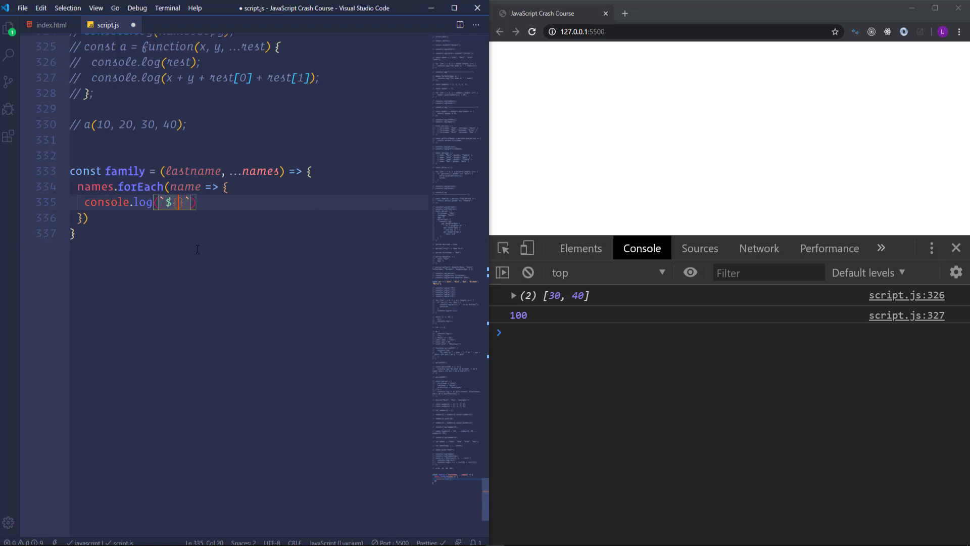
{"action": "type", "text": "name"}
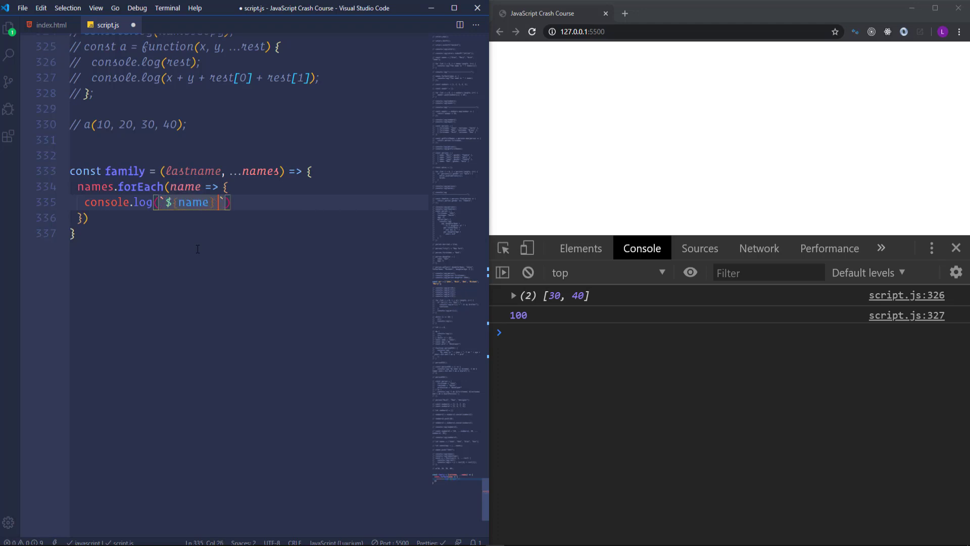
{"action": "type", "text": "${lastname}"}
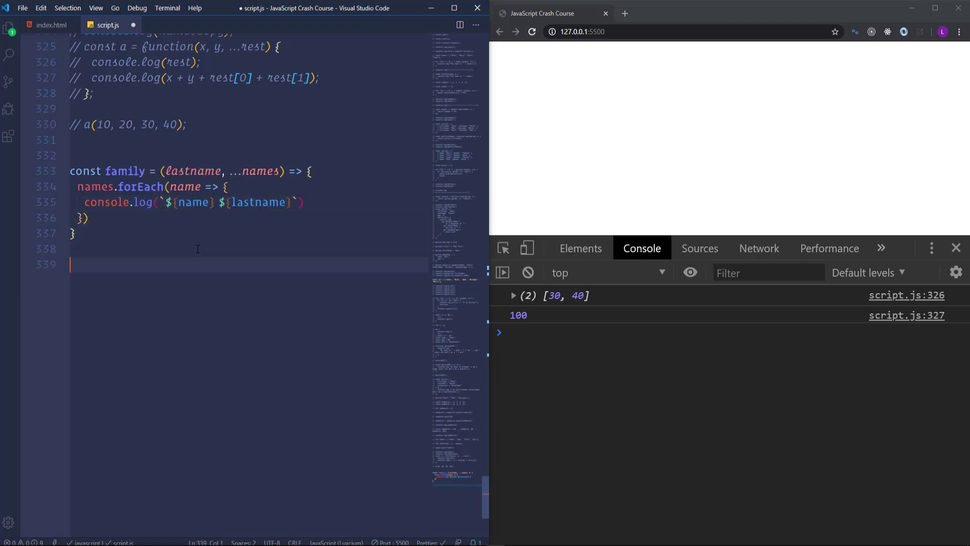
Step: Call family("Smith", "Nick", "Jane", "Bob", "Jessica") and run it in the browser
{"action": "type", "text": "family("}
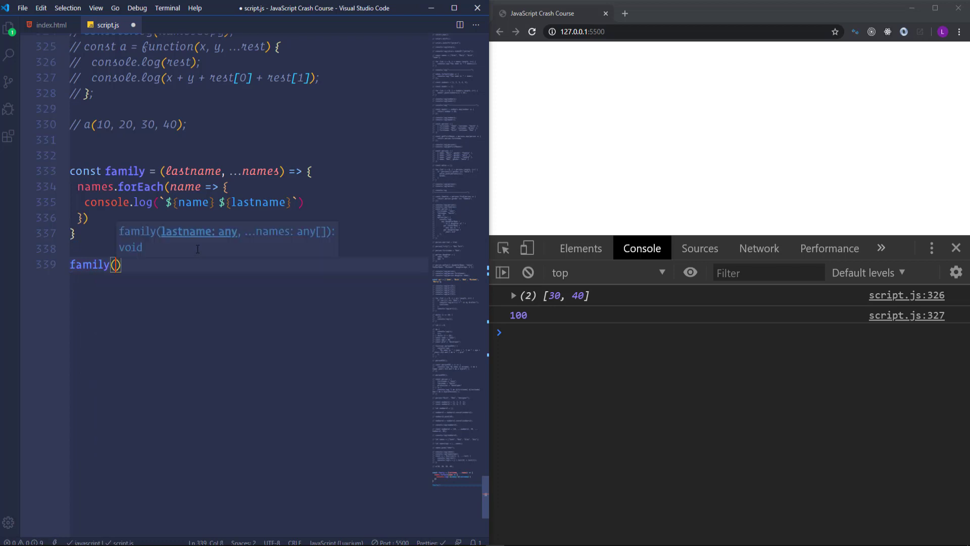
{"action": "type", "text": "Smi'"}
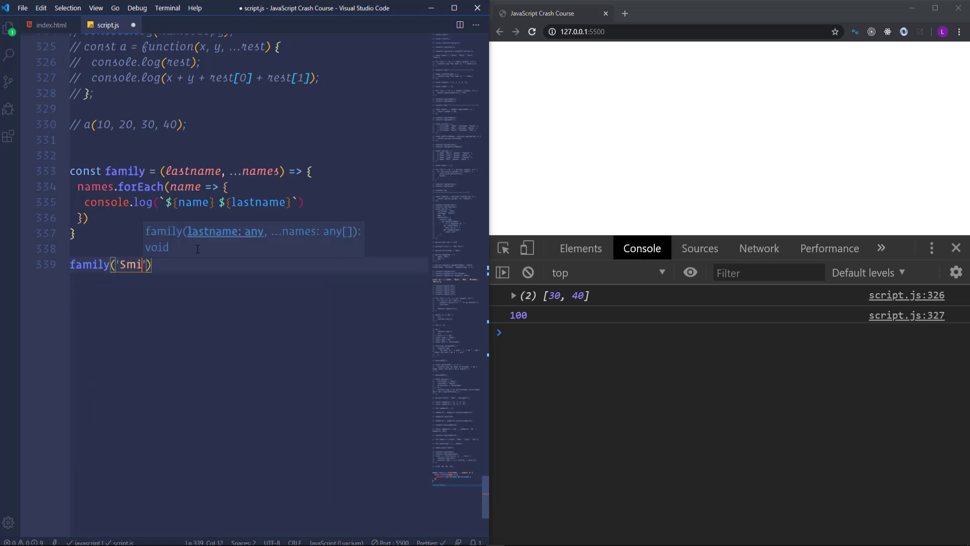
{"action": "type", "text": "th',"}
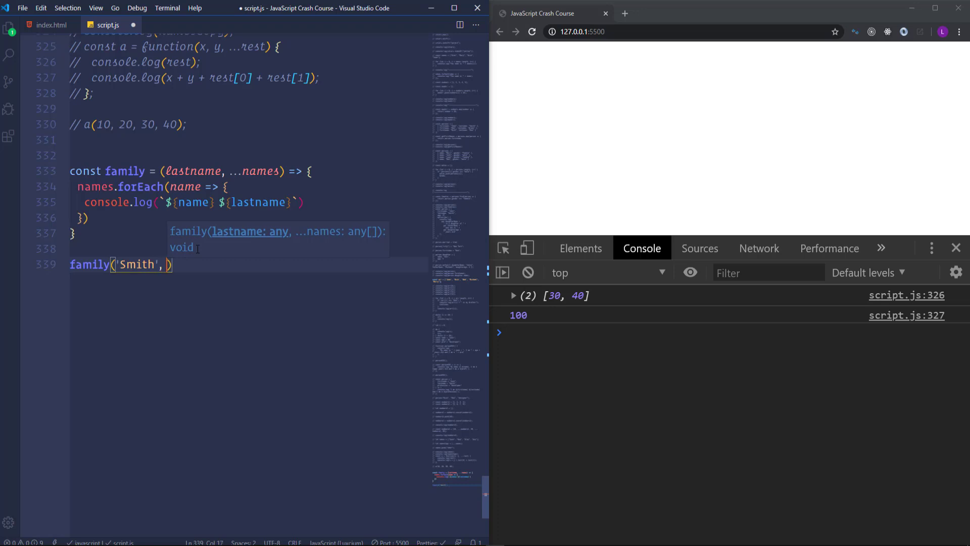
{"action": "type", "text": "\"N\""}
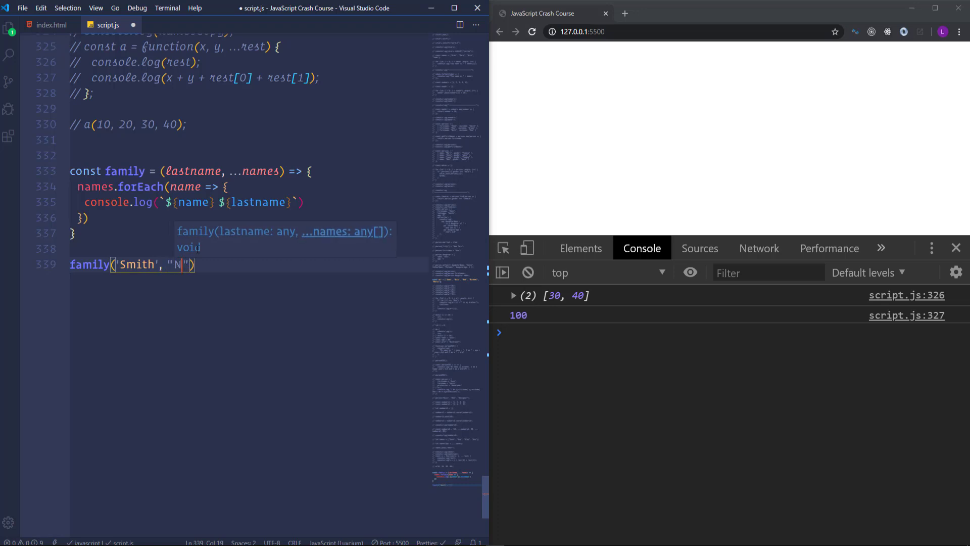
{"action": "type", "text": "ick\","}
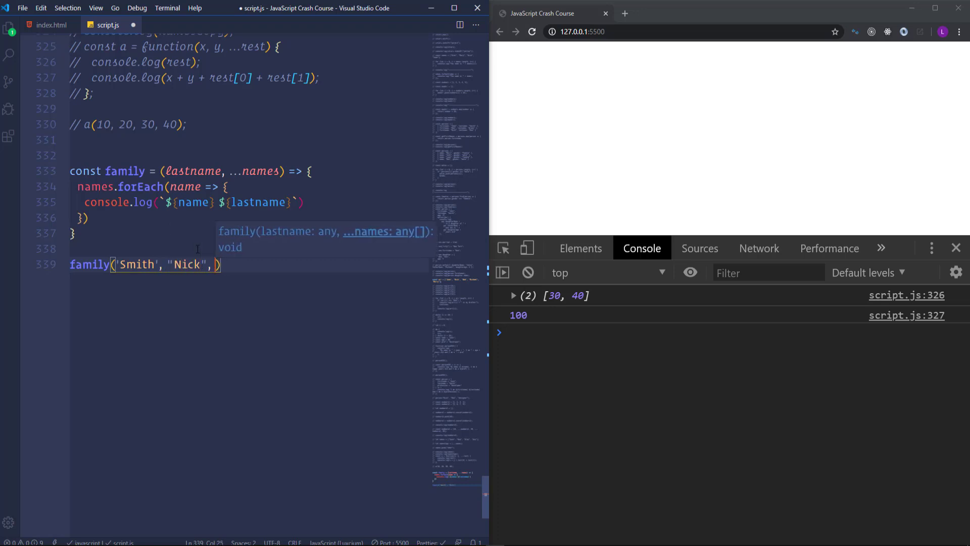
{"action": "type", "text": "'Jane'"}
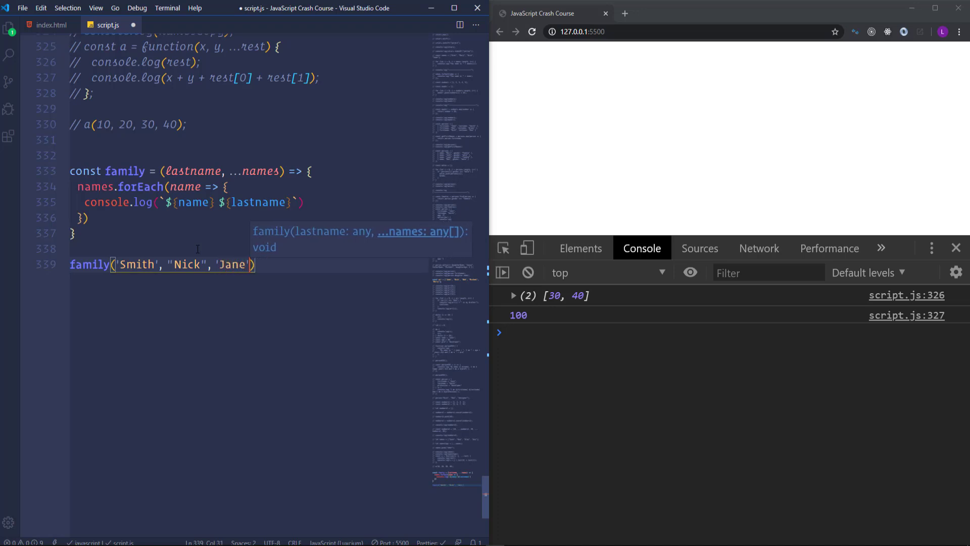
{"action": "type", "text": ", 'Bob'"}
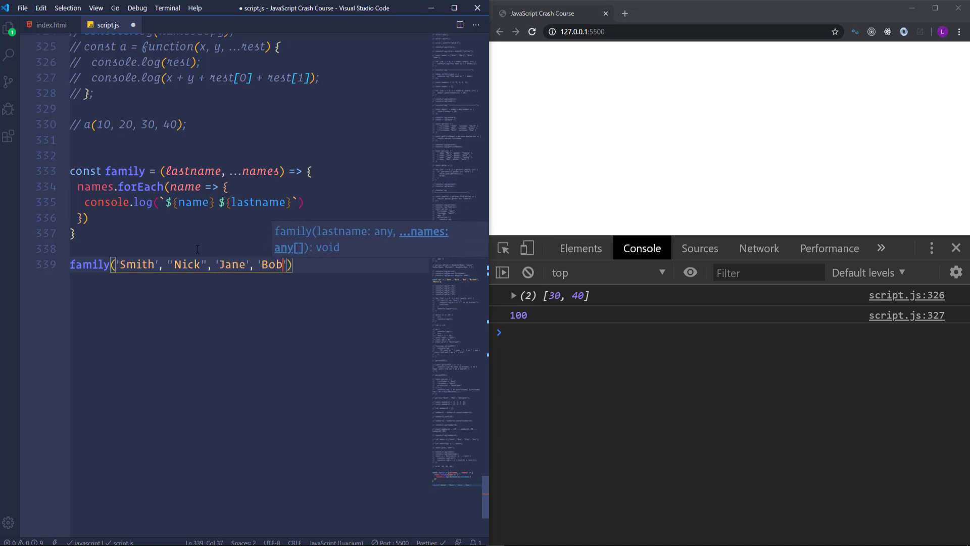
{"action": "type", "text": ", 'J'"}
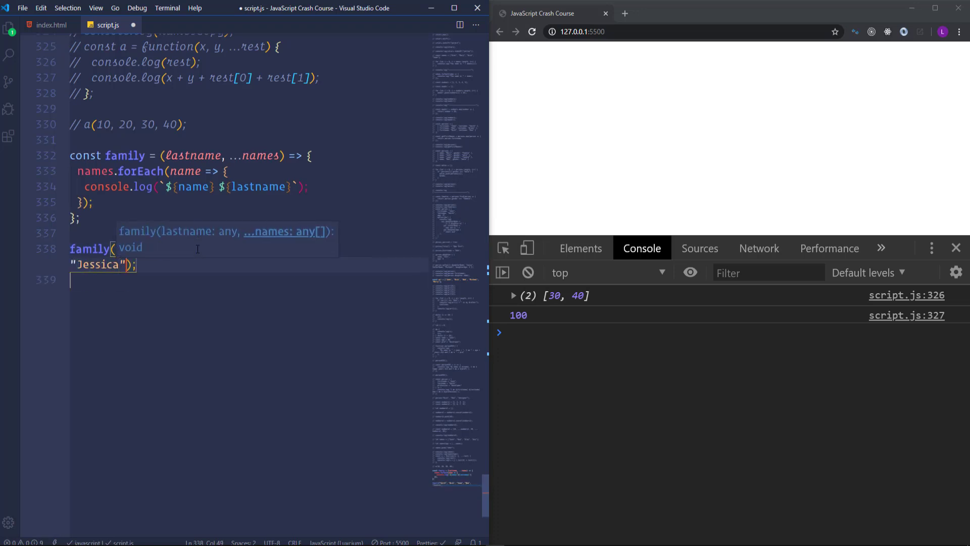
{"action": "type", "text": "\"Smith\", \"Nick\", \"Jane\", \"Bob\","}
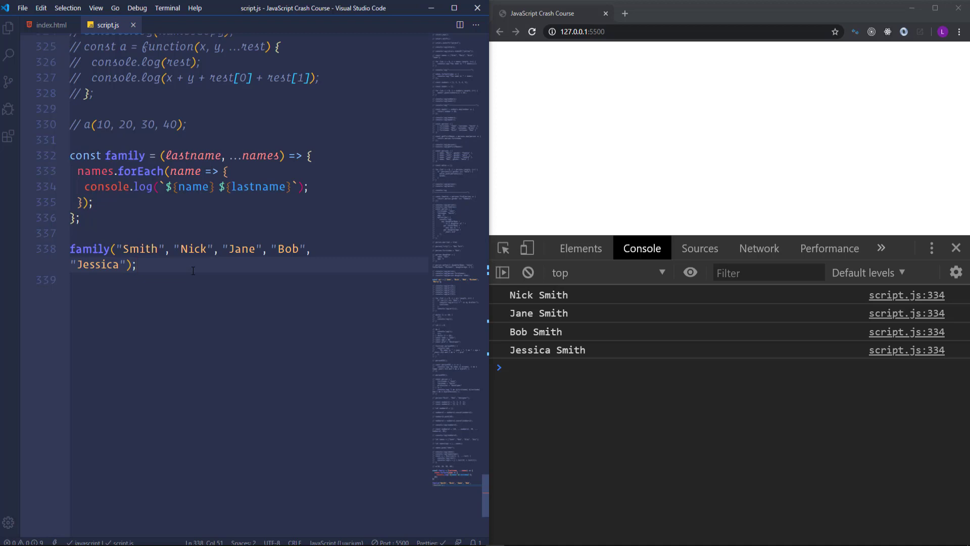
Step: Comment out the family function and its call with Ctrl+/
{"action": "left_click", "coordinate": [241, 156]}
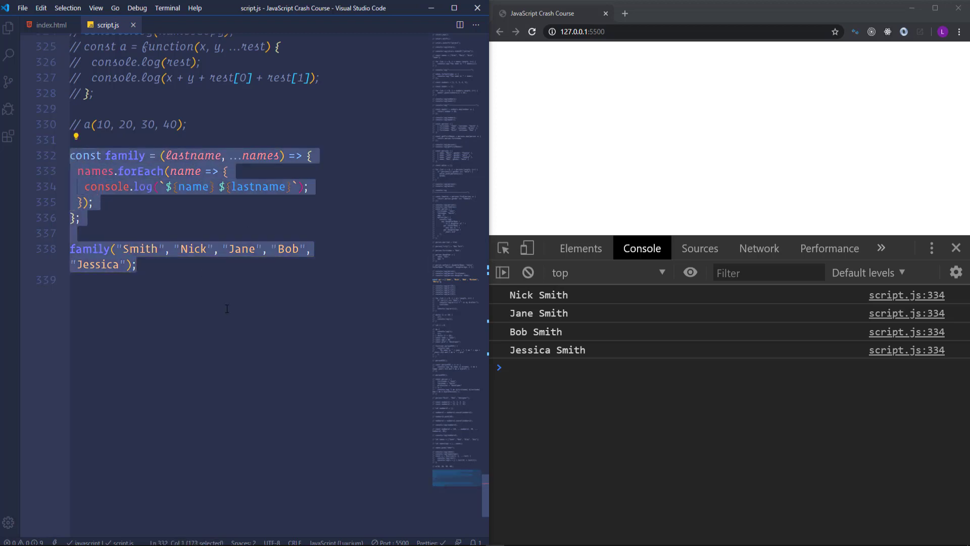
{"action": "key", "text": "ctrl+/"}
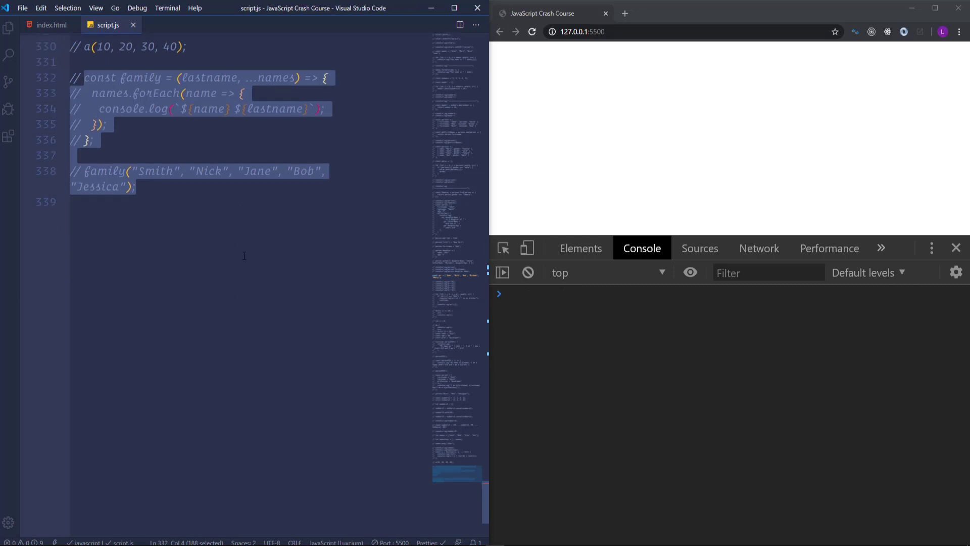
{"action": "scroll", "scroll_direction": "down", "scroll_amount": 3}
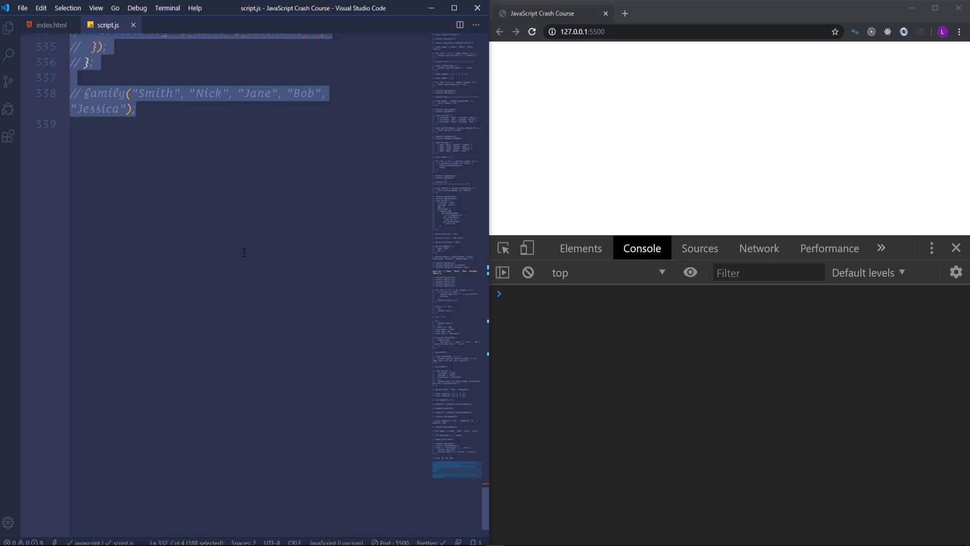
{"action": "mouse_move", "coordinate": [246, 236]}
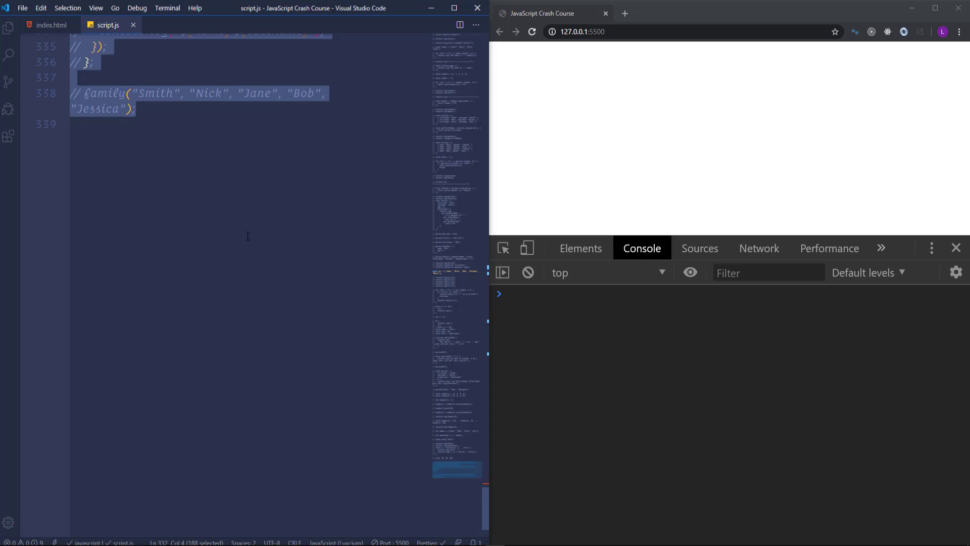
{"action": "mouse_move", "coordinate": [191, 154]}
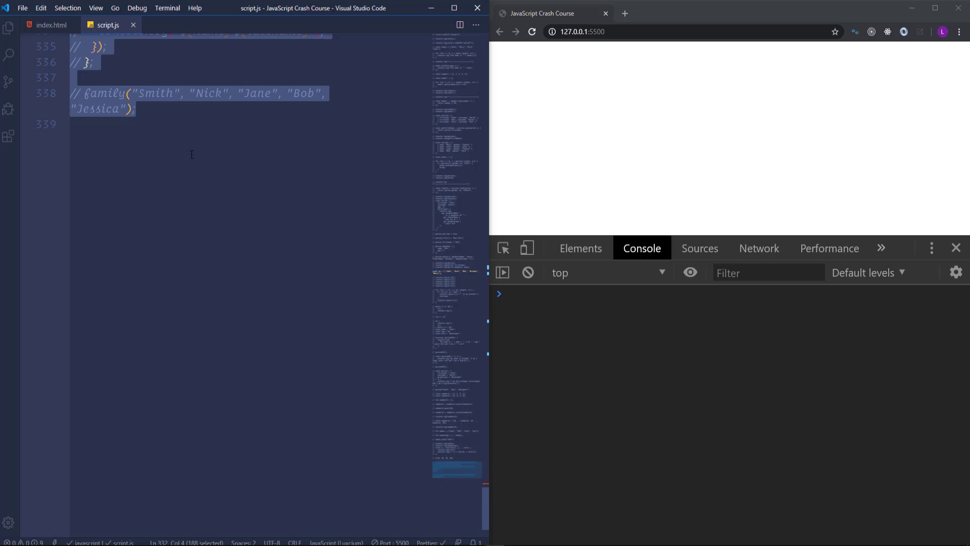
Step: Declare const arr = [10, 20, 30, 40, 50, 60];
{"action": "type", "text": "c"}
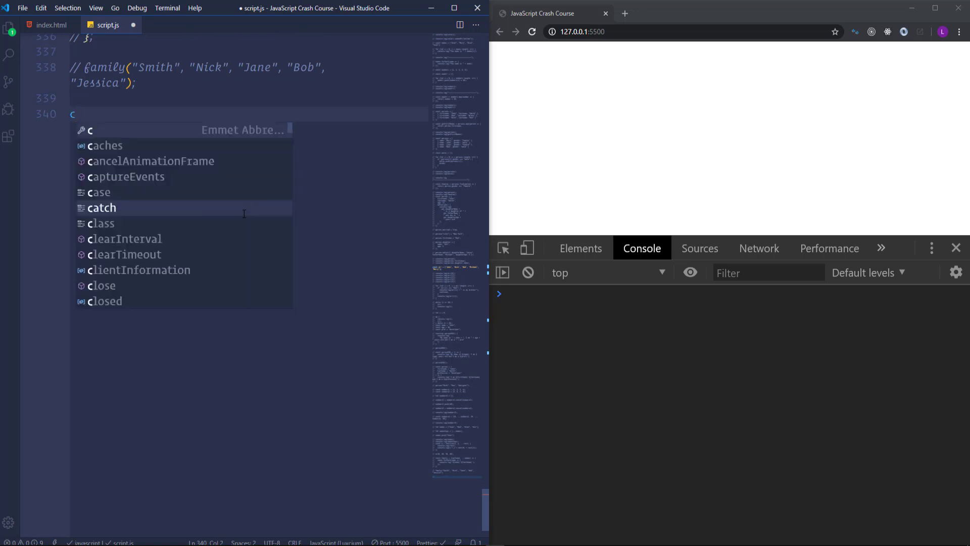
{"action": "type", "text": "onst arr = [10, 20,"}
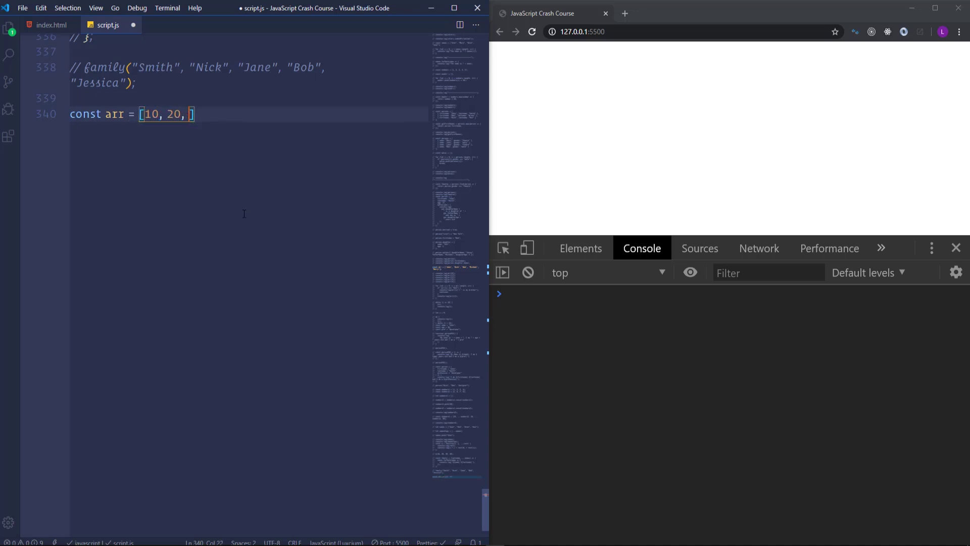
{"action": "type", "text": "30, 40"}
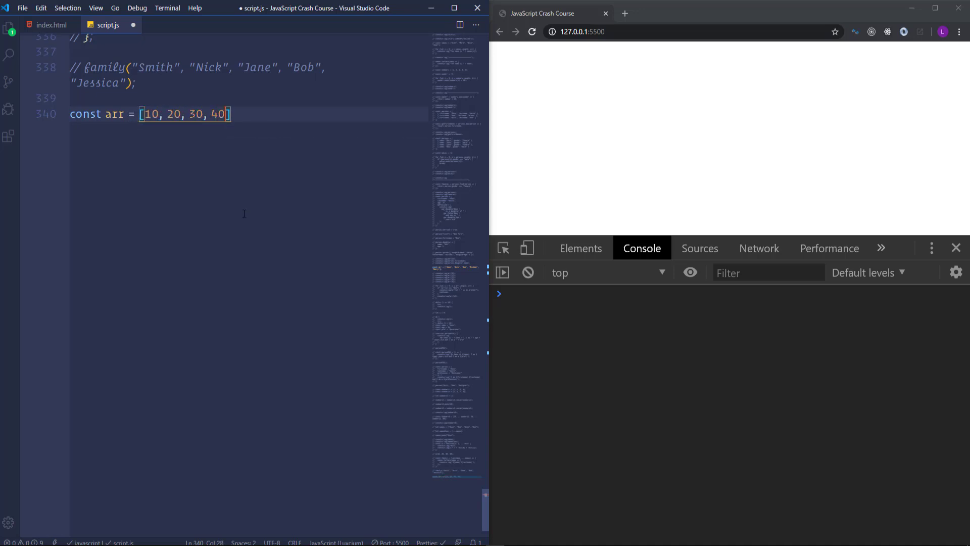
{"action": "type", "text": ", 50, 60"}
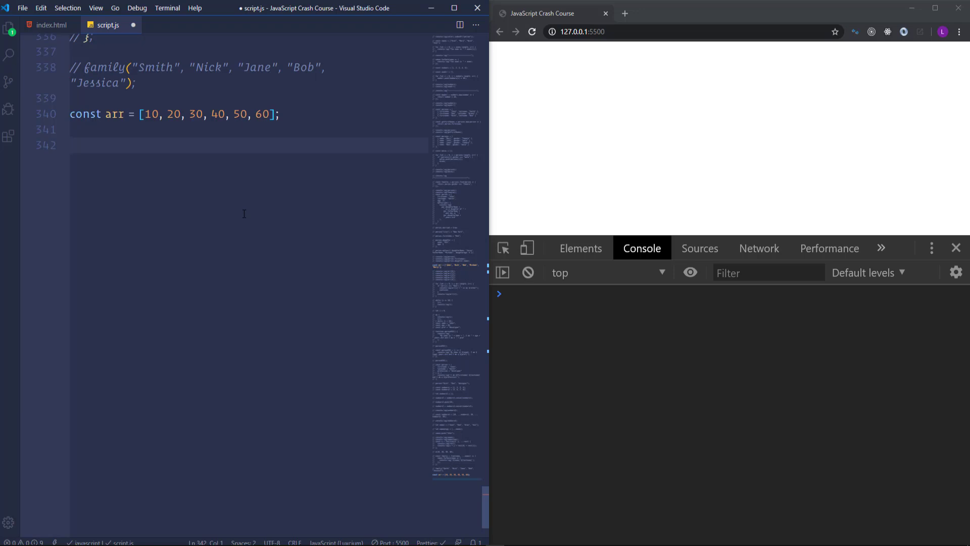
Step: Add const ten = arr[0] and const twenty = arr[1] and save
{"action": "type", "text": "const"}
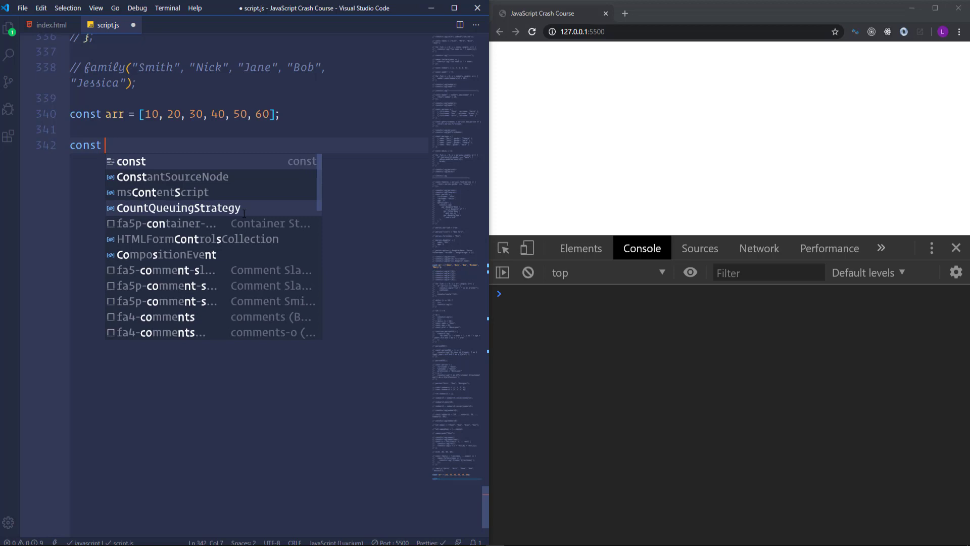
{"action": "type", "text": "ten ="}
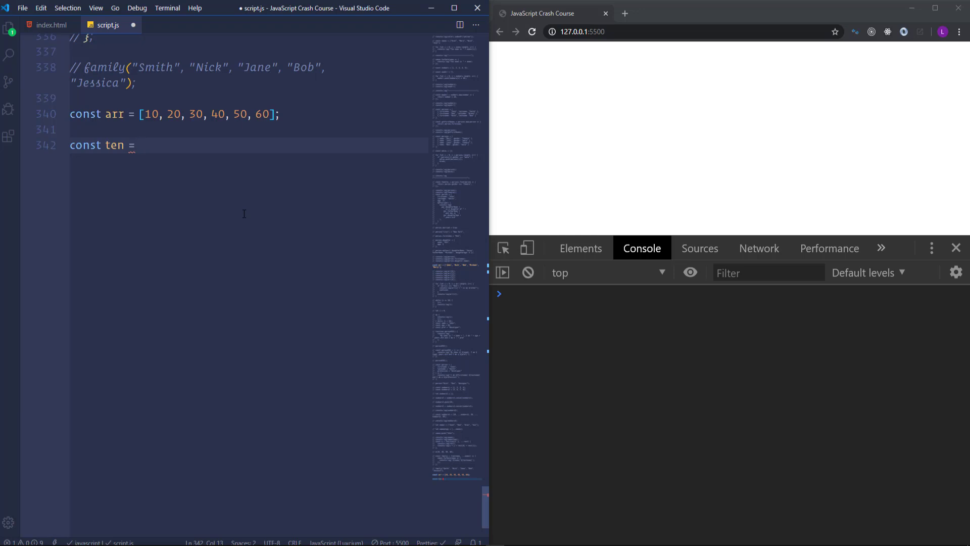
{"action": "type", "text": "arr"}
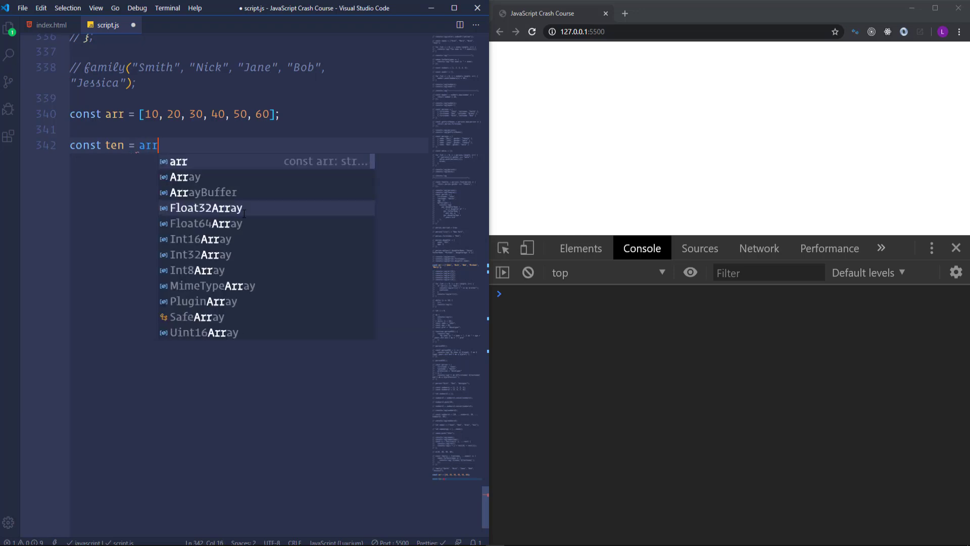
{"action": "type", "text": "[0];"}
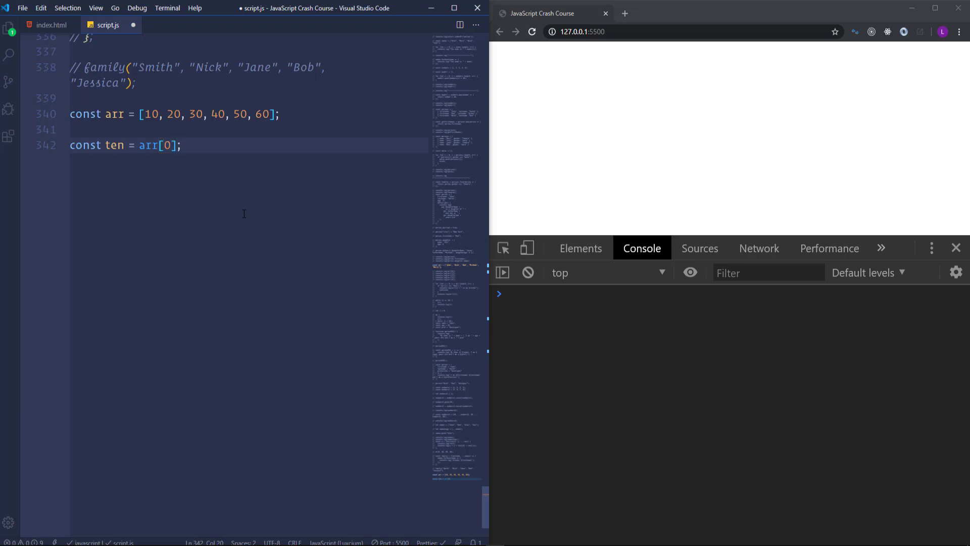
{"action": "type", "text": "const"}
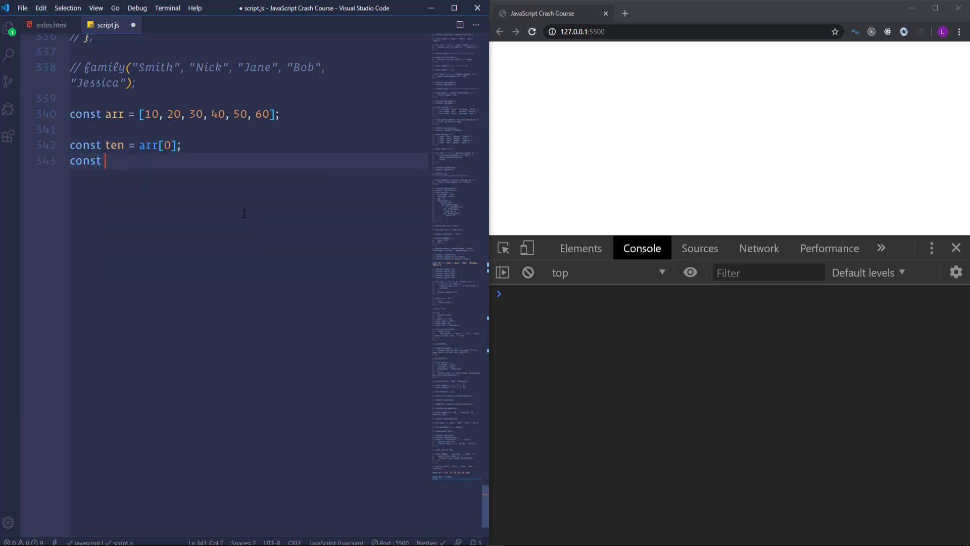
{"action": "type", "text": "twenty"}
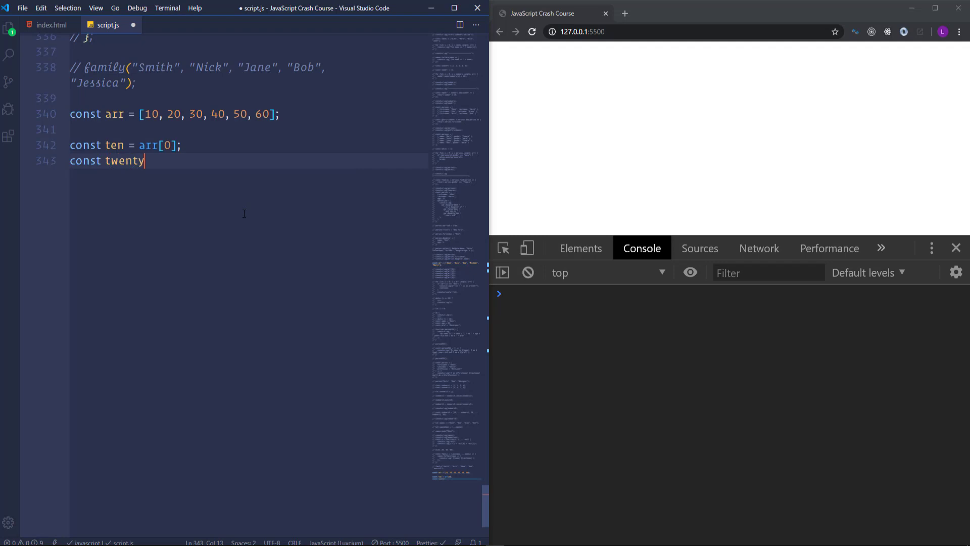
{"action": "type", "text": "= arr"}
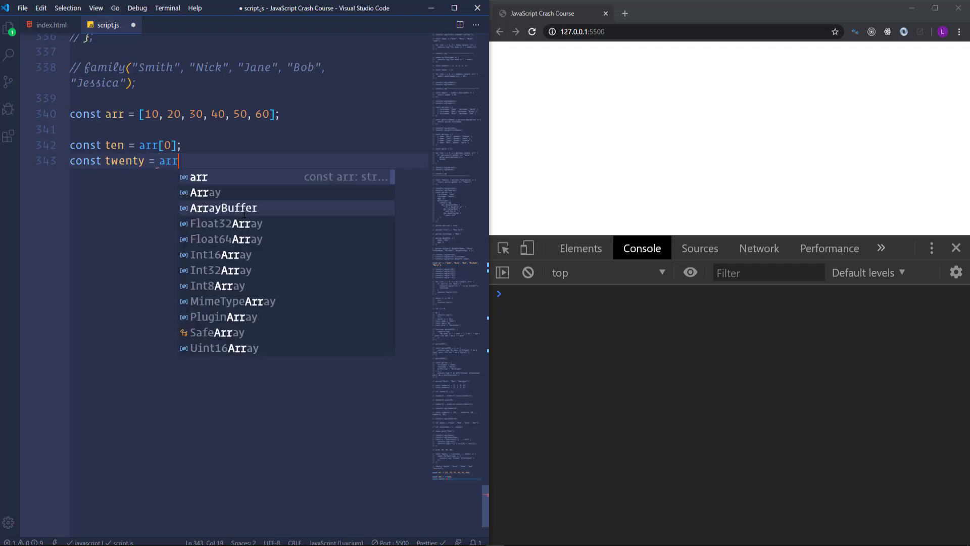
{"action": "type", "text": "[1]"}
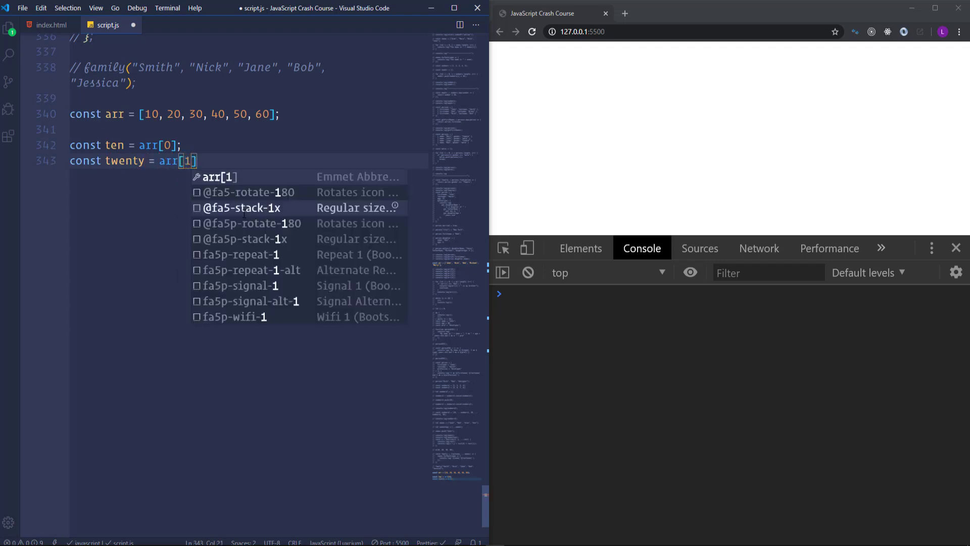
{"action": "key", "text": "Escape"}
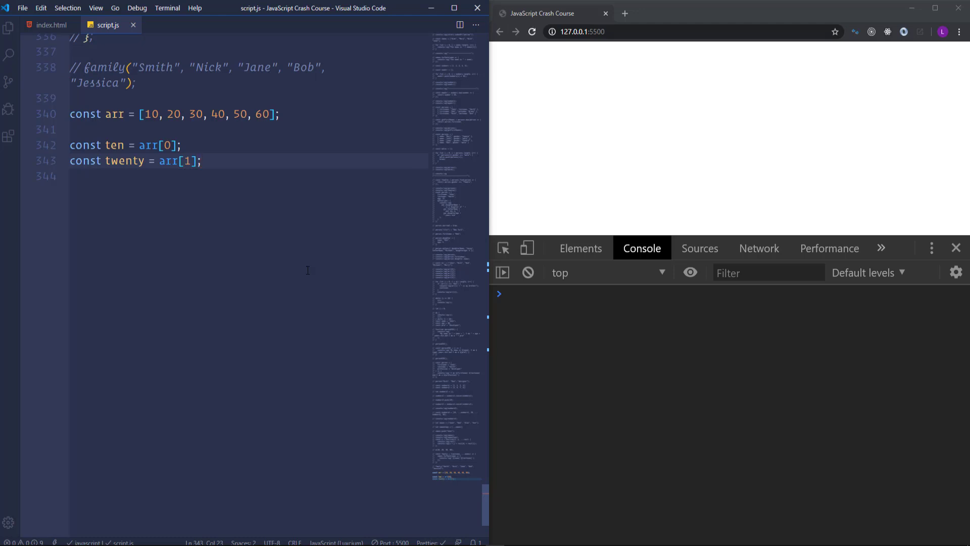
{"action": "mouse_move", "coordinate": [248, 212]}
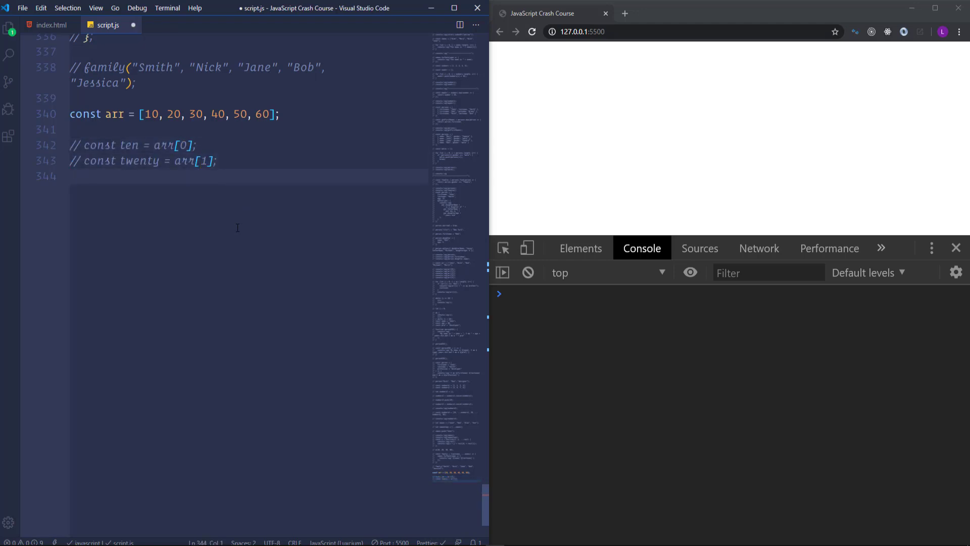
Step: Destructure const [ten, twenty] = arr and log ten, twenty so the console prints 10 20
{"action": "key", "text": "Enter"}
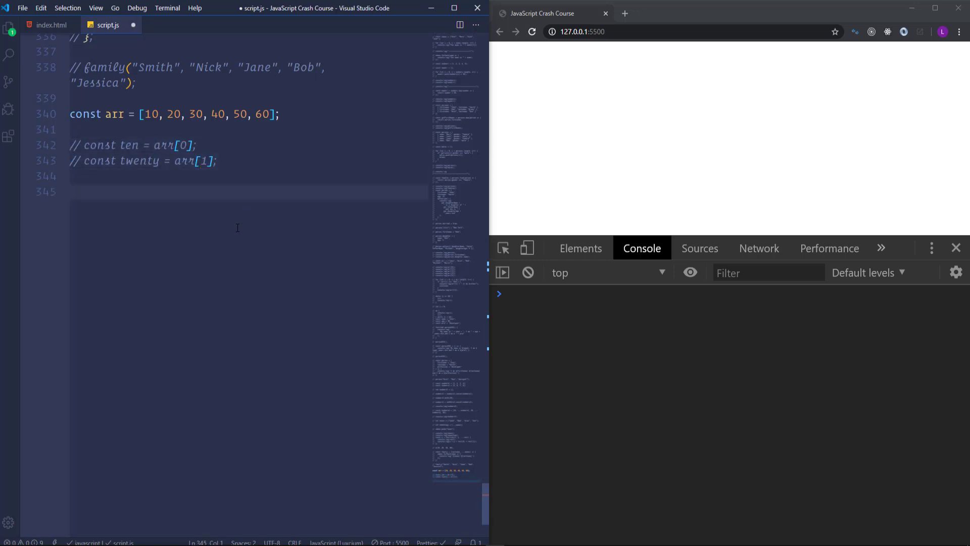
{"action": "type", "text": "const"}
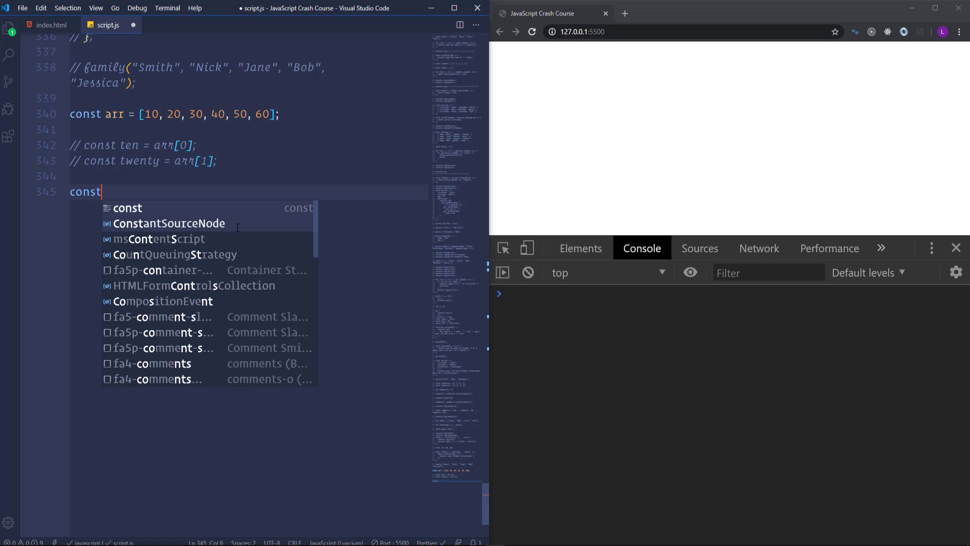
{"action": "type", "text": "[]"}
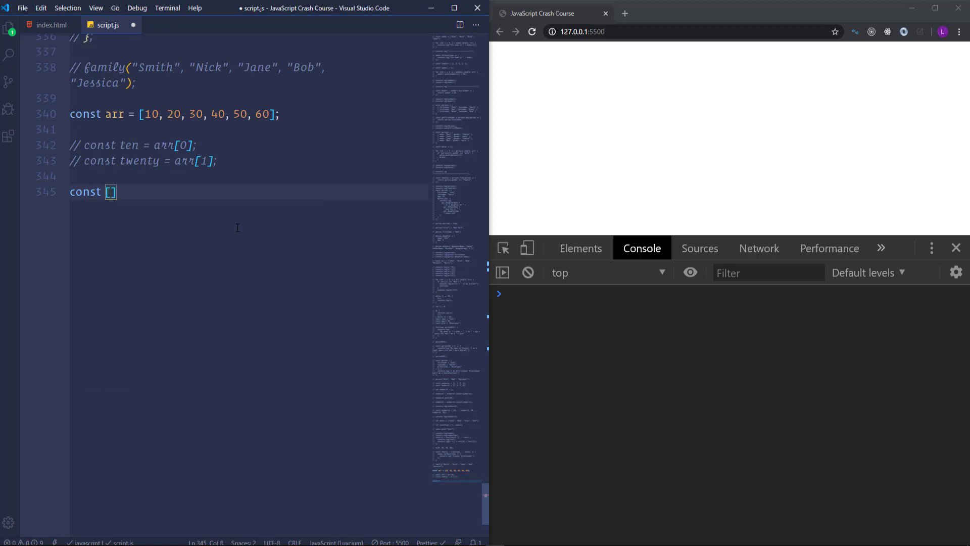
{"action": "type", "text": "ten"}
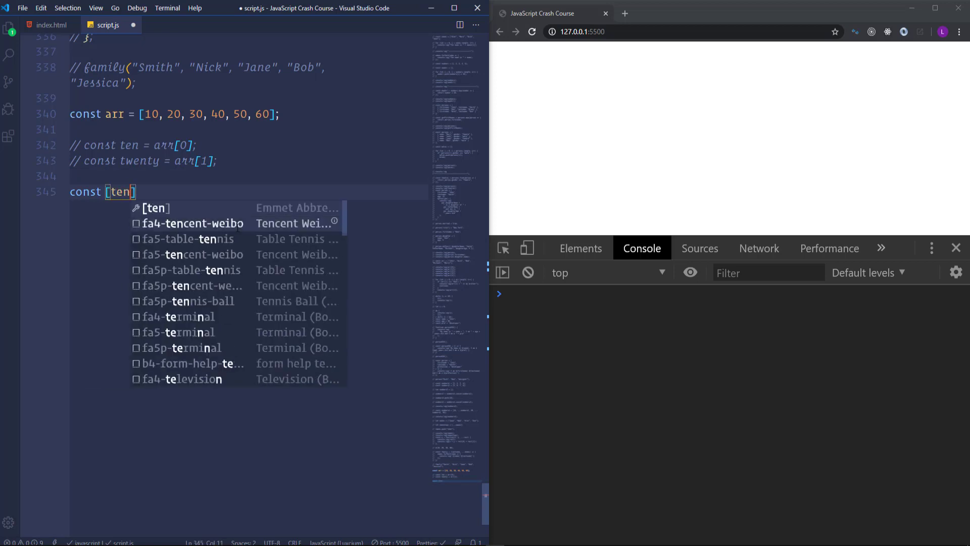
{"action": "type", "text": ", twenty"}
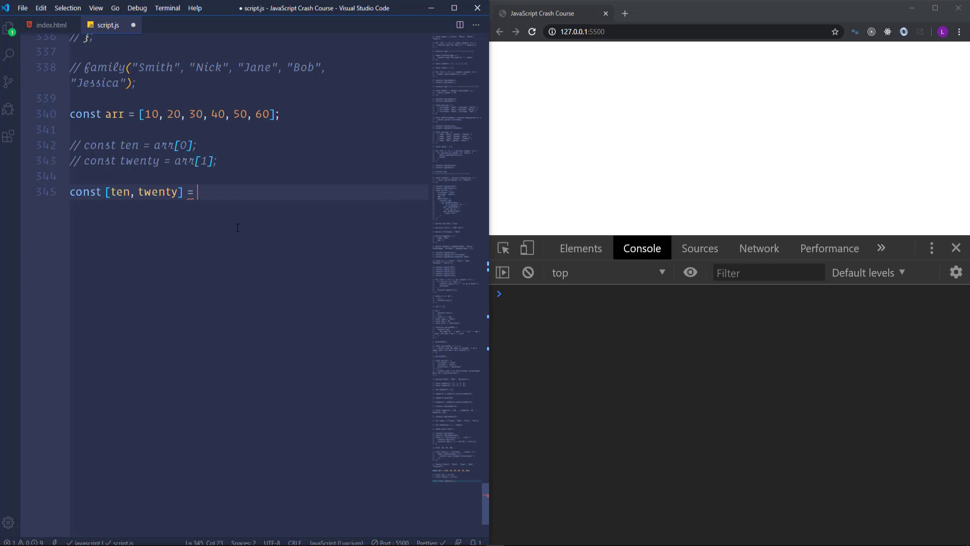
{"action": "type", "text": "arr;"}
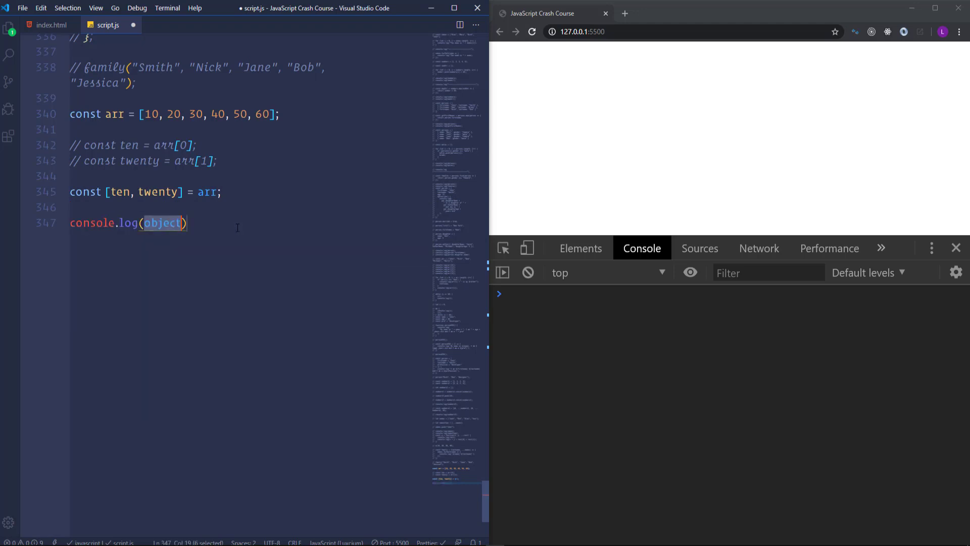
{"action": "type", "text": "ten, twenty"}
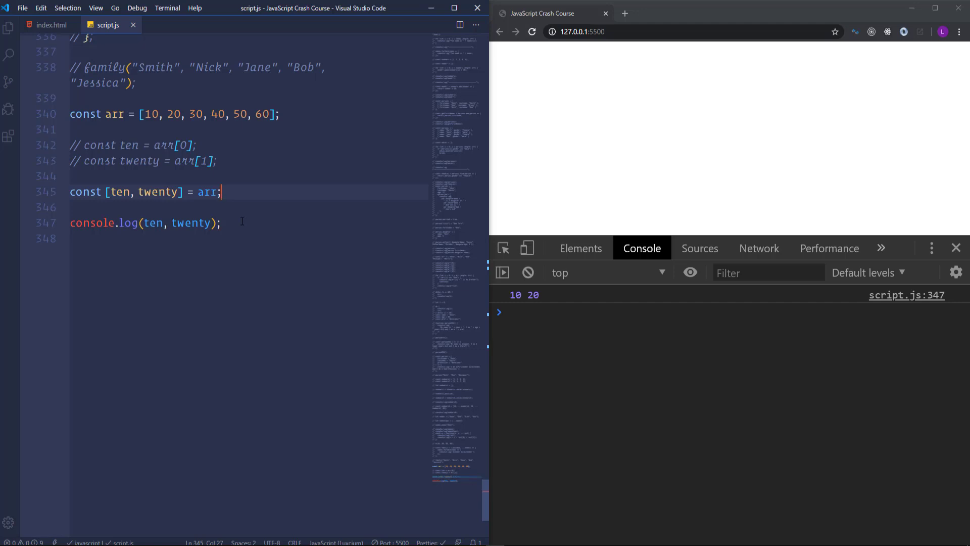
{"action": "mouse_move", "coordinate": [183, 214]}
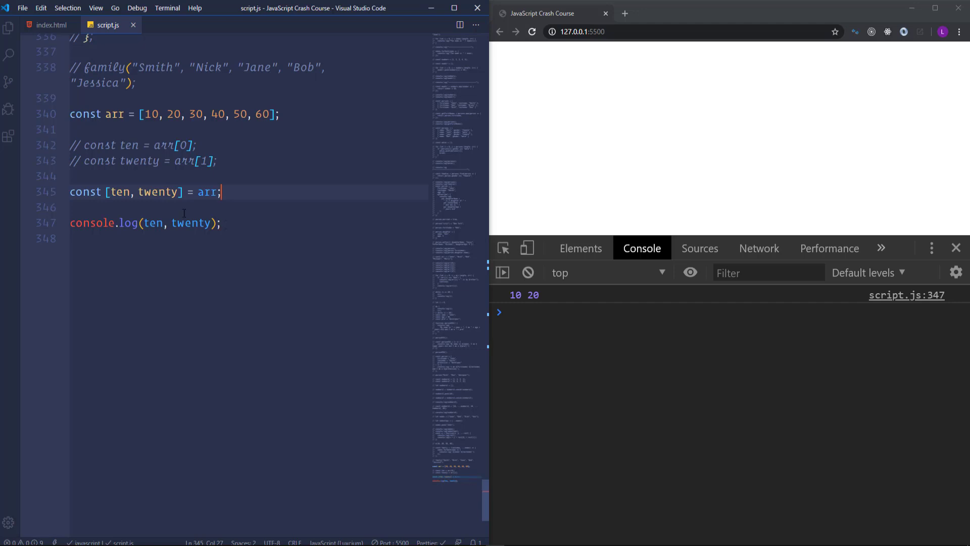
Step: Extend the brackets with thirty, two skipped commas and sixty, and log them for 10 20 30 60
{"action": "type", "text": ", thirty"}
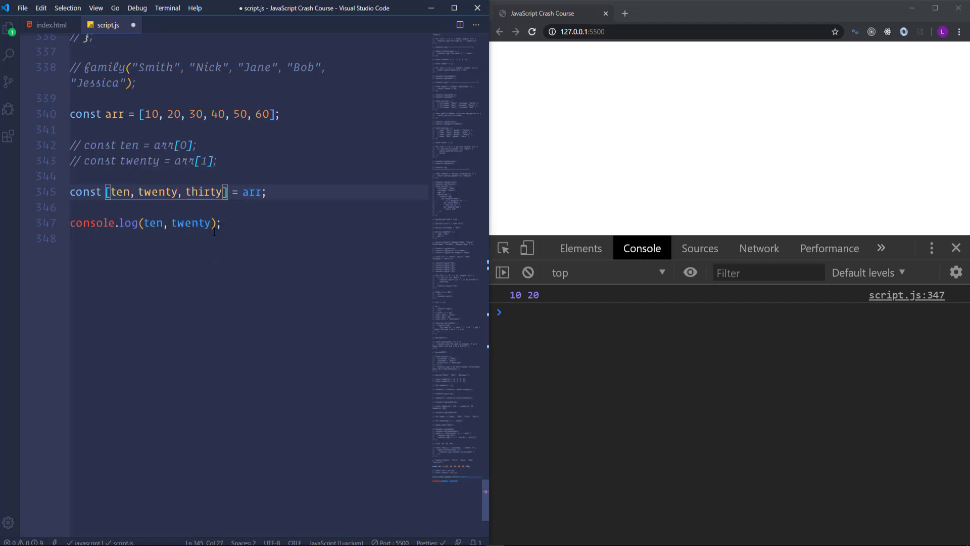
{"action": "type", "text": "thirty"}
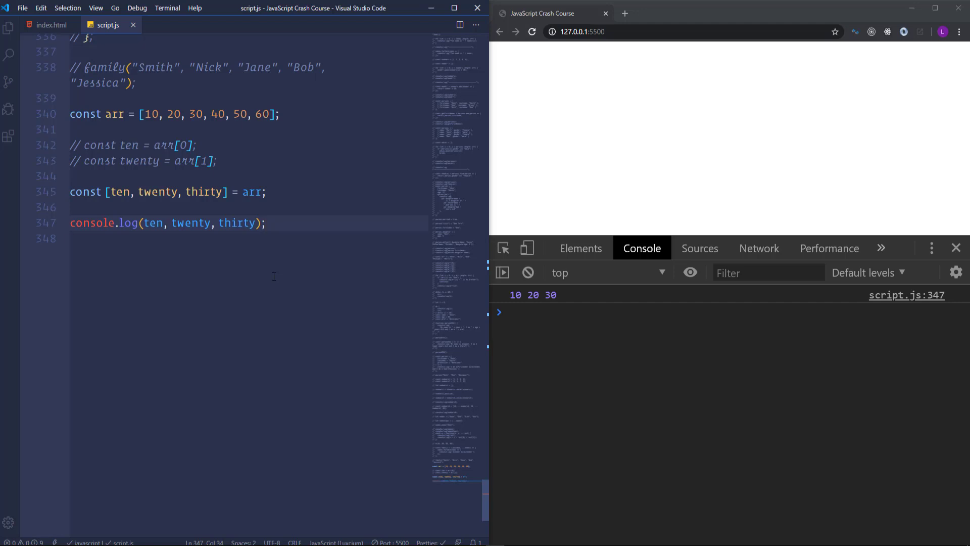
{"action": "mouse_move", "coordinate": [250, 273]}
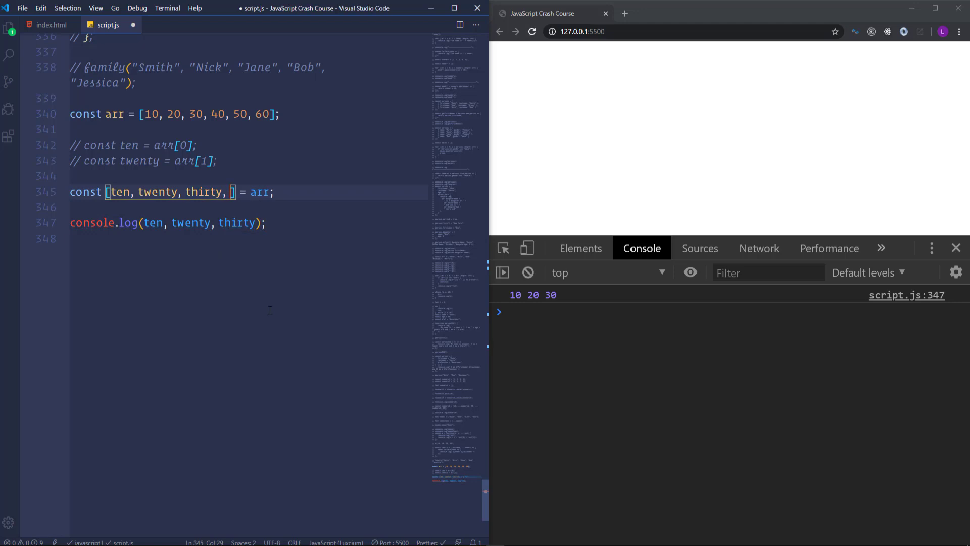
{"action": "type", "text": ", ,"}
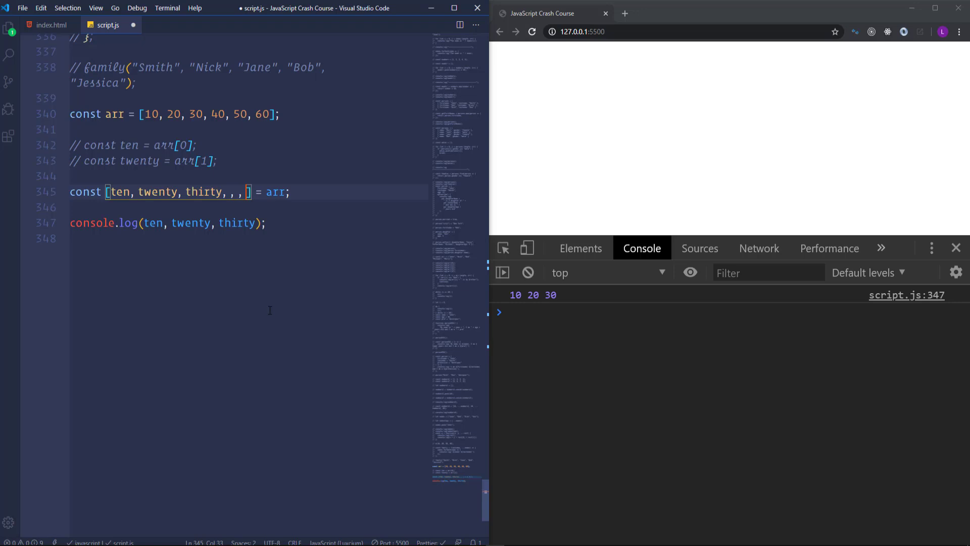
{"action": "type", "text": "sixty"}
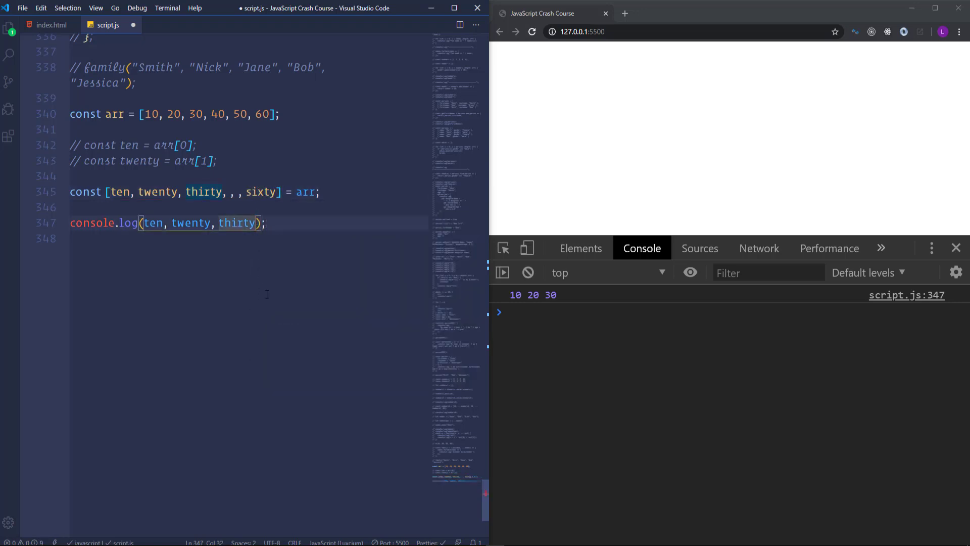
{"action": "type", "text": ", sixty"}
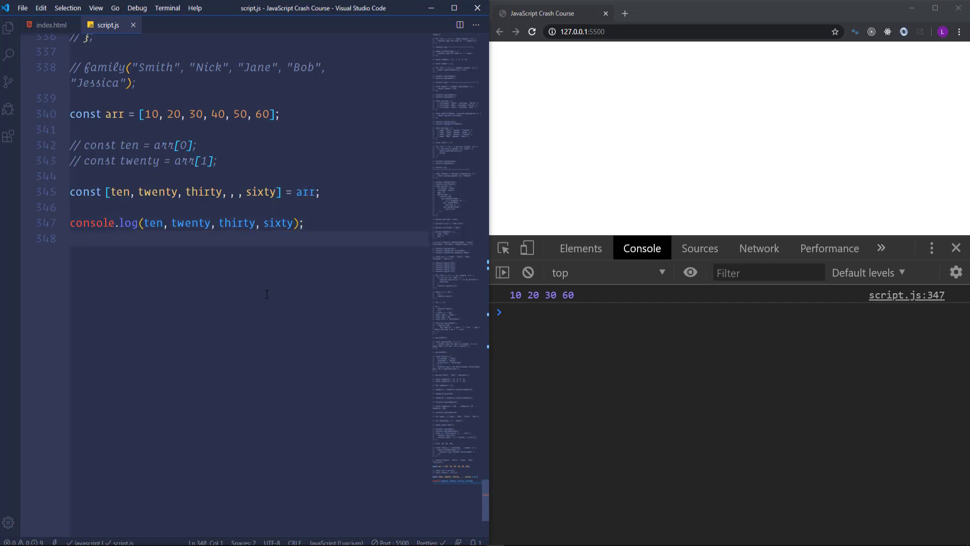
{"action": "mouse_move", "coordinate": [264, 249]}
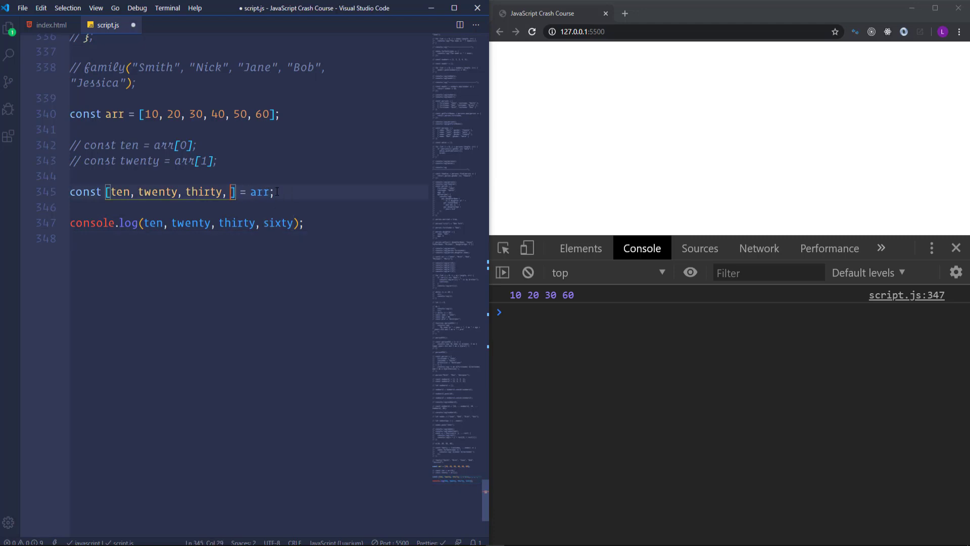
Step: Replace thirty with rest element ...items in the destructuring and log items
{"action": "key", "text": "Backspace"}
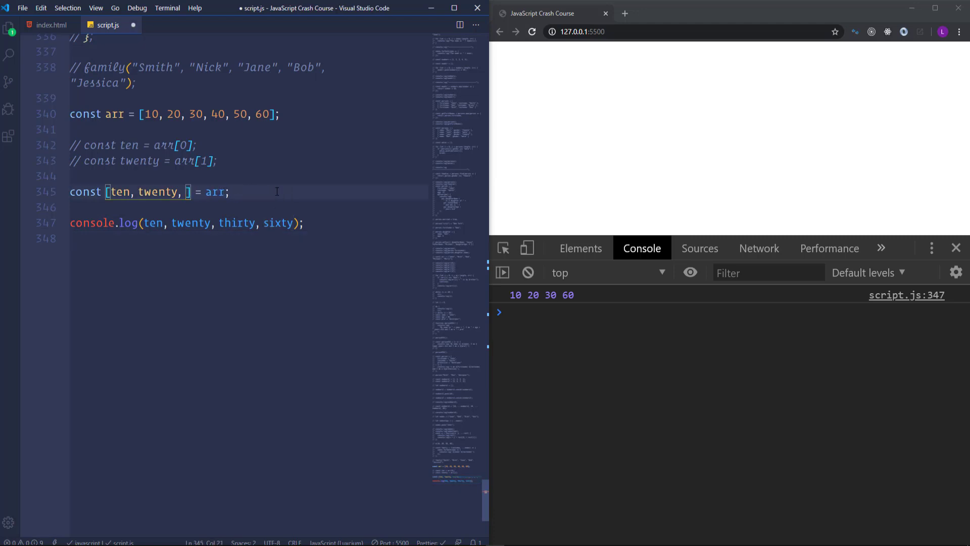
{"action": "type", "text": "...i"}
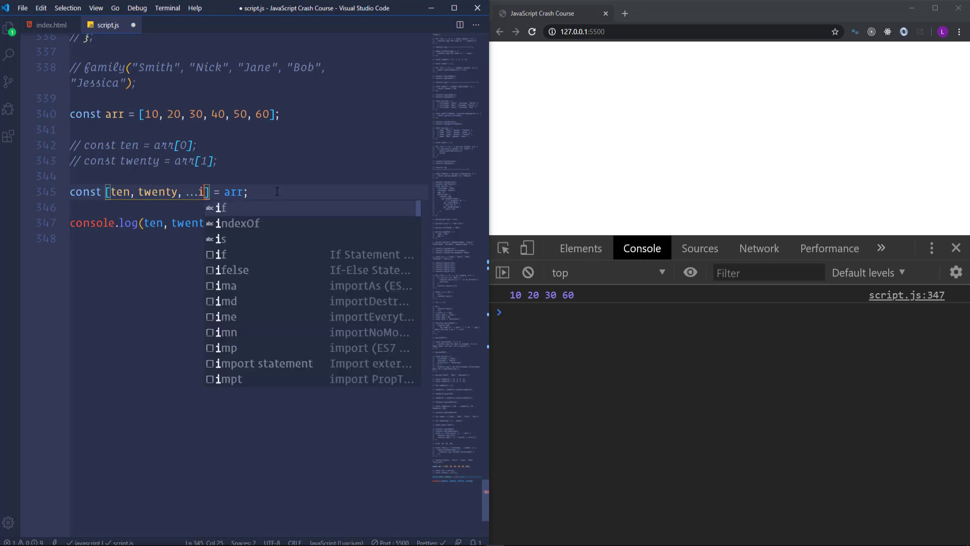
{"action": "type", "text": "tems"}
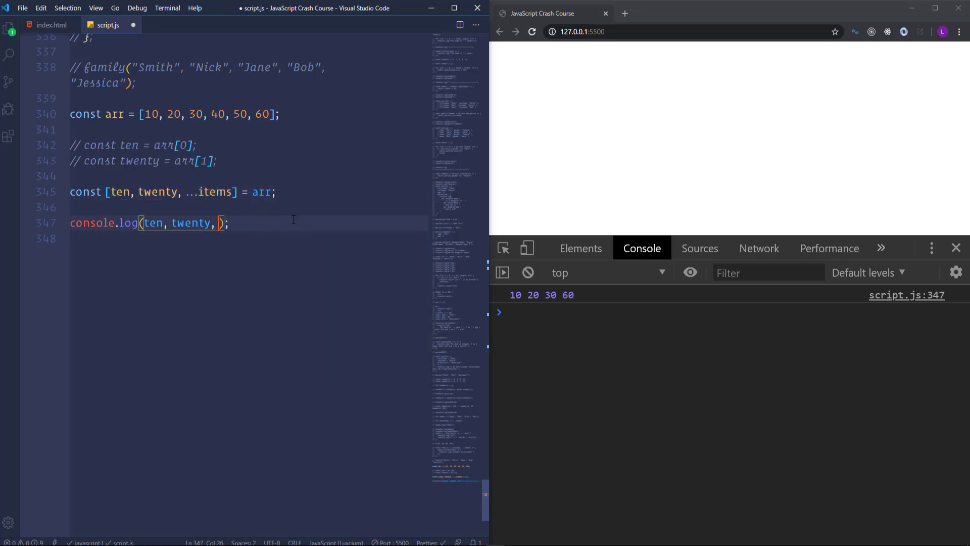
{"action": "type", "text": "items"}
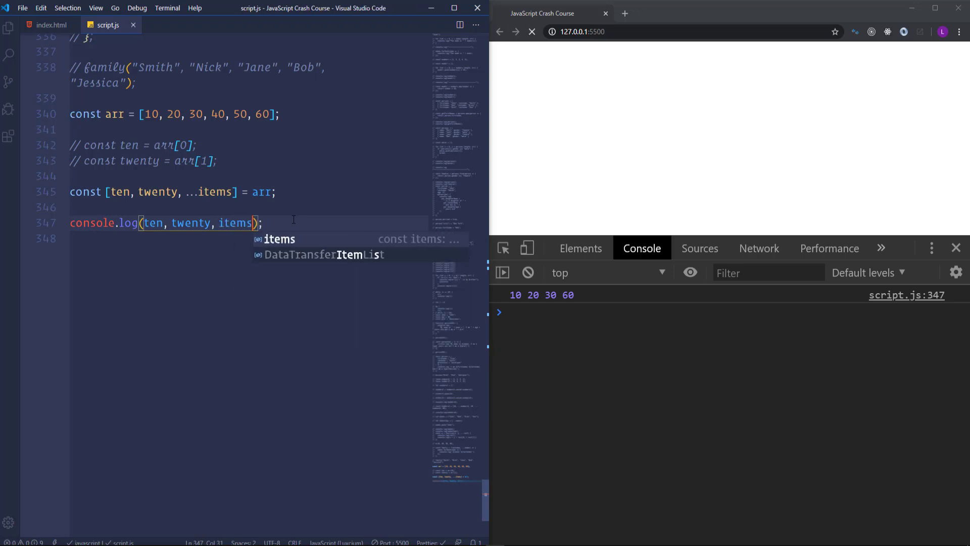
{"action": "left_click", "coordinate": [531, 31]}
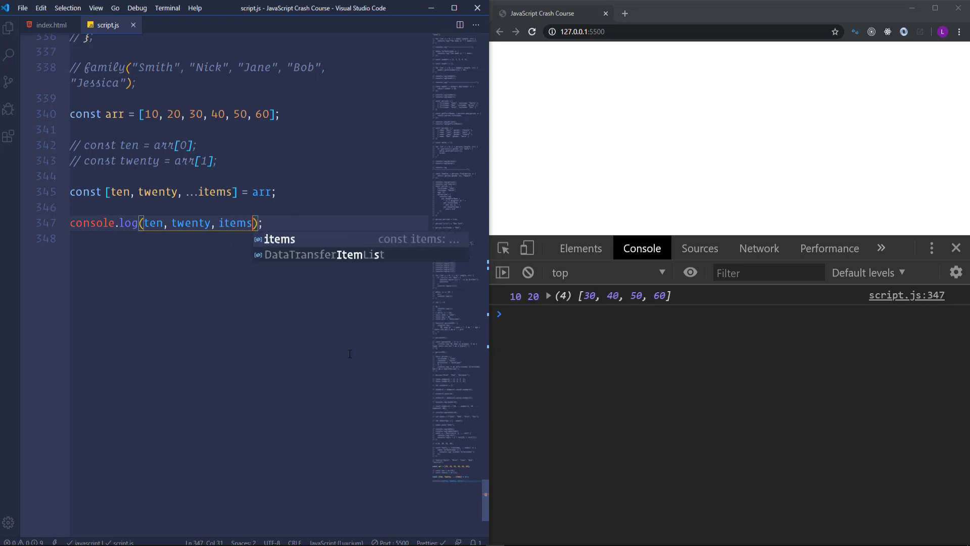
{"action": "mouse_move", "coordinate": [636, 305]}
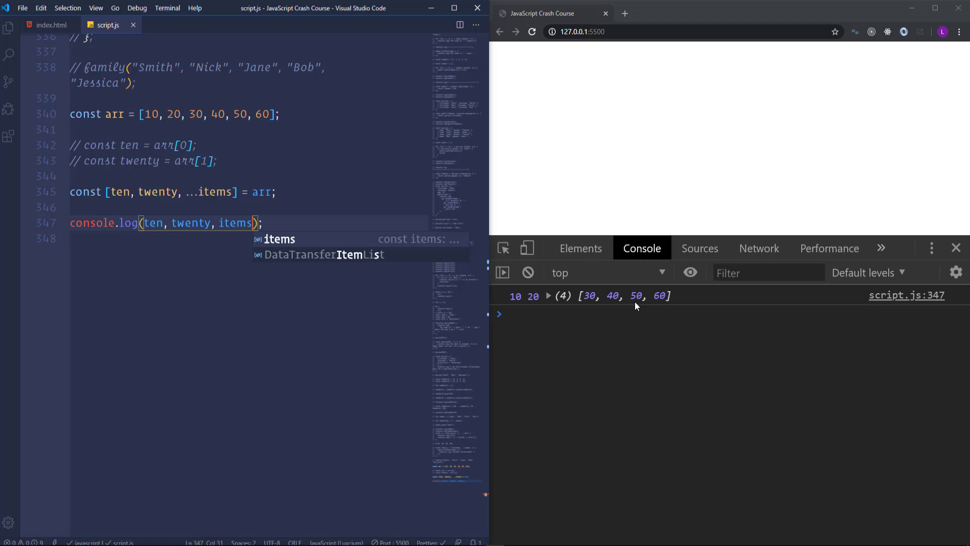
{"action": "left_click", "coordinate": [547, 296]}
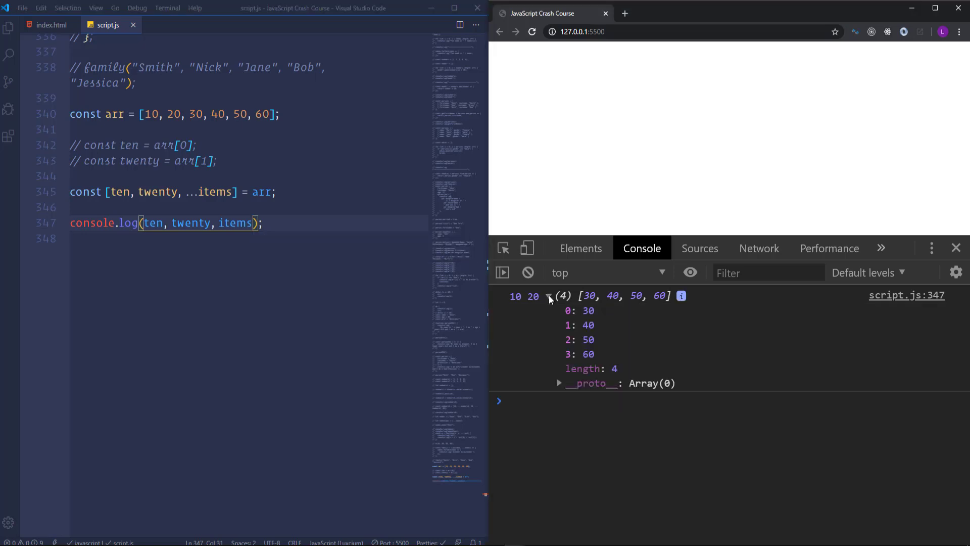
{"action": "left_click", "coordinate": [547, 296]}
{"action": "type", "text": "..."}
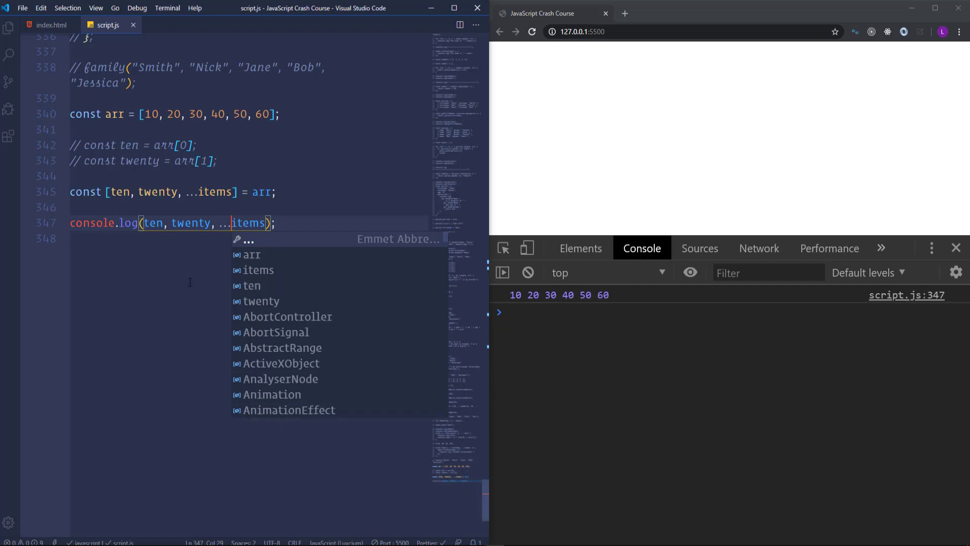
{"action": "key", "text": "Escape"}
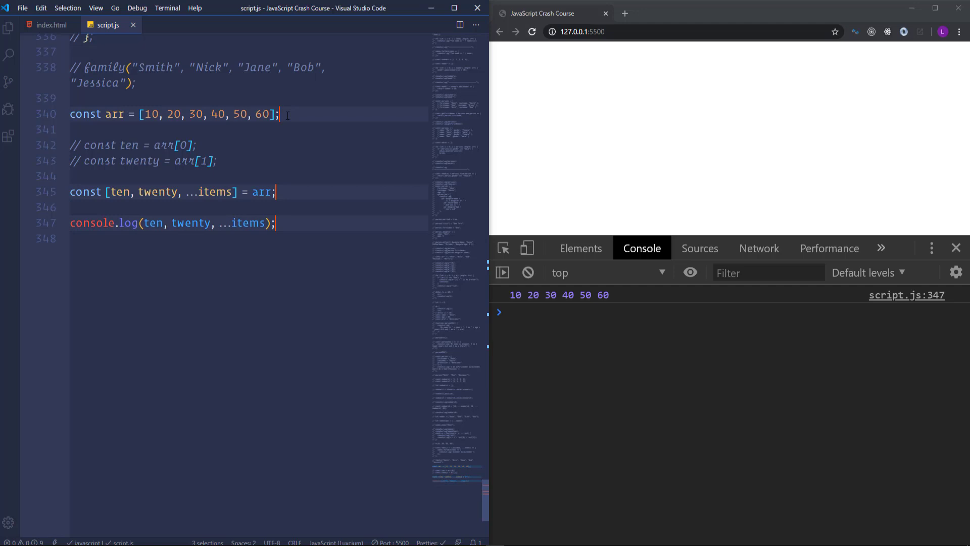
Step: Comment out the array example and define person with firstname 'John', lastname 'Smith', age 30
{"action": "key", "text": "ctrl+/"}
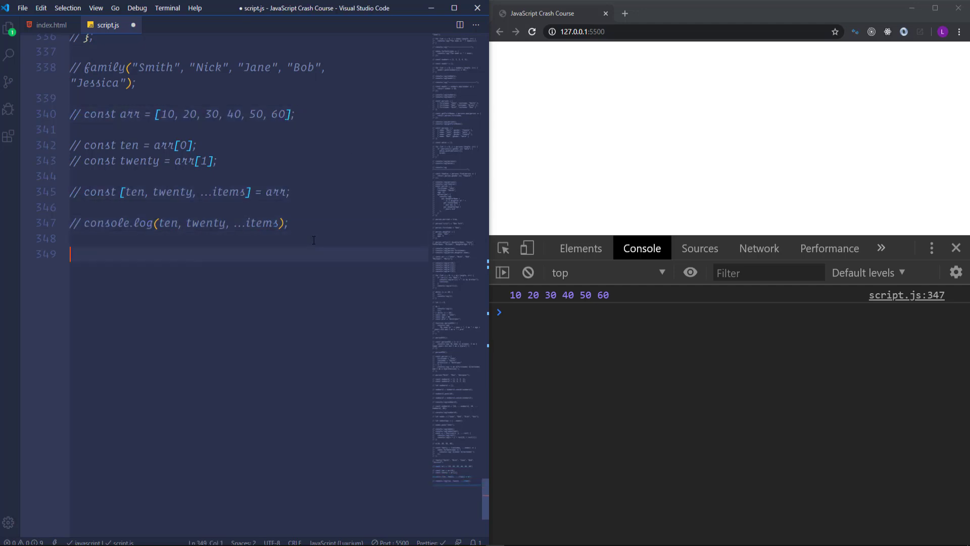
{"action": "type", "text": "const person = {"}
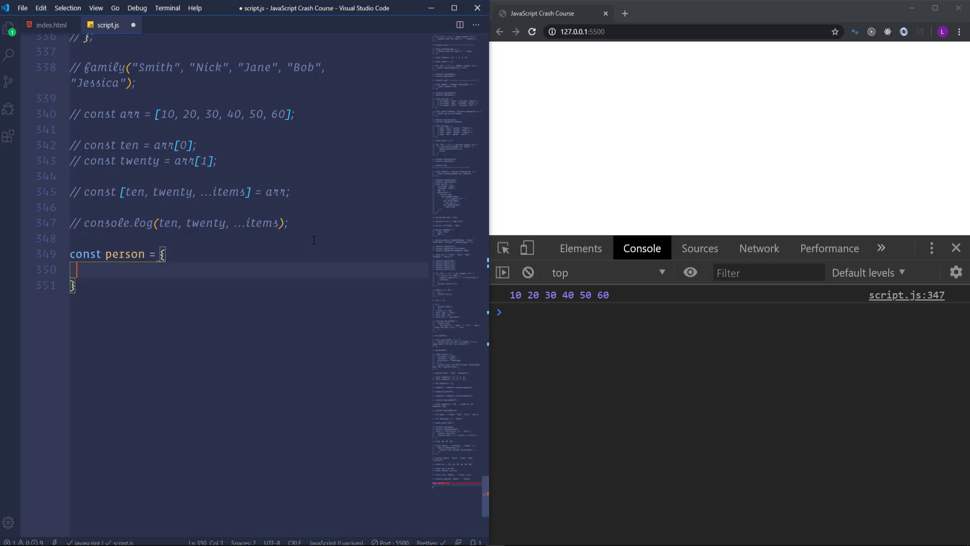
{"action": "type", "text": "firstnam"}
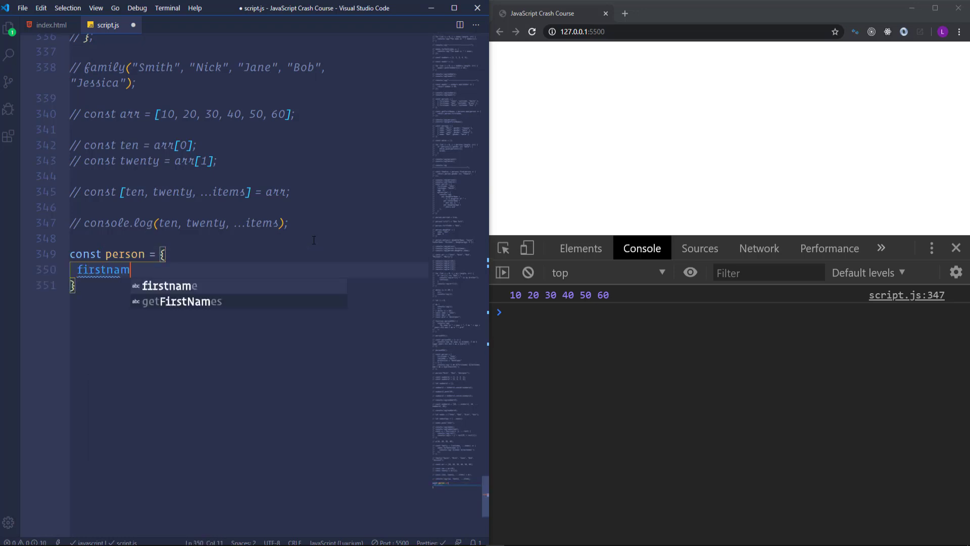
{"action": "type", "text": "e: 'John',"}
{"action": "type", "text": "lastname"}
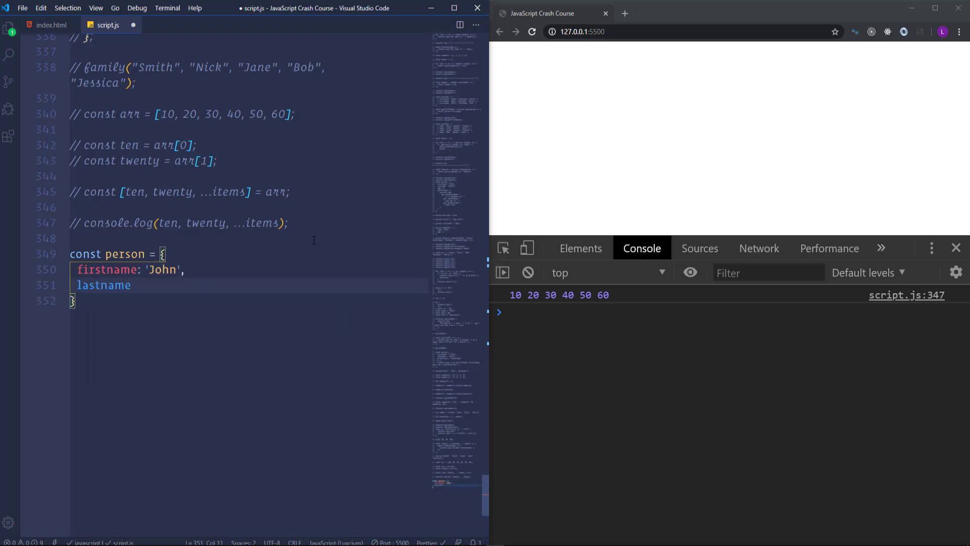
{"action": "type", "text": ": 'Smith'"}
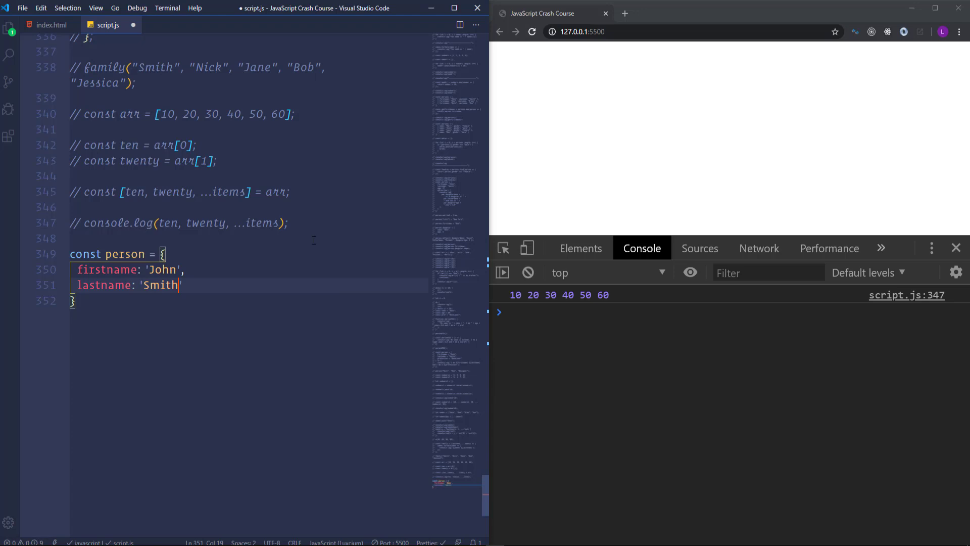
{"action": "type", "text": ","}
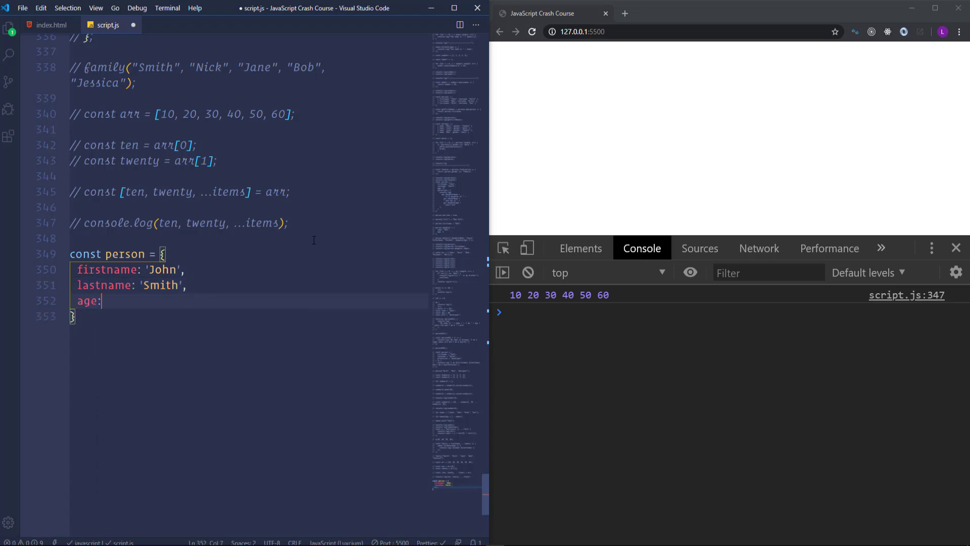
{"action": "type", "text": "30"}
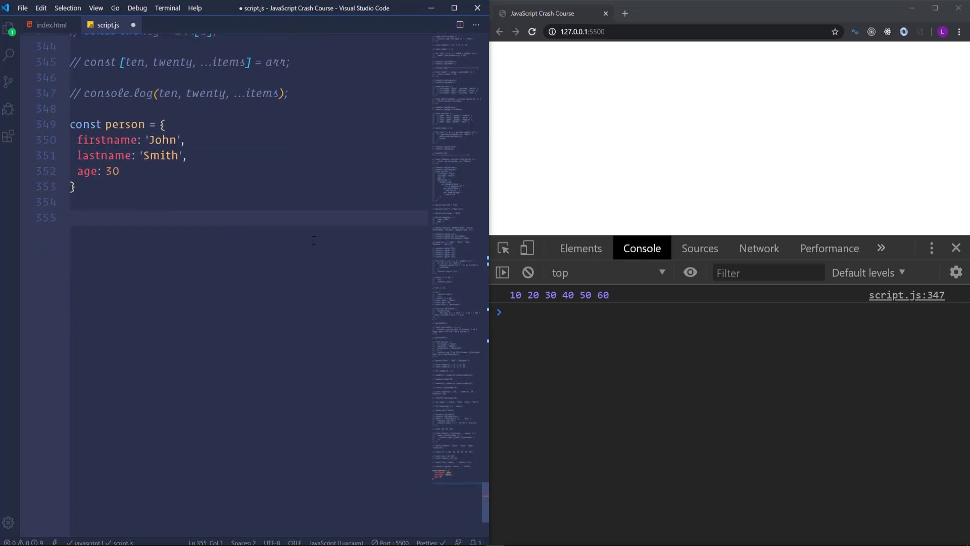
Step: Assign const firstname = person.firstname and const lastname = person.lastname
{"action": "type", "text": "const"}
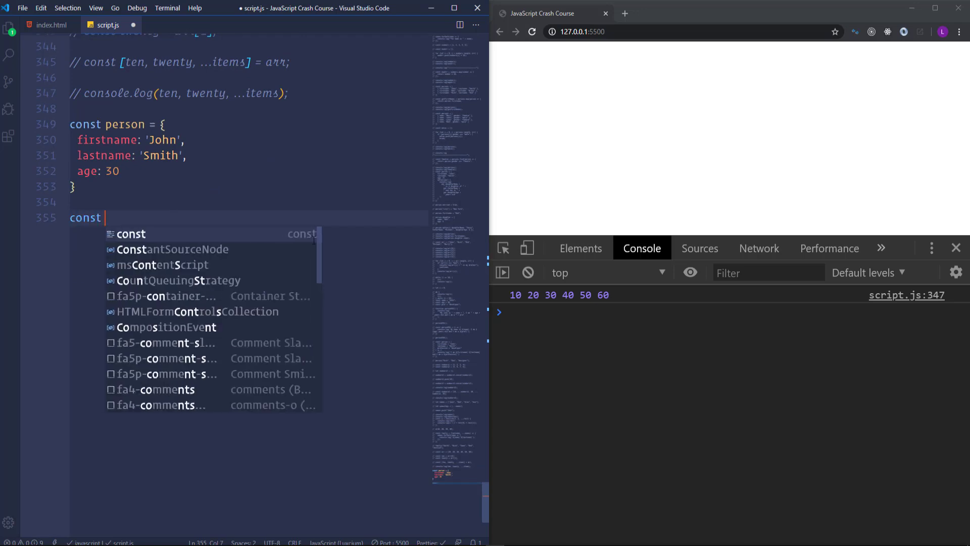
{"action": "type", "text": "firstname ="}
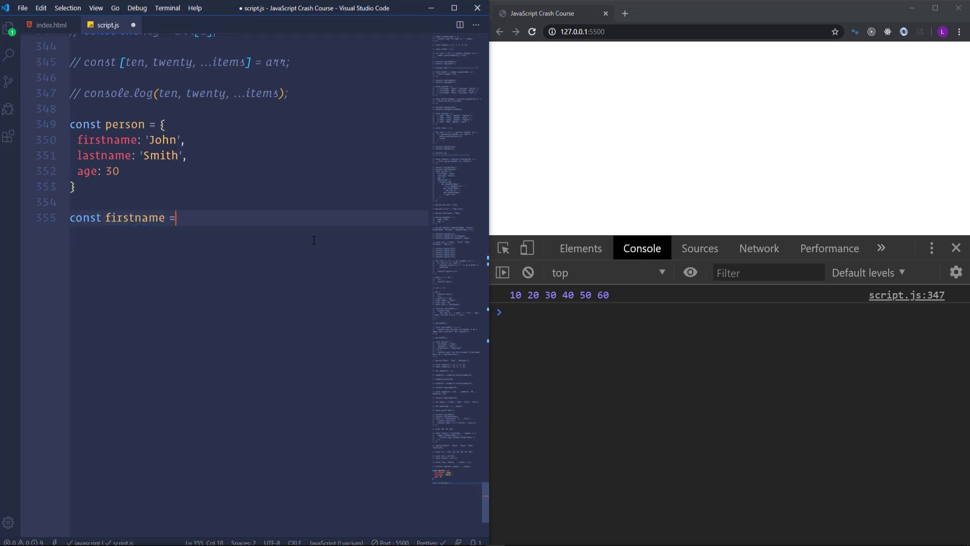
{"action": "type", "text": "perso"}
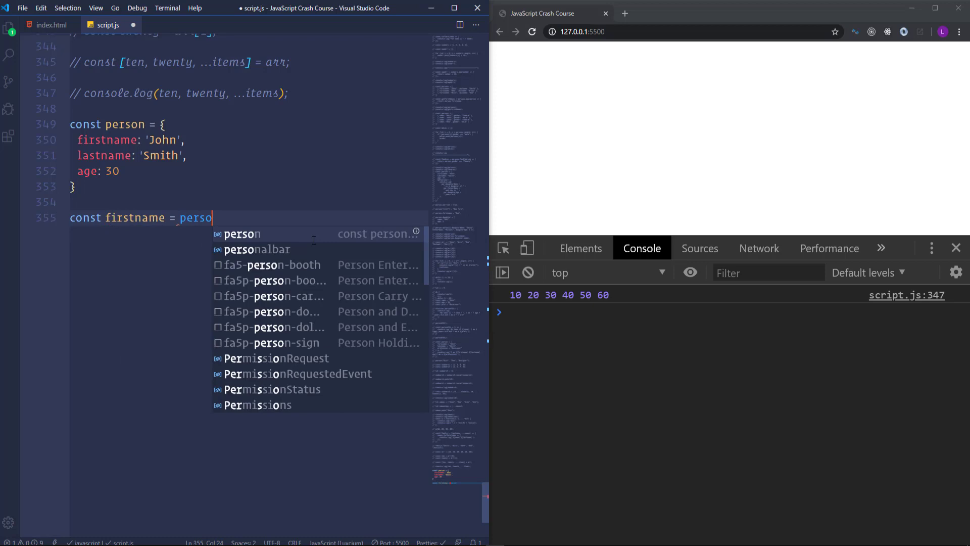
{"action": "type", "text": "n.firstname;"}
{"action": "type", "text": "const lastname = person.lastname;"}
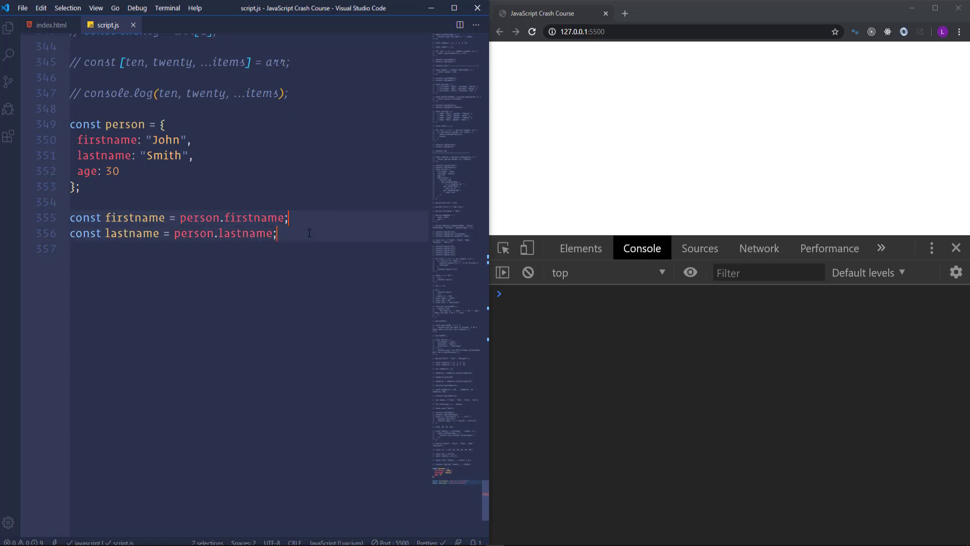
Step: Comment out the assignments, destructure { firstname, lastname } = person and log them as John Smith
{"action": "key", "text": "ctrl+/"}
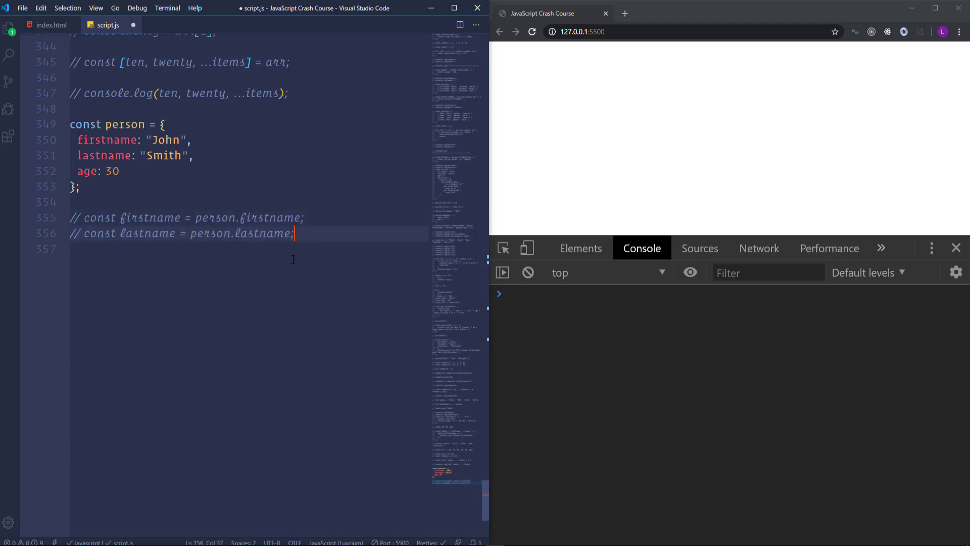
{"action": "key", "text": "Return"}
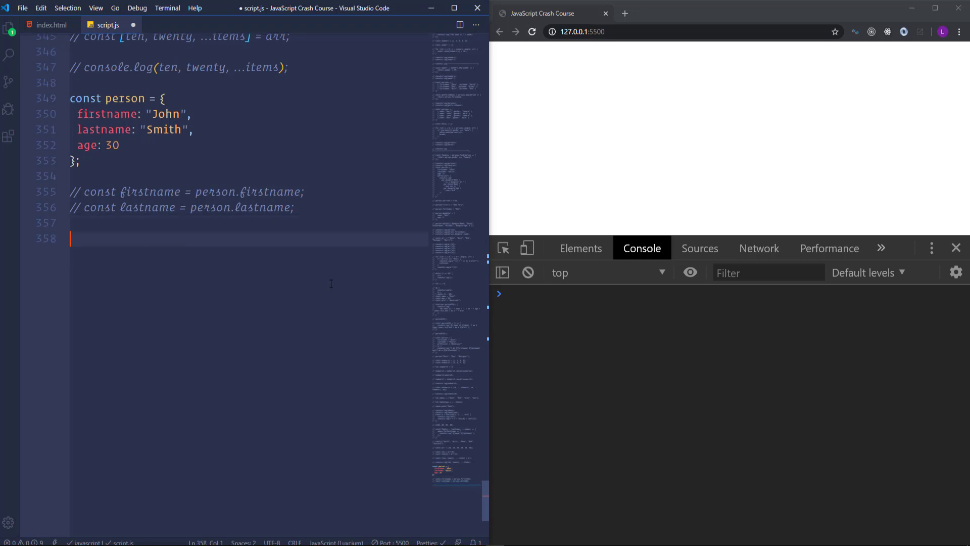
{"action": "type", "text": "const"}
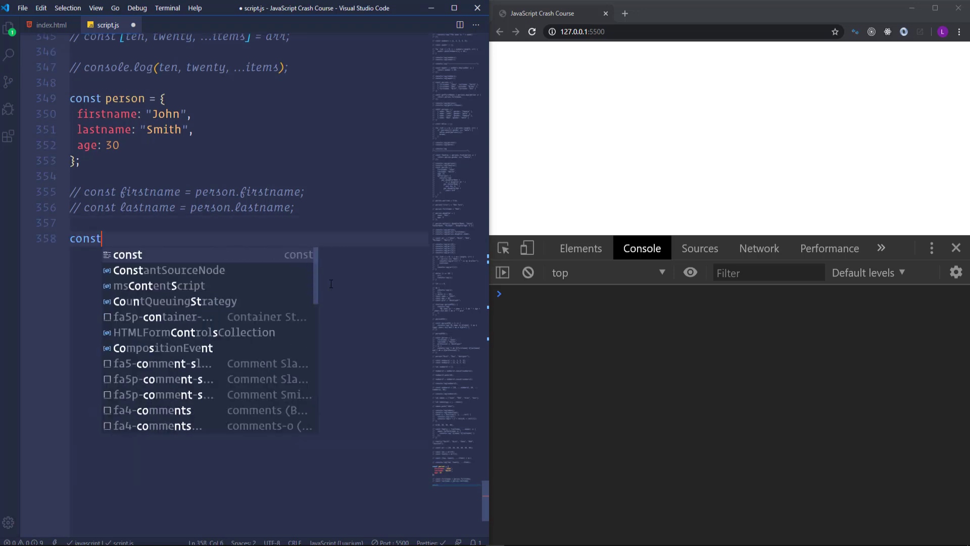
{"action": "type", "text": "{}"}
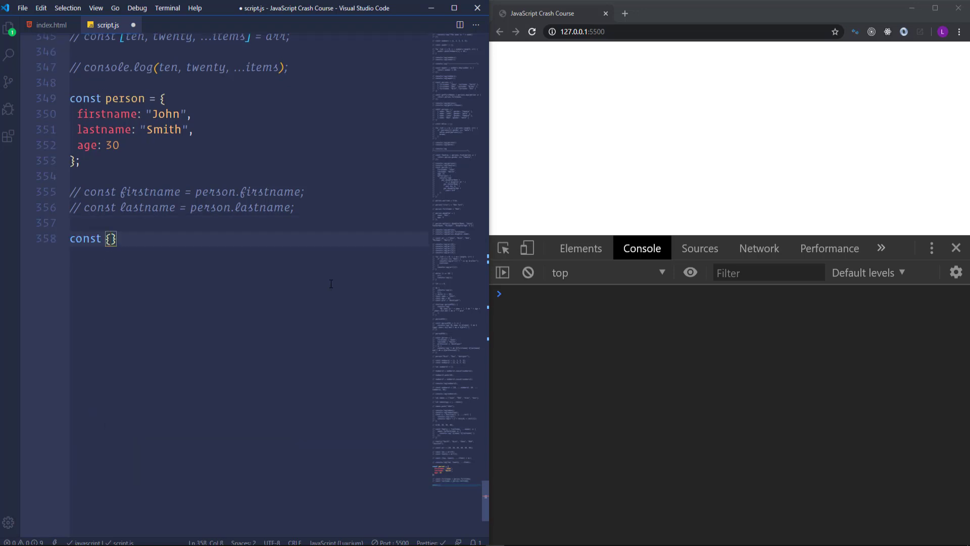
{"action": "type", "text": "firstname"}
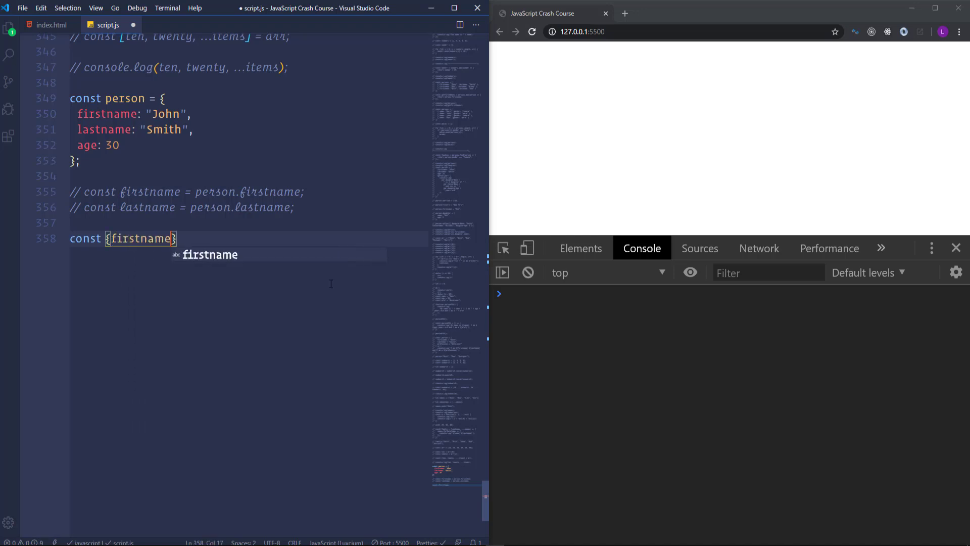
{"action": "type", "text": ", lastname"}
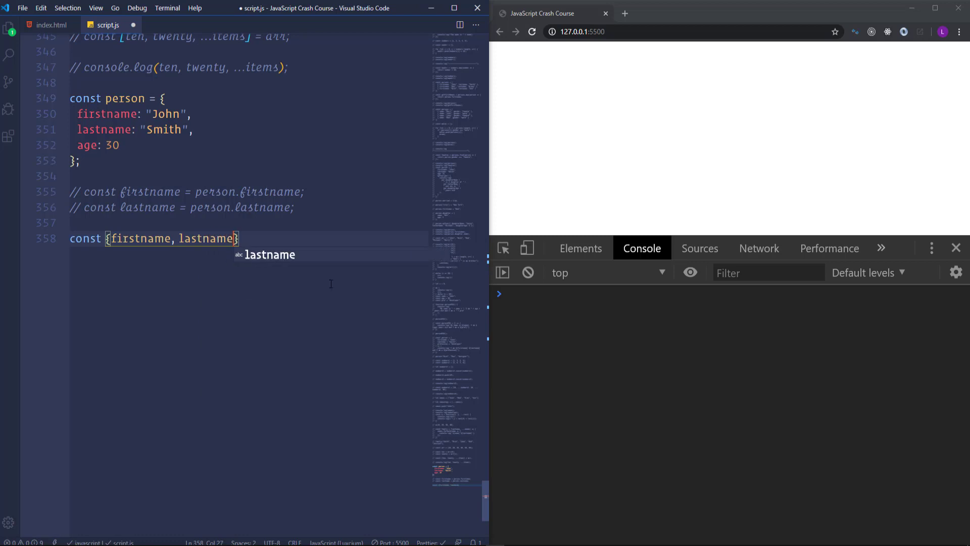
{"action": "type", "text": "="}
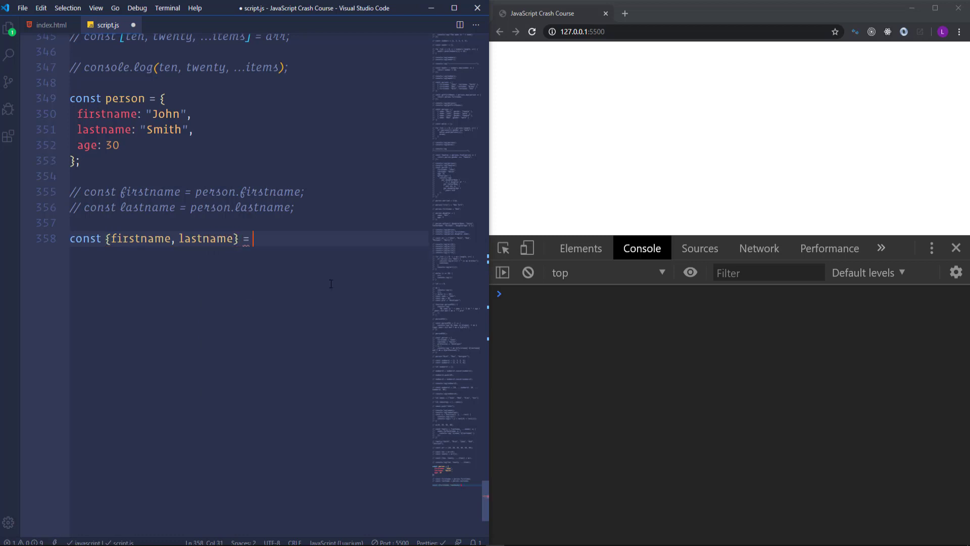
{"action": "type", "text": "person;"}
{"action": "type", "text": "console.log(object"}
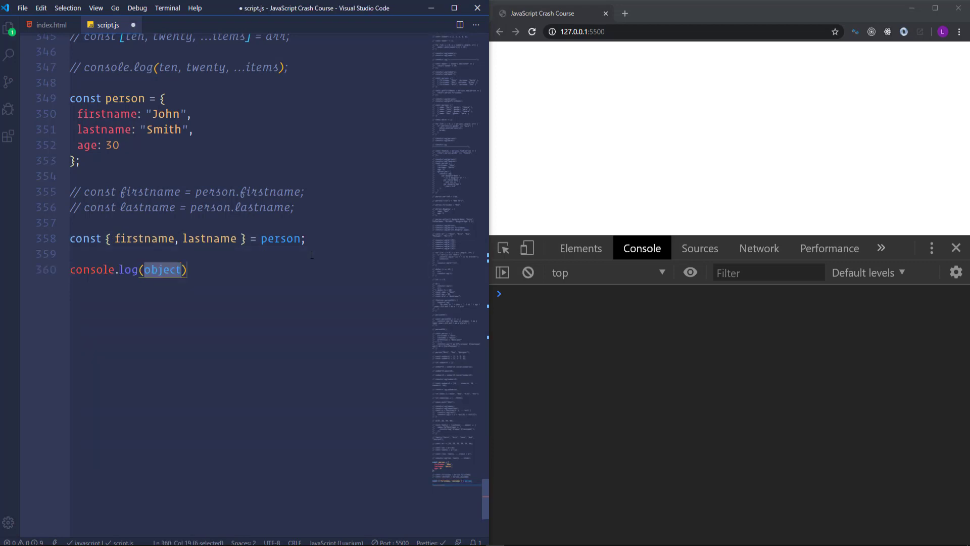
{"action": "type", "text": "firstname"}
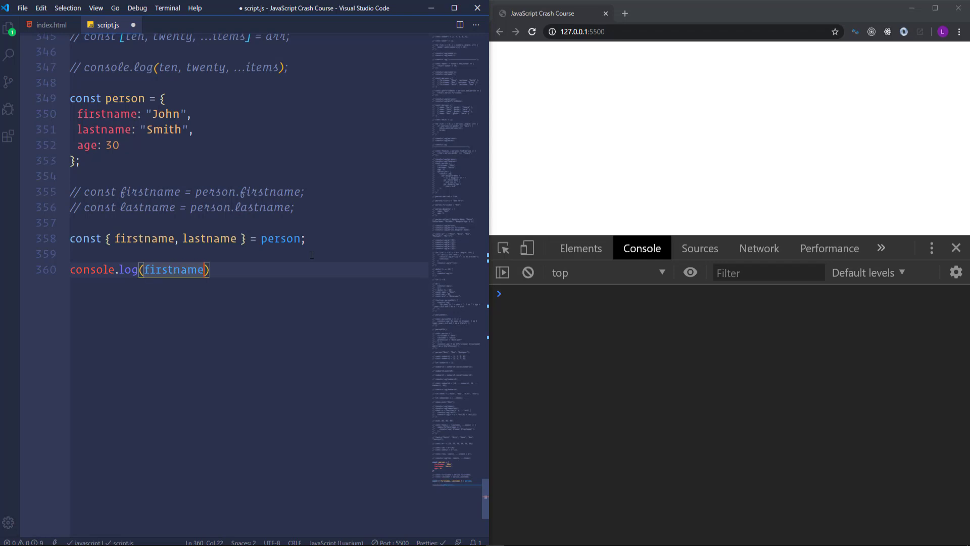
{"action": "type", "text": ", lastname"}
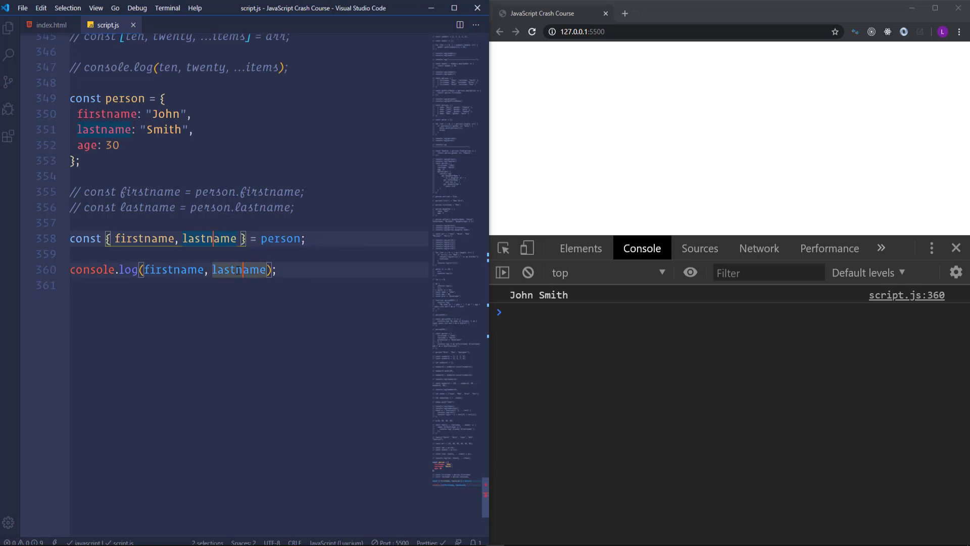
Step: Add age to the destructuring and as first logged value, printing 30 "John" "Smith", then comment the lines out
{"action": "type", "text": "N"}
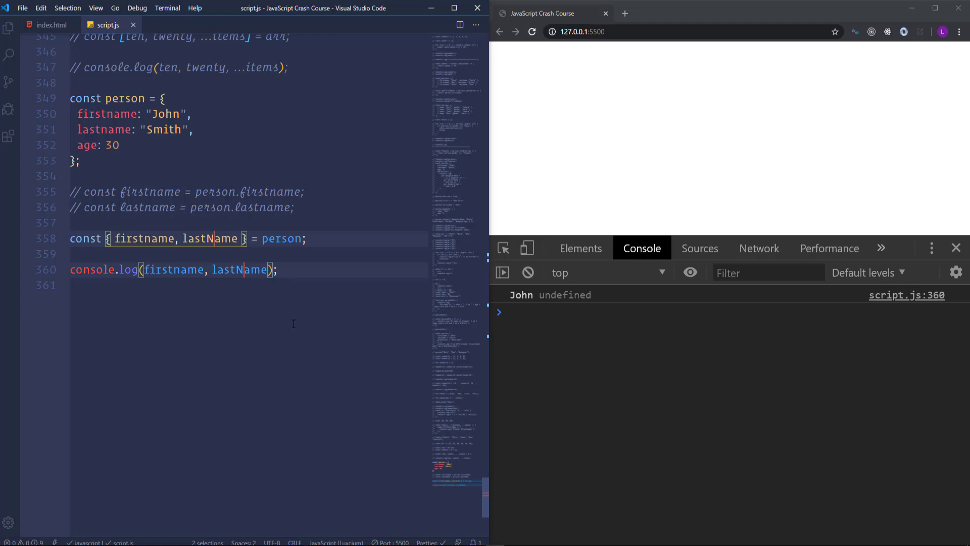
{"action": "mouse_move", "coordinate": [354, 349]}
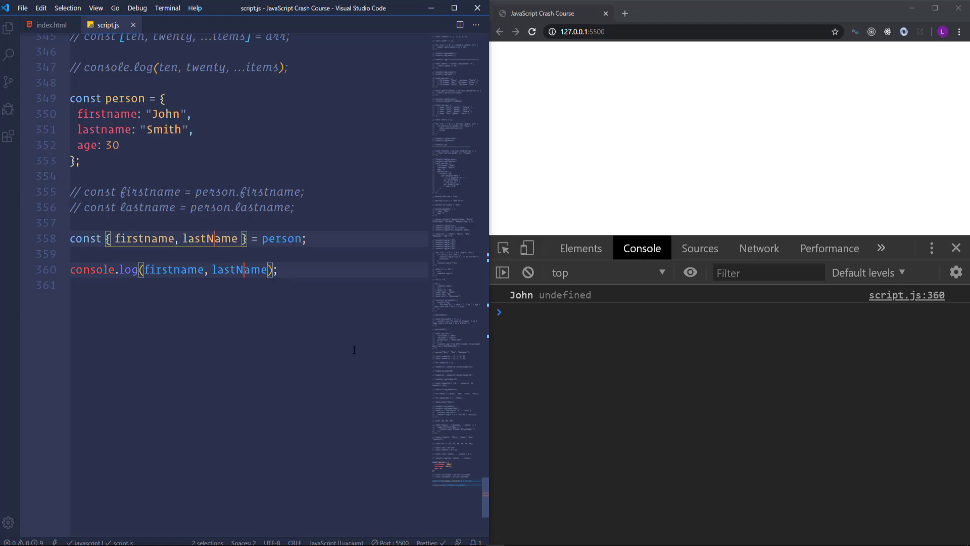
{"action": "type", "text": "a"}
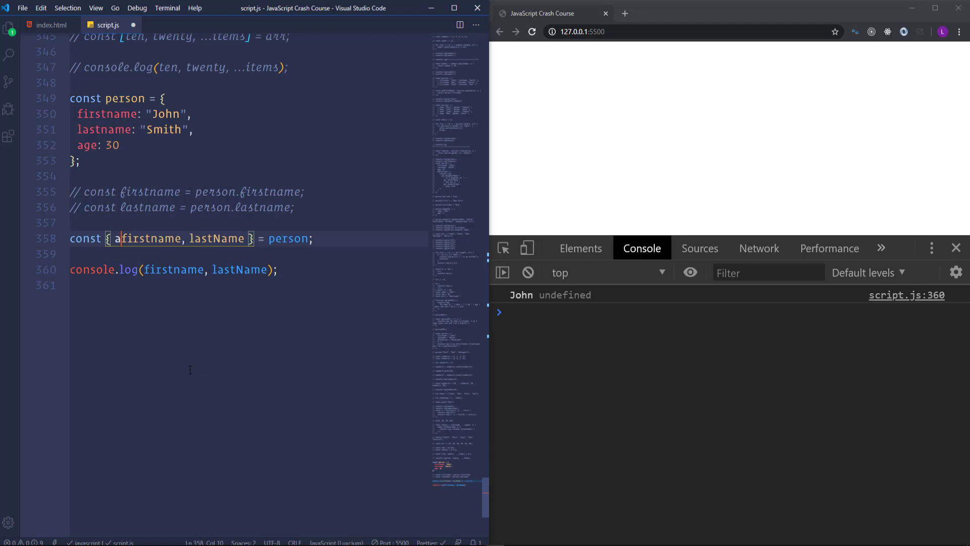
{"action": "type", "text": "ge,"}
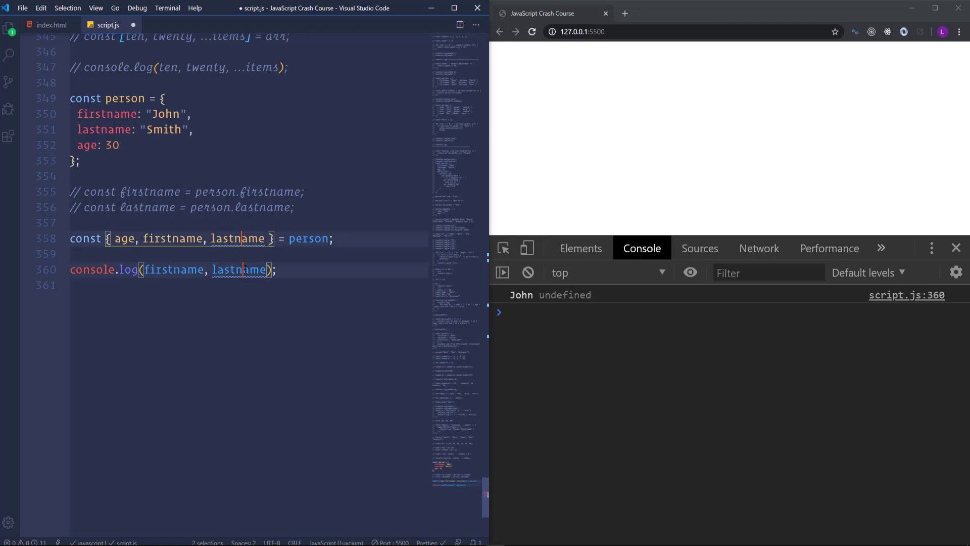
{"action": "left_click", "coordinate": [180, 336]}
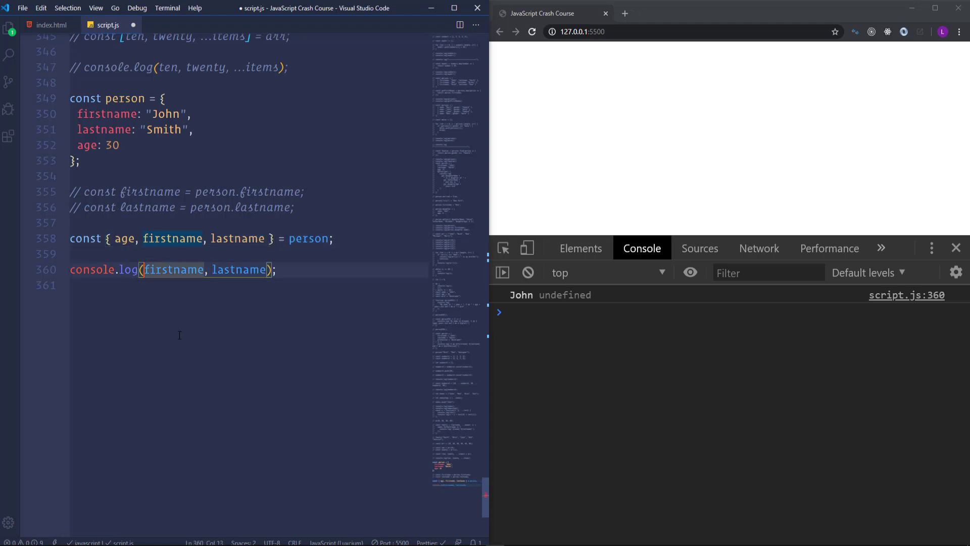
{"action": "type", "text": "age,"}
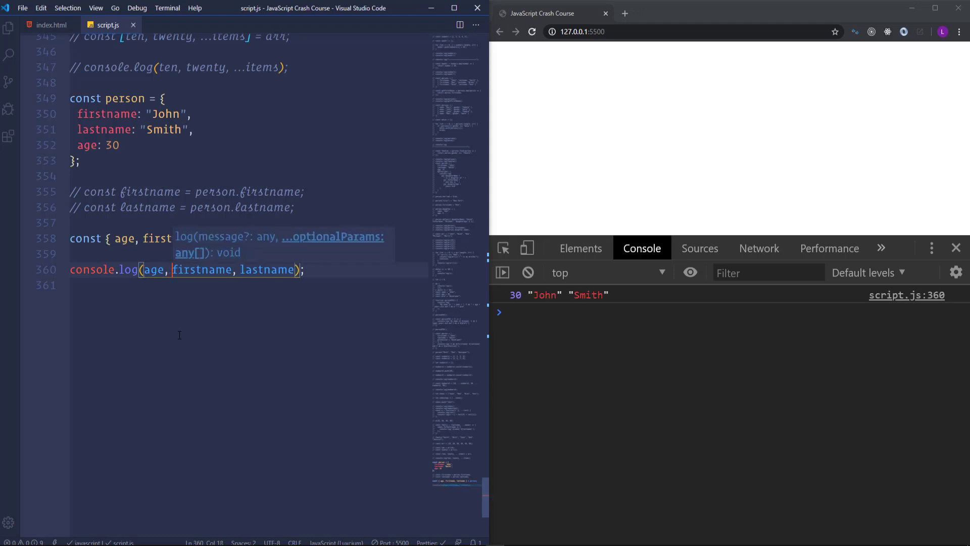
{"action": "mouse_move", "coordinate": [188, 341]}
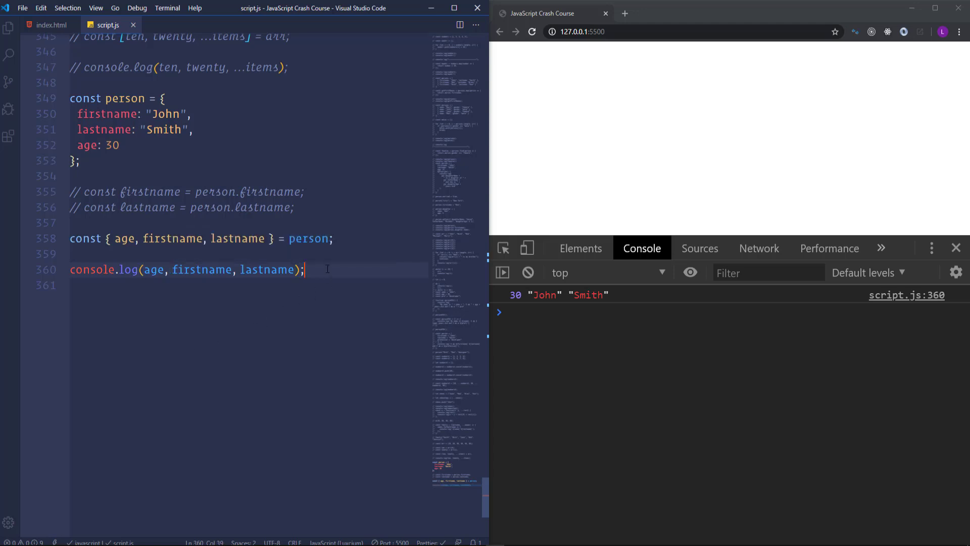
{"action": "key", "text": "ctrl+/"}
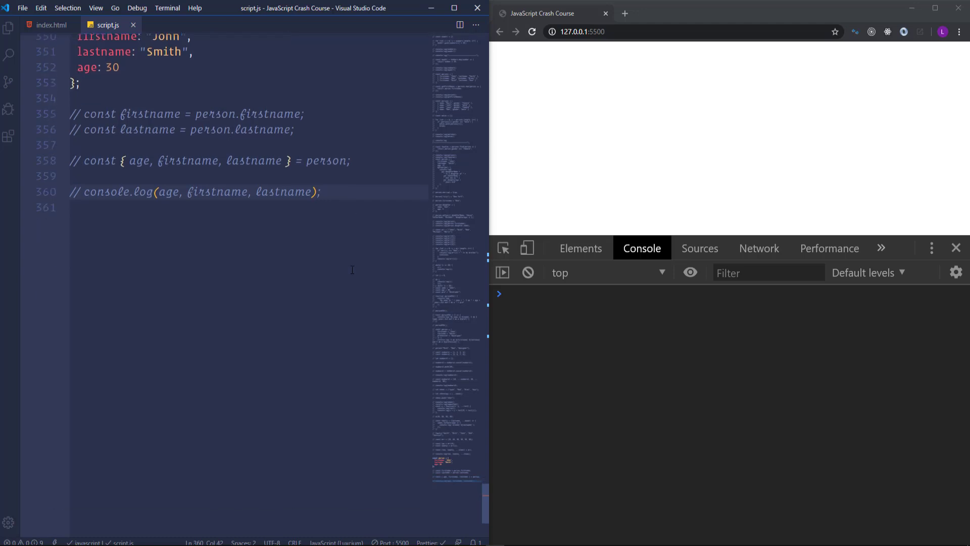
Step: Define const aboutMe as an arrow function taking john with an empty body
{"action": "type", "text": "const"}
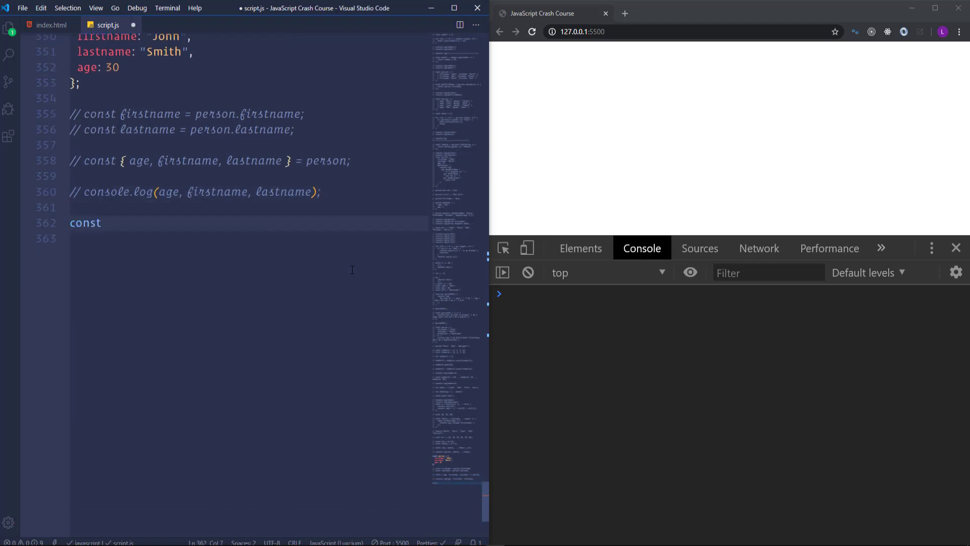
{"action": "type", "text": "aboutMe ="}
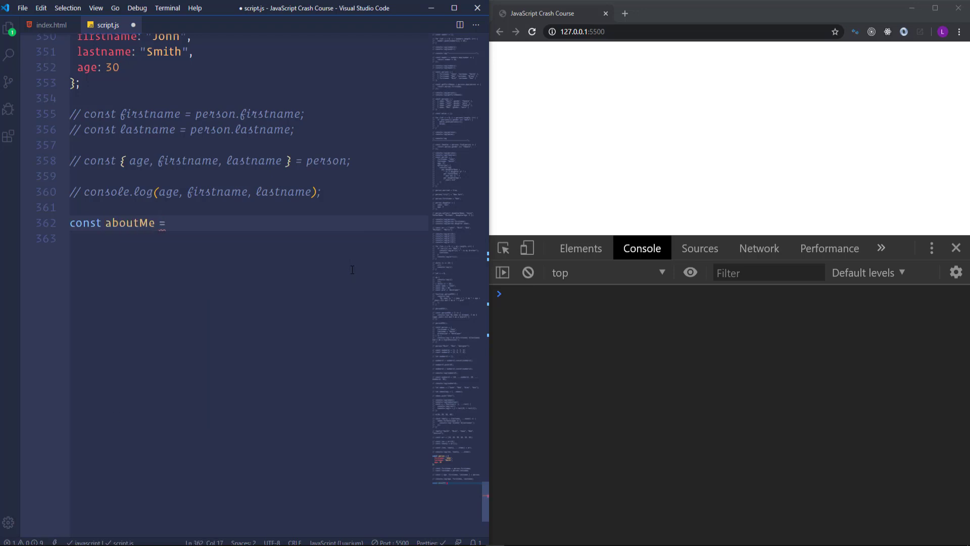
{"action": "type", "text": "john"}
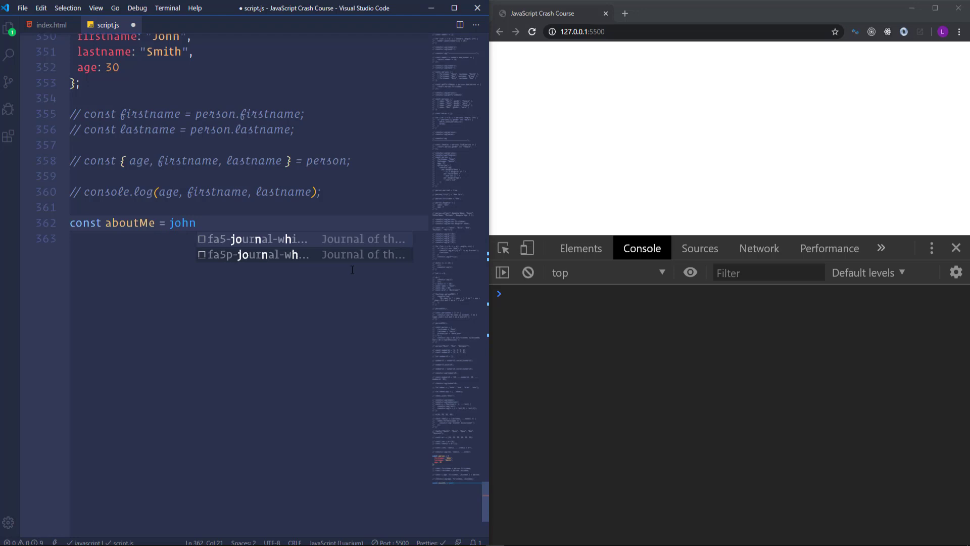
{"action": "type", "text": "=> {}"}
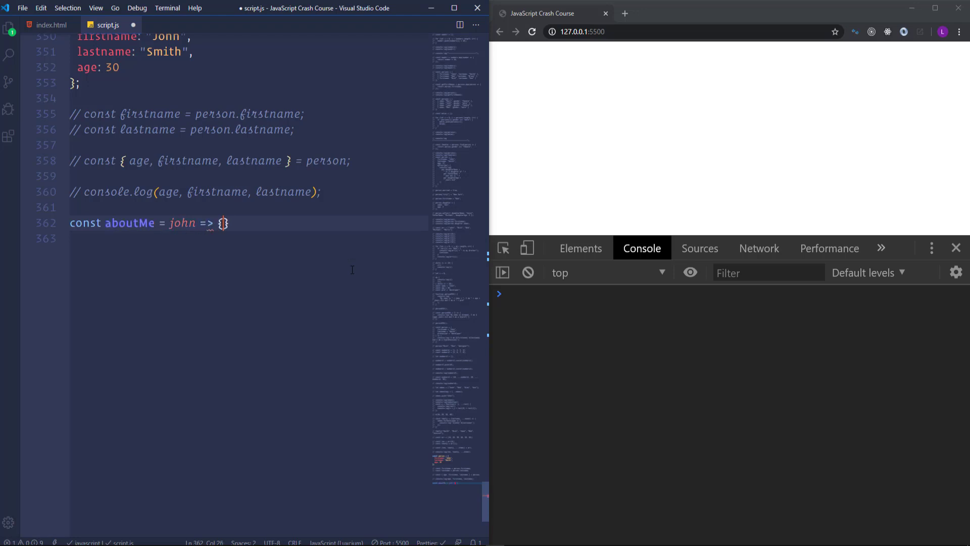
{"action": "key", "text": "Enter"}
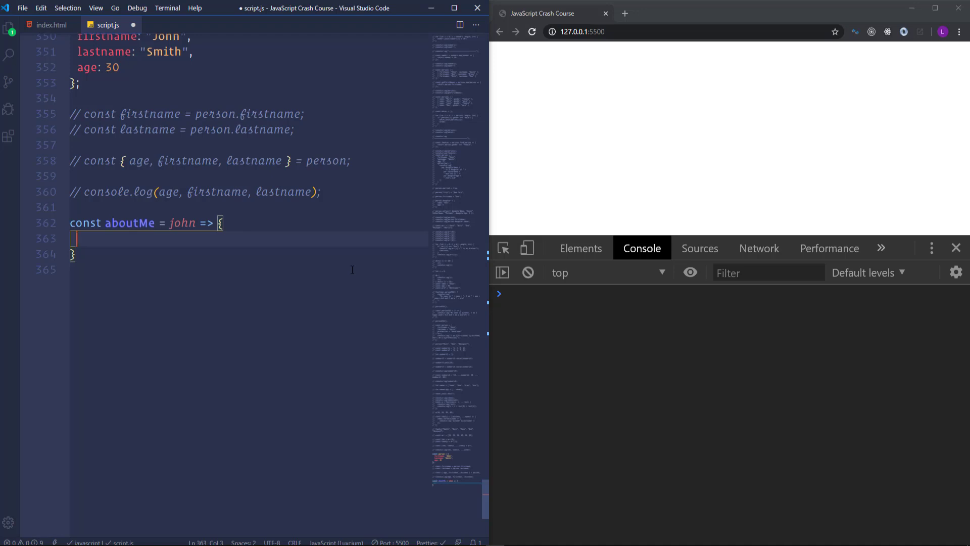
Step: Inside aboutMe, destructure const { firstname, lastname, age } = john
{"action": "type", "text": "const {"}
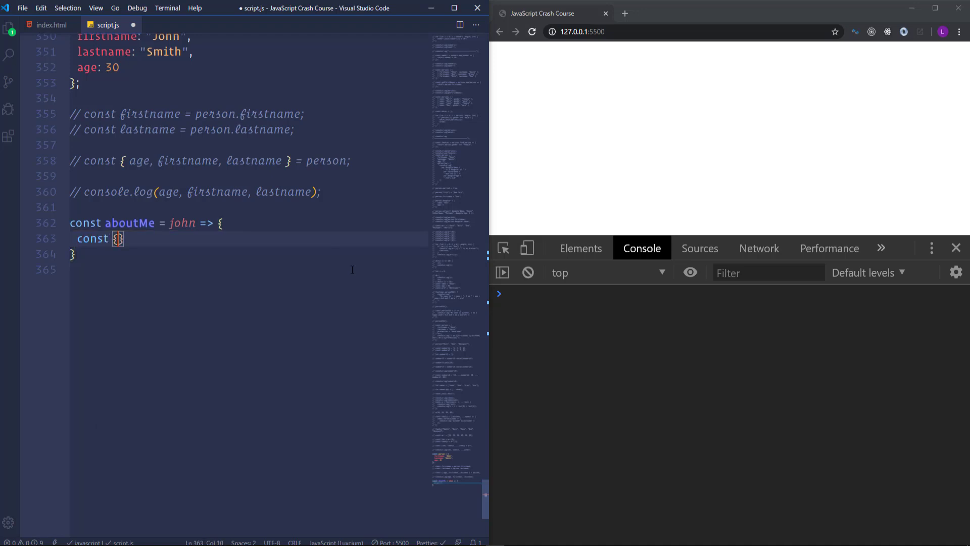
{"action": "type", "text": "firstname"}
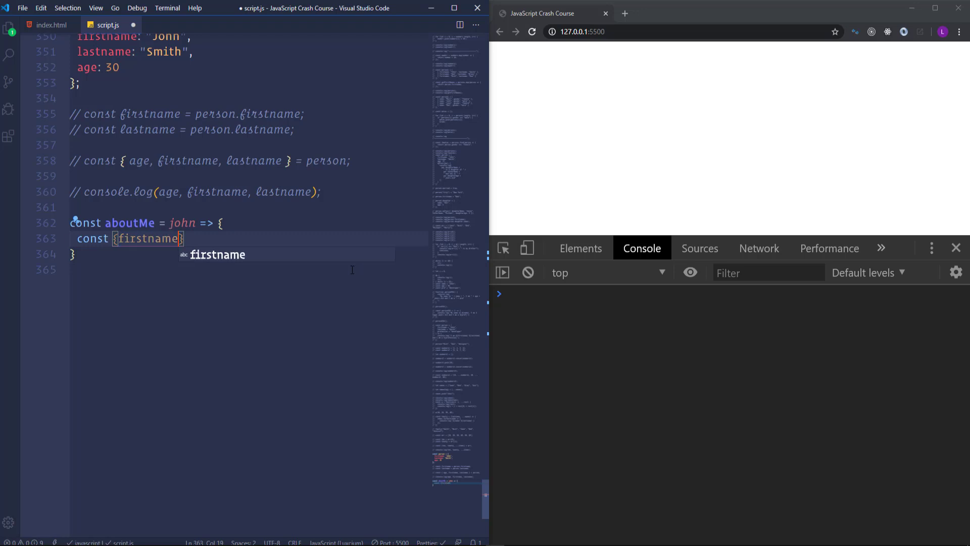
{"action": "type", "text": ", lastname,"}
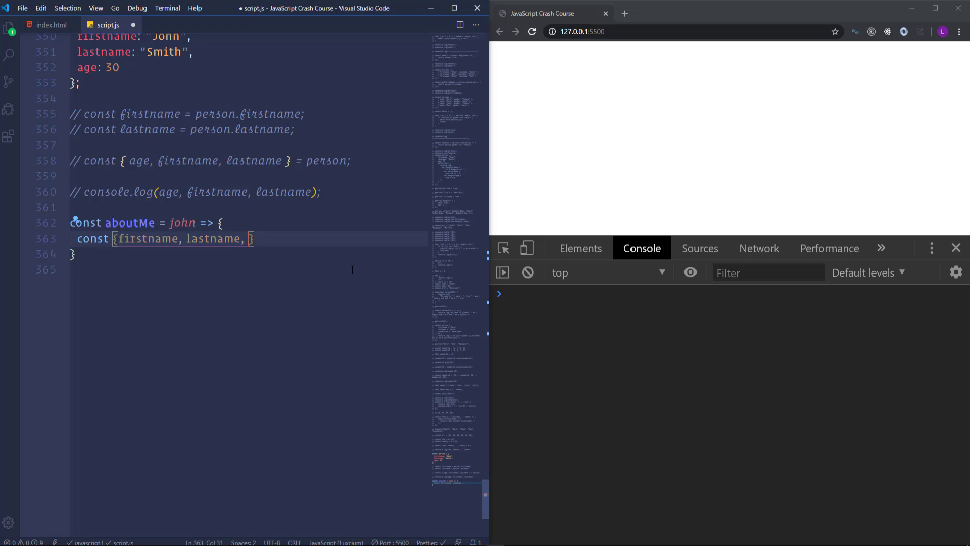
{"action": "type", "text": "age"}
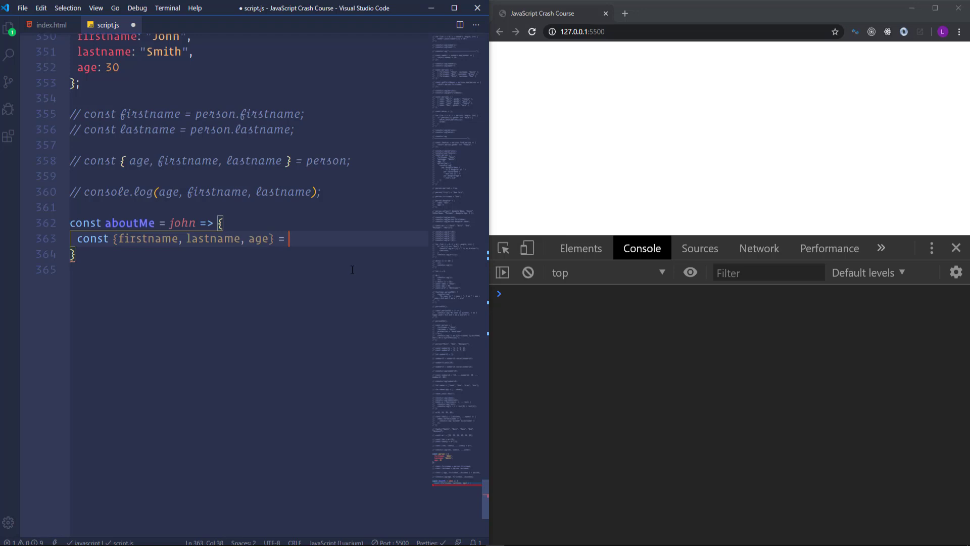
{"action": "type", "text": "john;"}
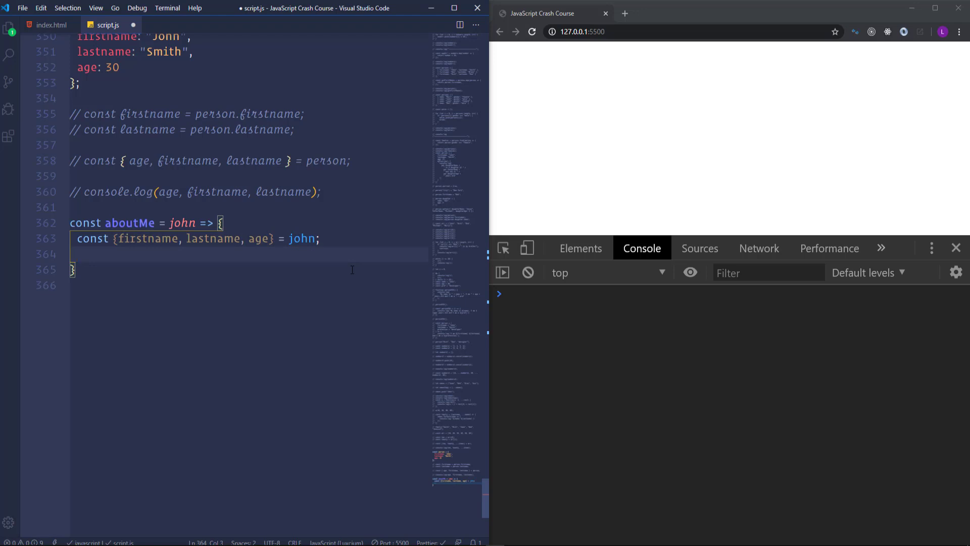
Step: Log the template literal `I am ${firstname} ${lastname} and I am ${age} years old`
{"action": "type", "text": "console.log("}
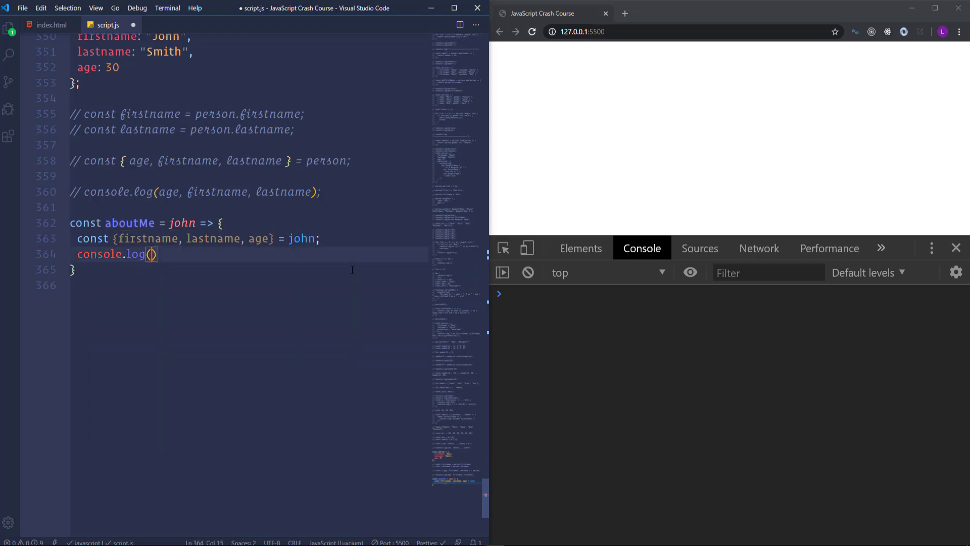
{"action": "type", "text": "`I am`"}
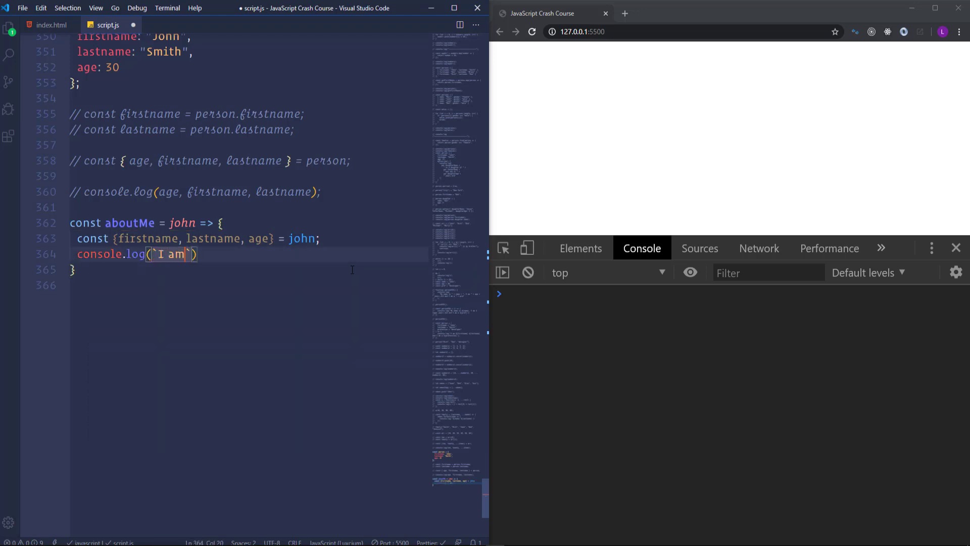
{"action": "type", "text": "${f}"}
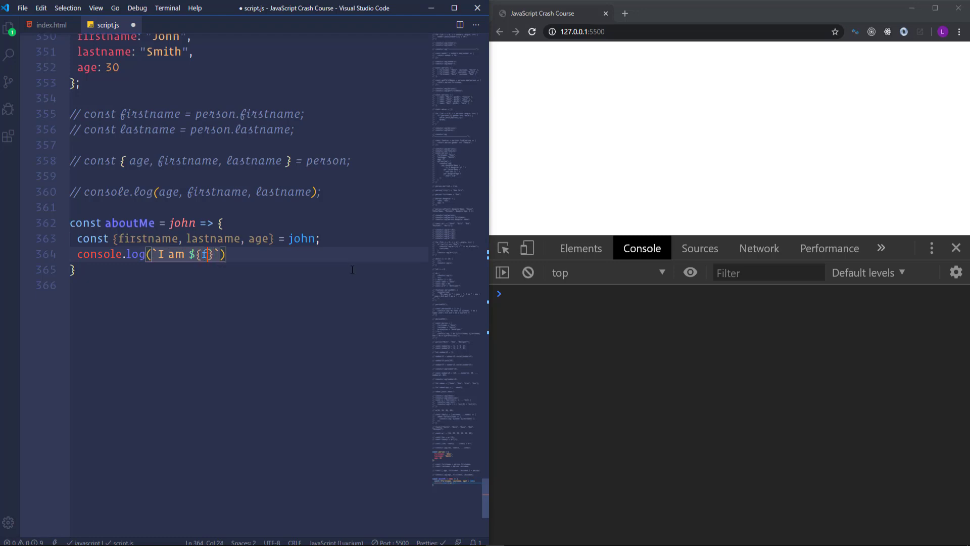
{"action": "type", "text": "irstname"}
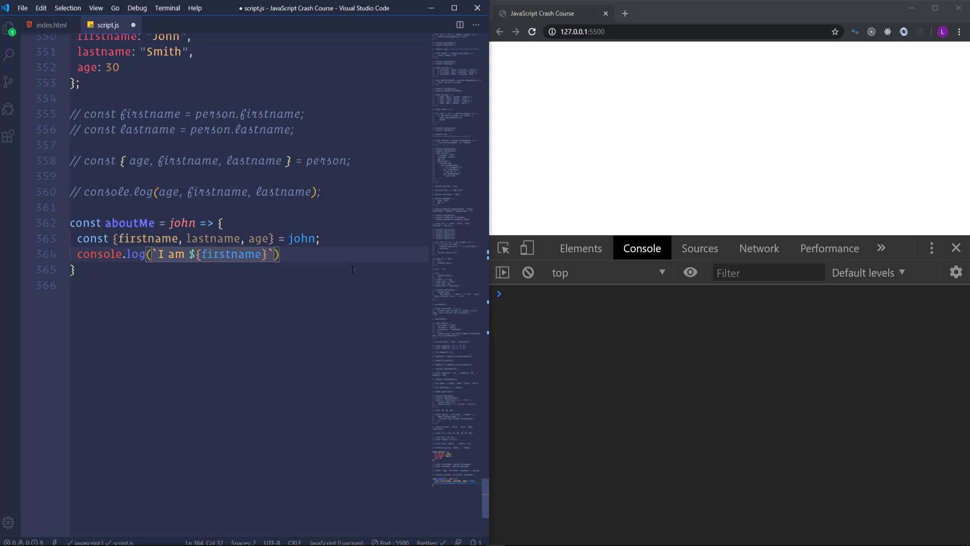
{"action": "type", "text": "${}"}
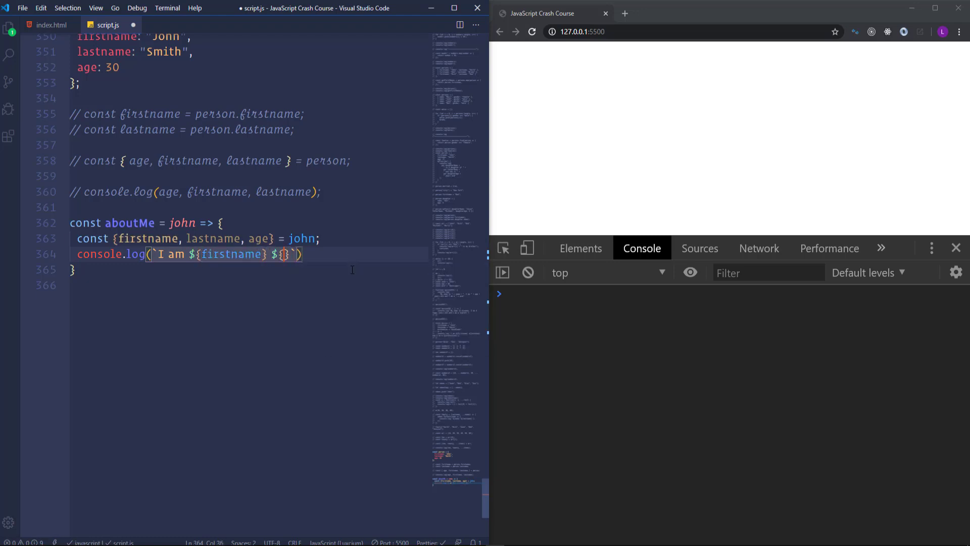
{"action": "type", "text": "lastname"}
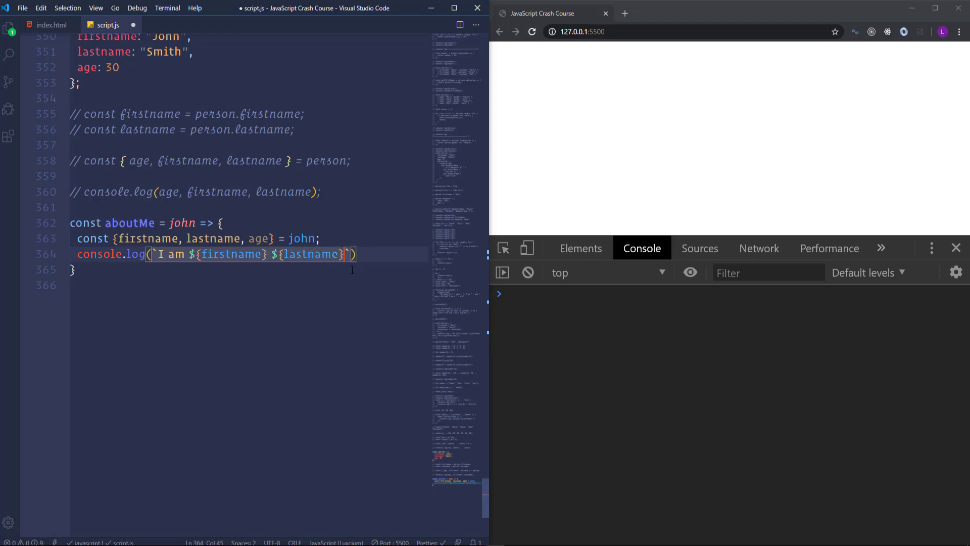
{"action": "type", "text": "and I am"}
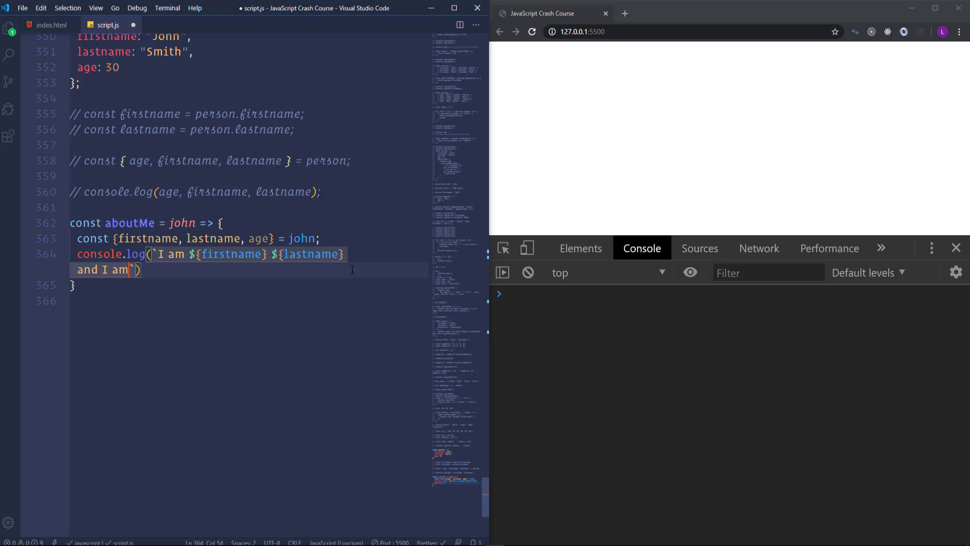
{"action": "type", "text": "${age}"}
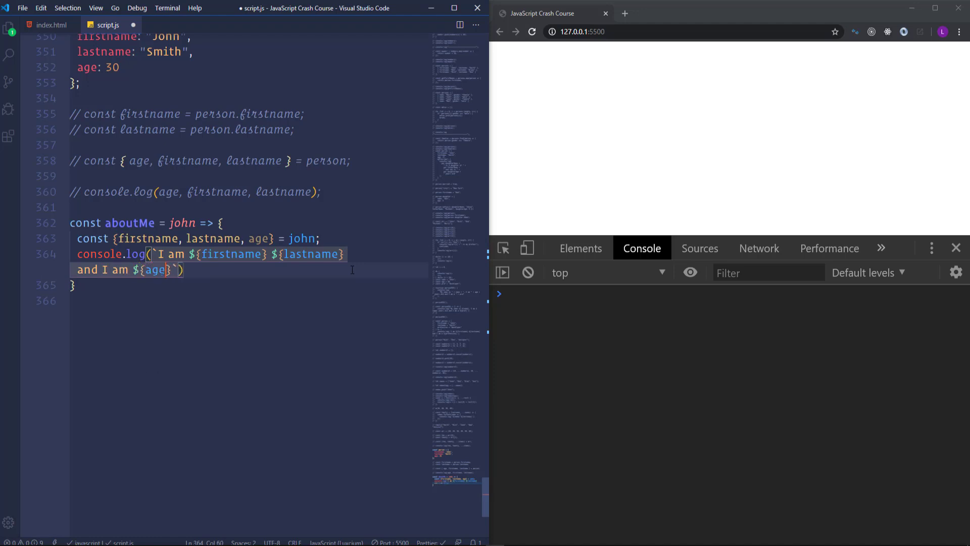
{"action": "type", "text": "years old"}
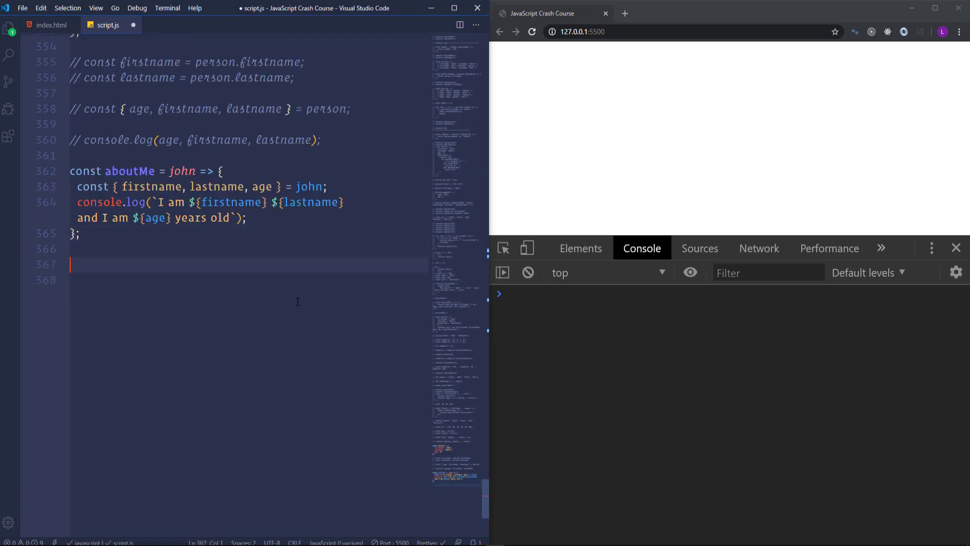
Step: Call aboutMe(person) so the console prints the sentence, then select the john parameter
{"action": "type", "text": "aboutMe"}
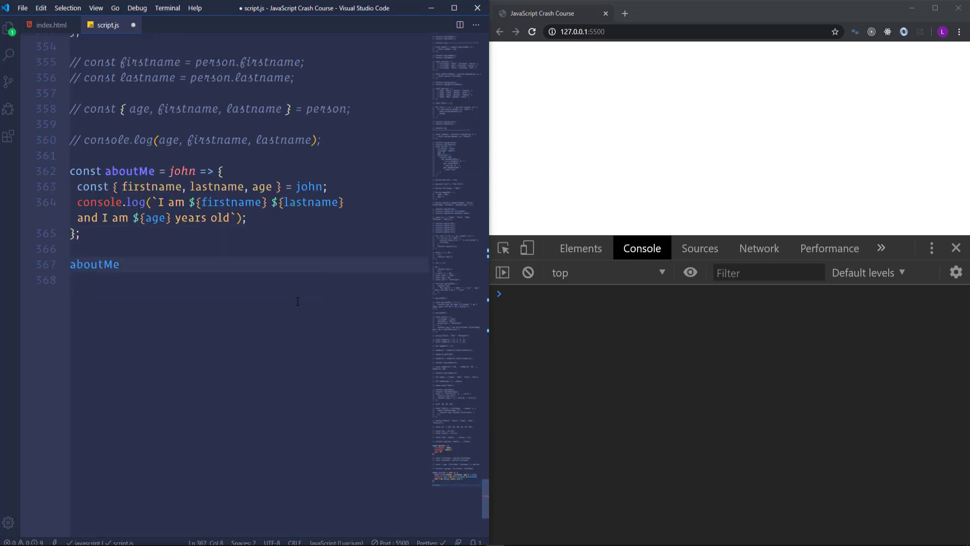
{"action": "type", "text": "(person);"}
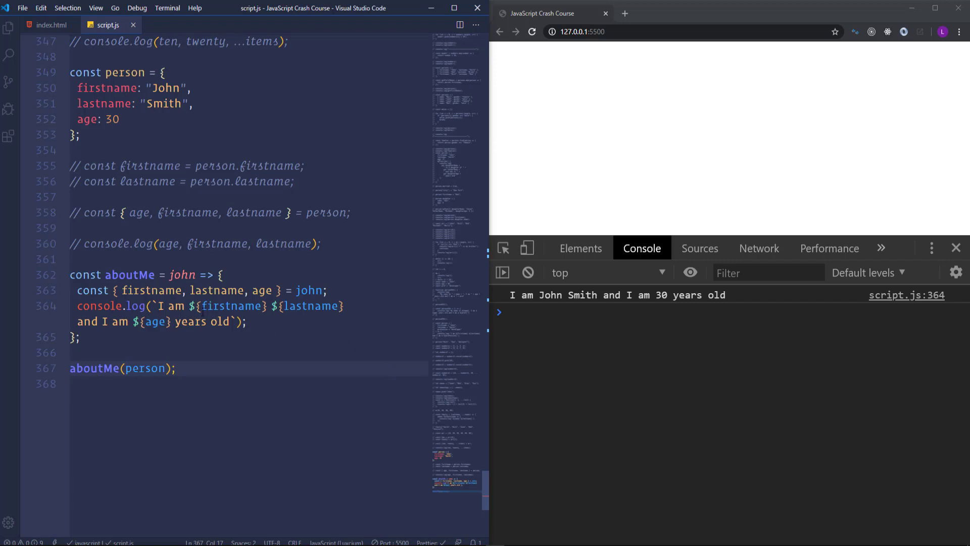
{"action": "double_click", "coordinate": [182, 273]}
{"action": "type", "text": "({"}
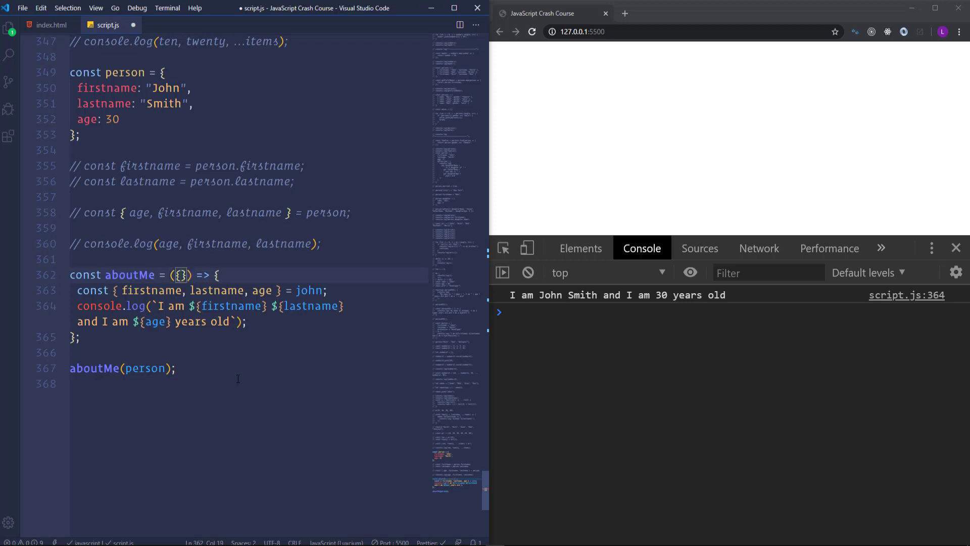
Step: Replace john with parameter destructuring ({ firstname, lastname, age })
{"action": "type", "text": "firstname"}
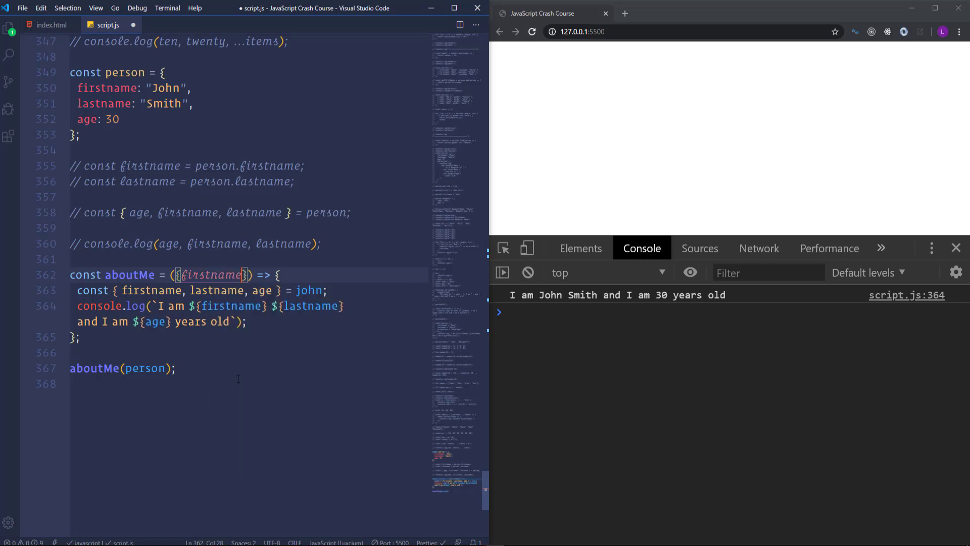
{"action": "type", "text": ", lastname, age"}
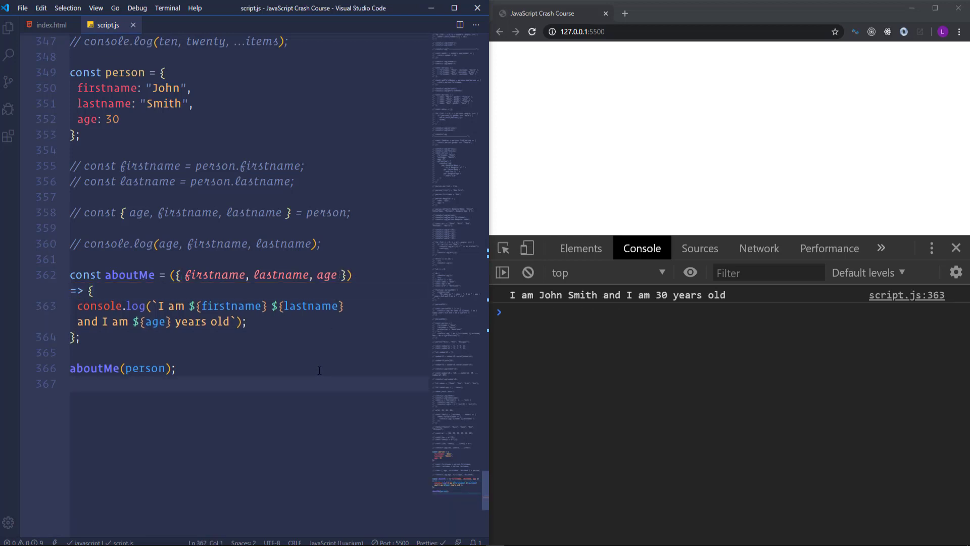
{"action": "mouse_move", "coordinate": [249, 379]}
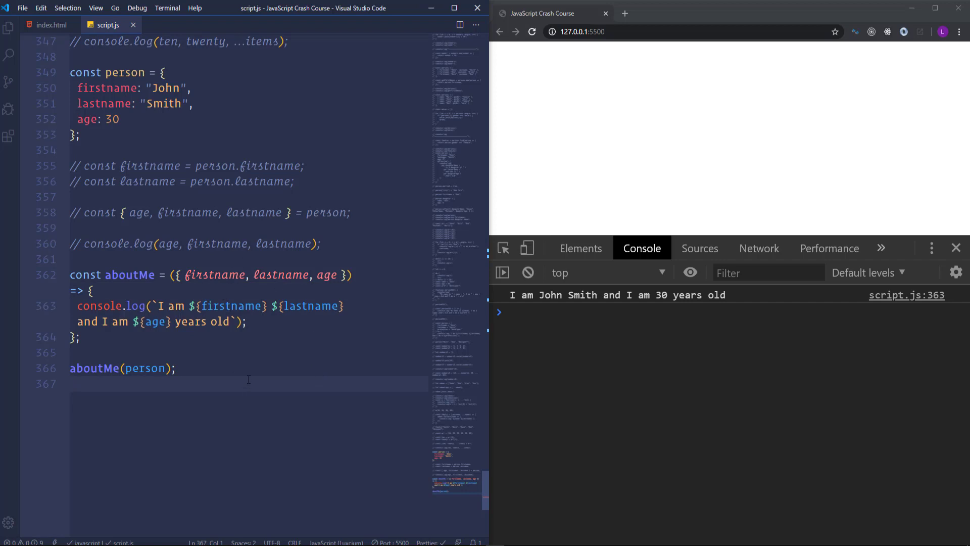